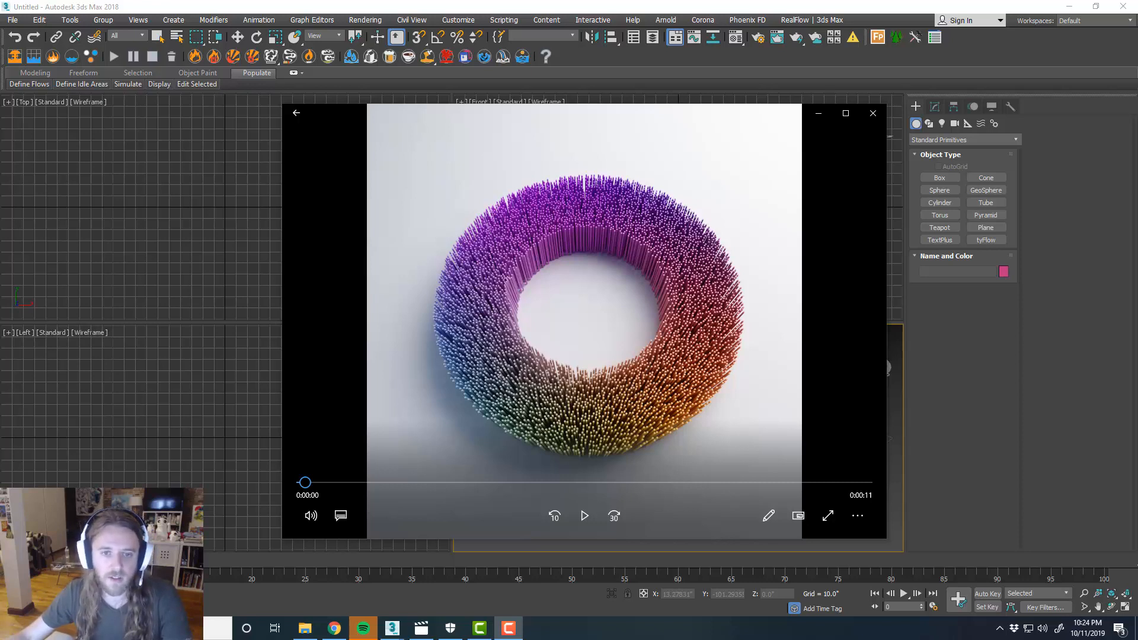
{"action": "mouse_move", "coordinate": [1034, 569]}
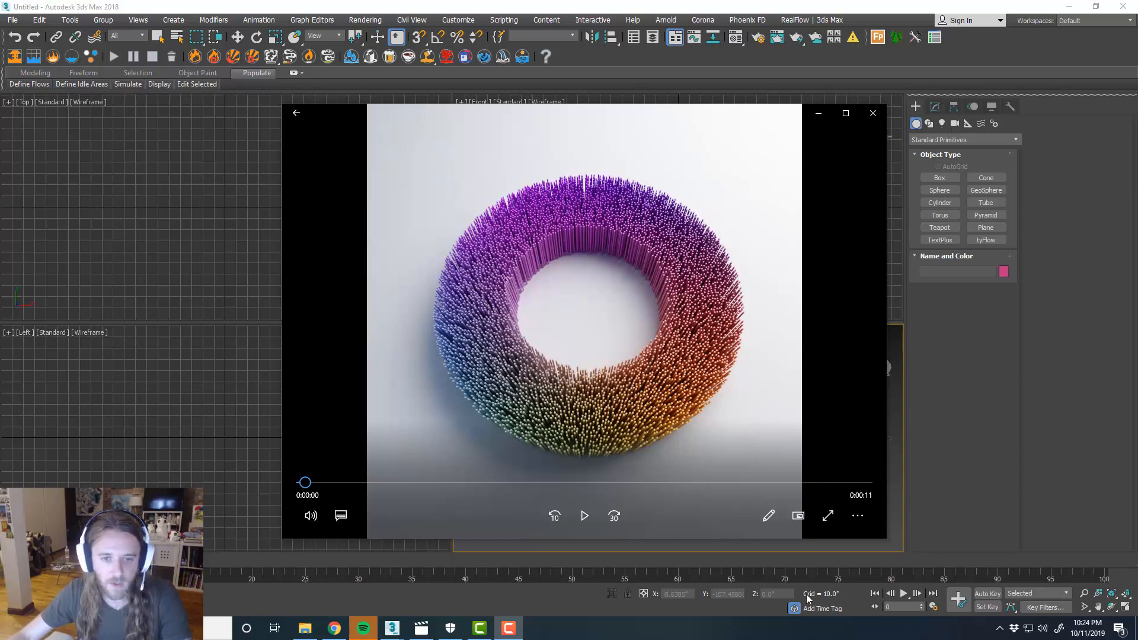
Play the Sticks_01 example clip showing sticks on a ring collapsing into strands
{"action": "left_click", "coordinate": [585, 515]}
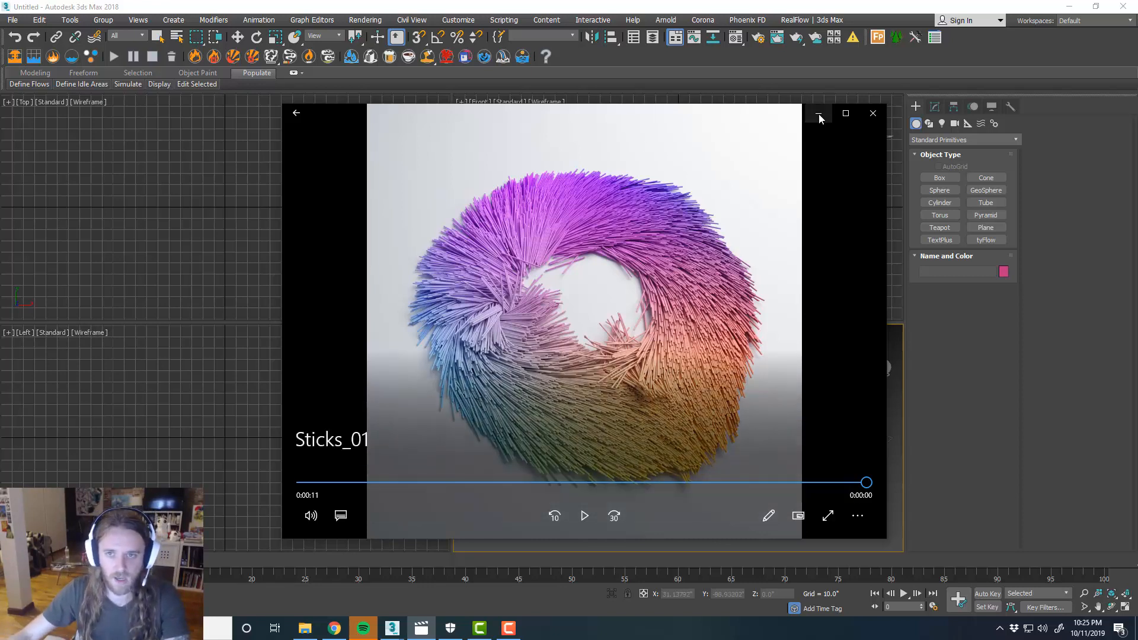
Dismiss the player and confirm Units Setup stays at US Standard Decimal Inches
{"action": "left_click", "coordinate": [872, 114]}
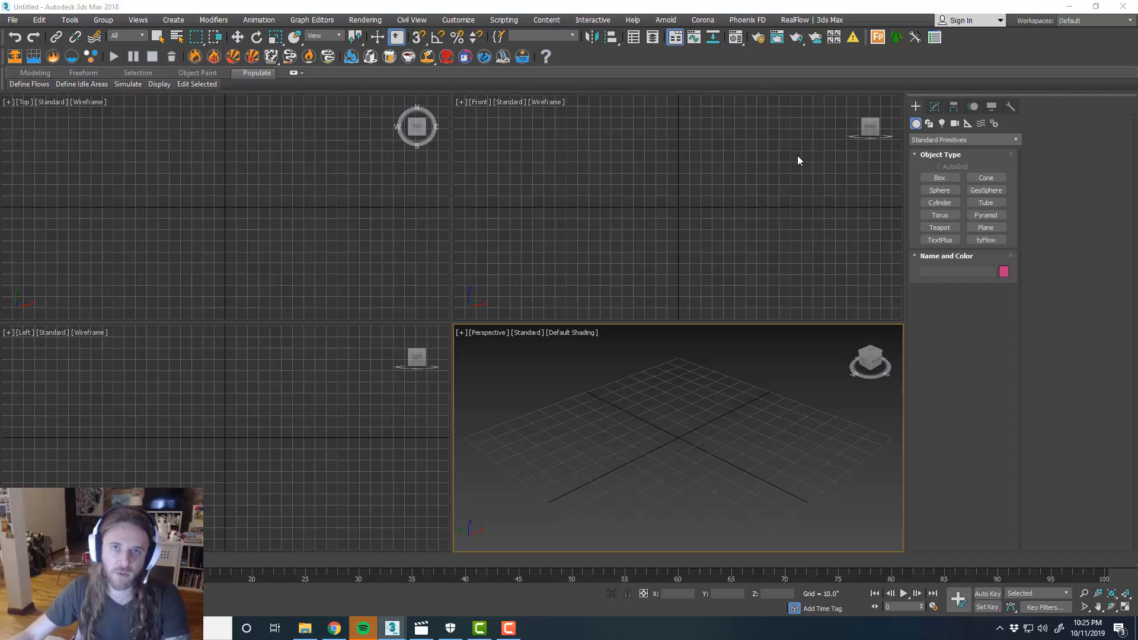
{"action": "mouse_move", "coordinate": [783, 273]}
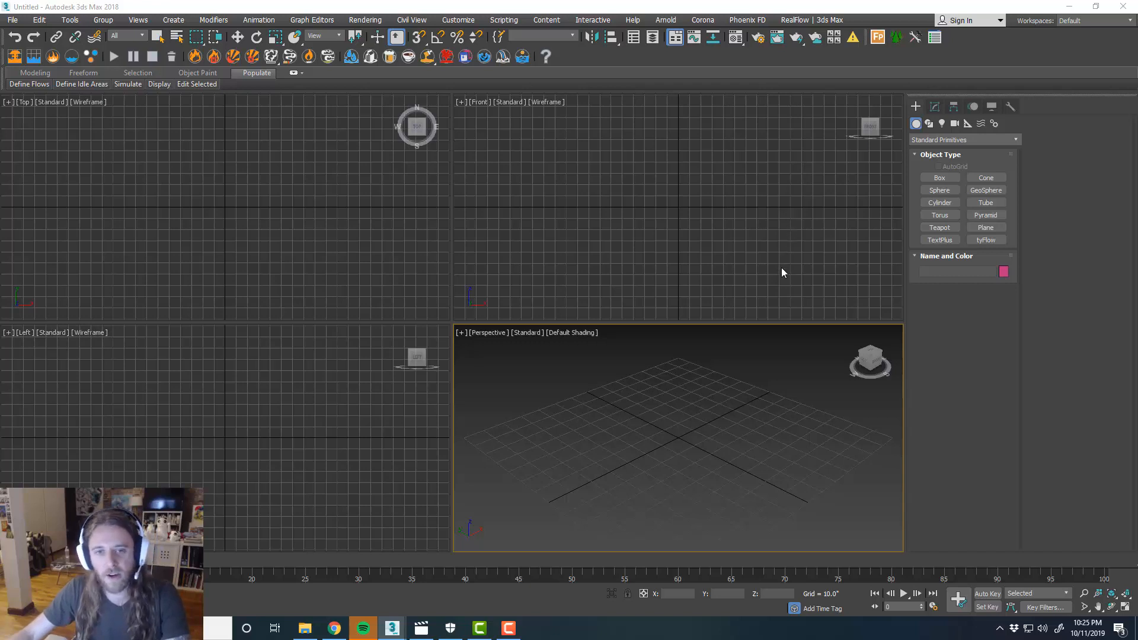
{"action": "mouse_move", "coordinate": [768, 465]}
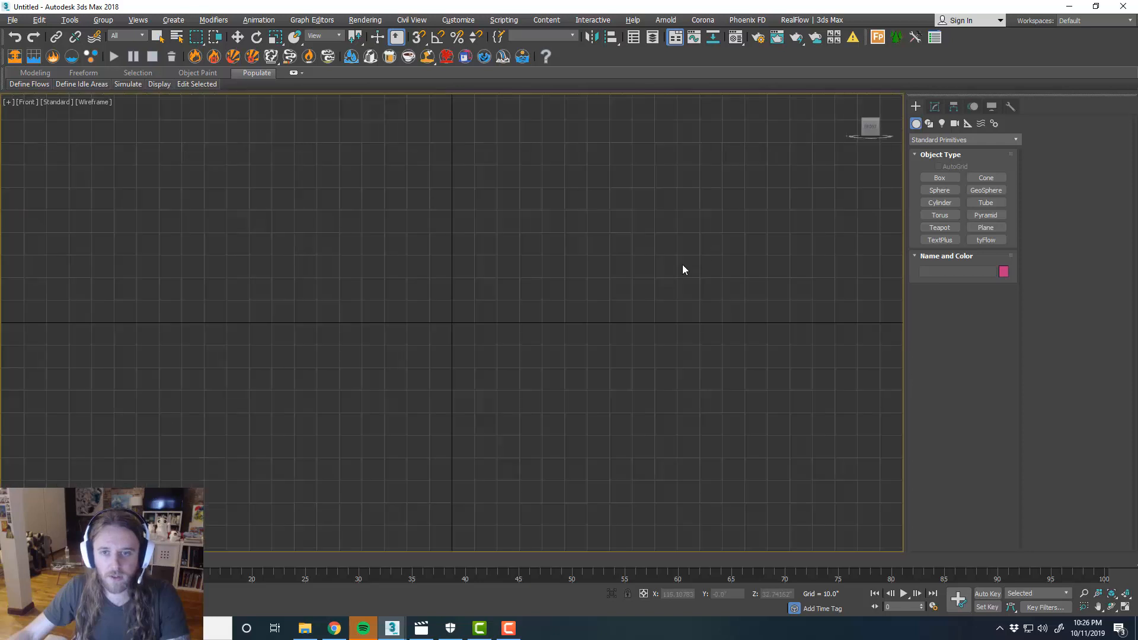
{"action": "left_click", "coordinate": [458, 21]}
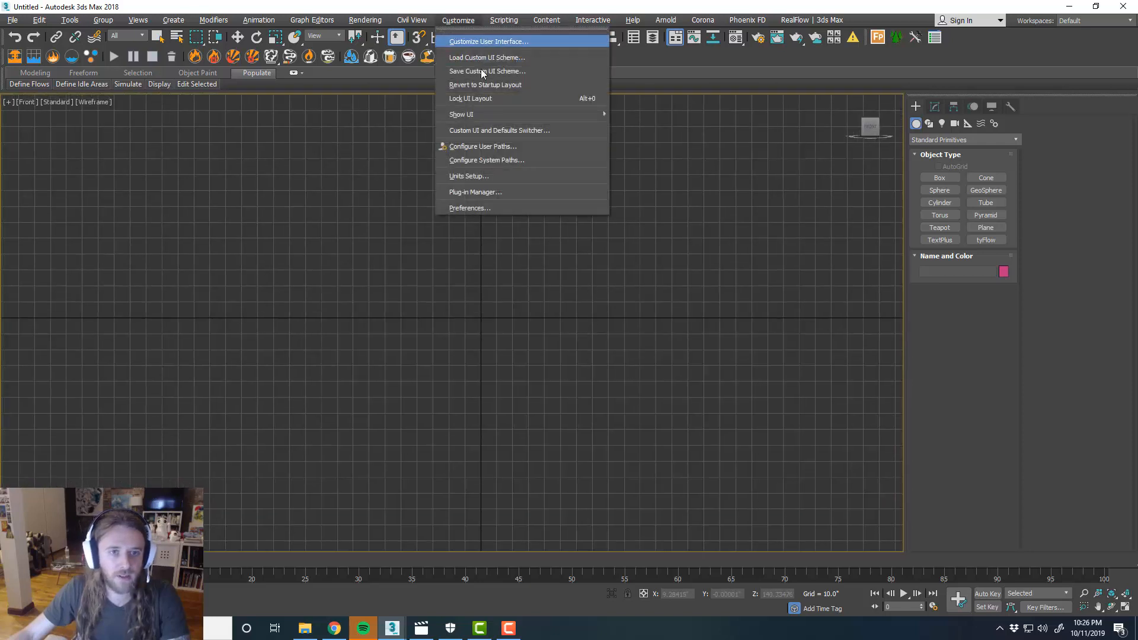
{"action": "left_click", "coordinate": [469, 175]}
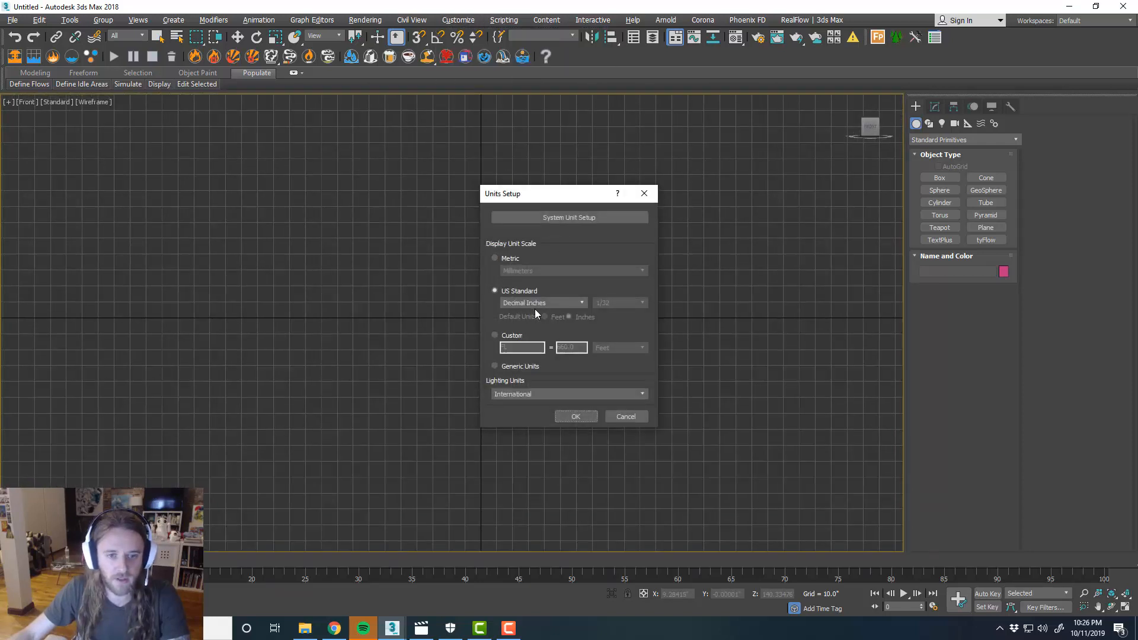
{"action": "left_click", "coordinate": [569, 217]}
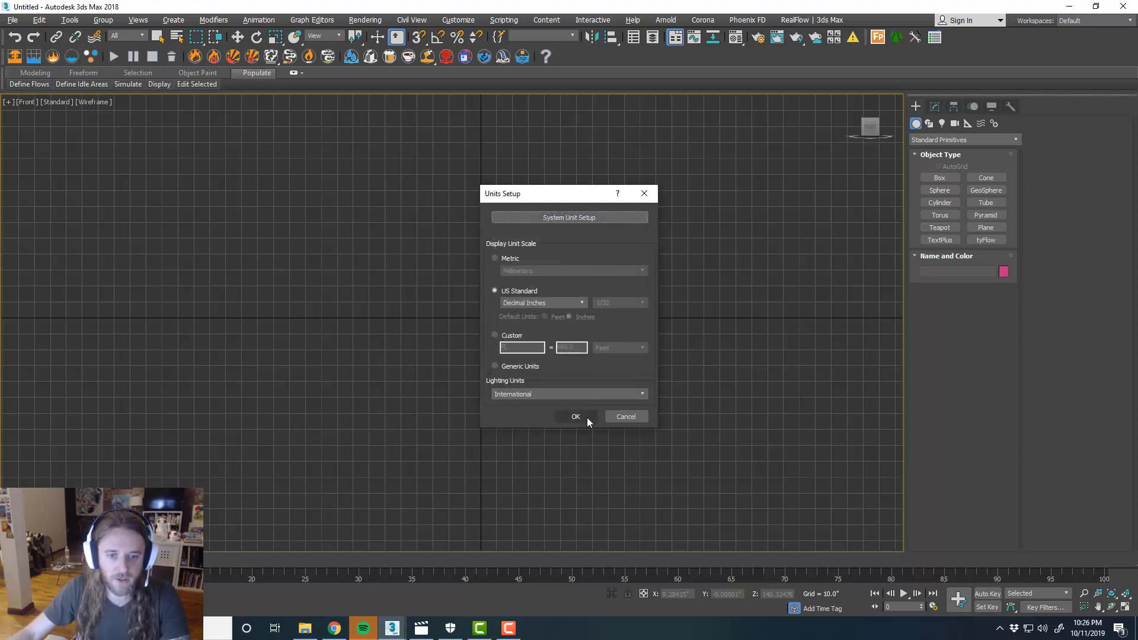
{"action": "left_click", "coordinate": [576, 416]}
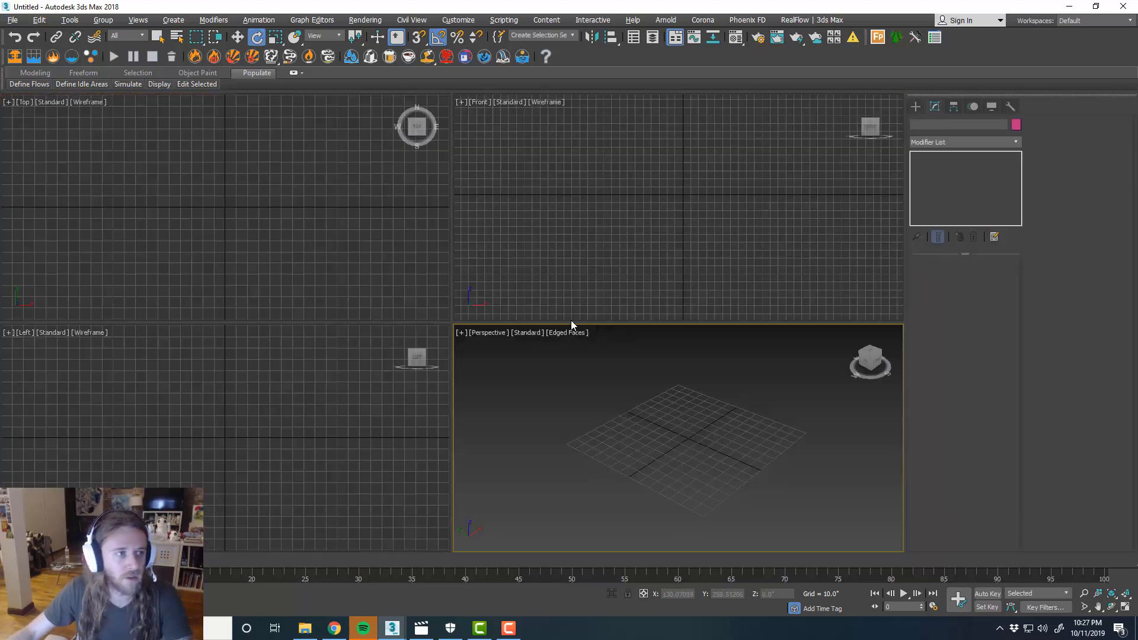
Maximize the Top view and place a Text shape, selecting its placeholder to read 'Chill'
{"action": "left_click", "coordinate": [917, 107]}
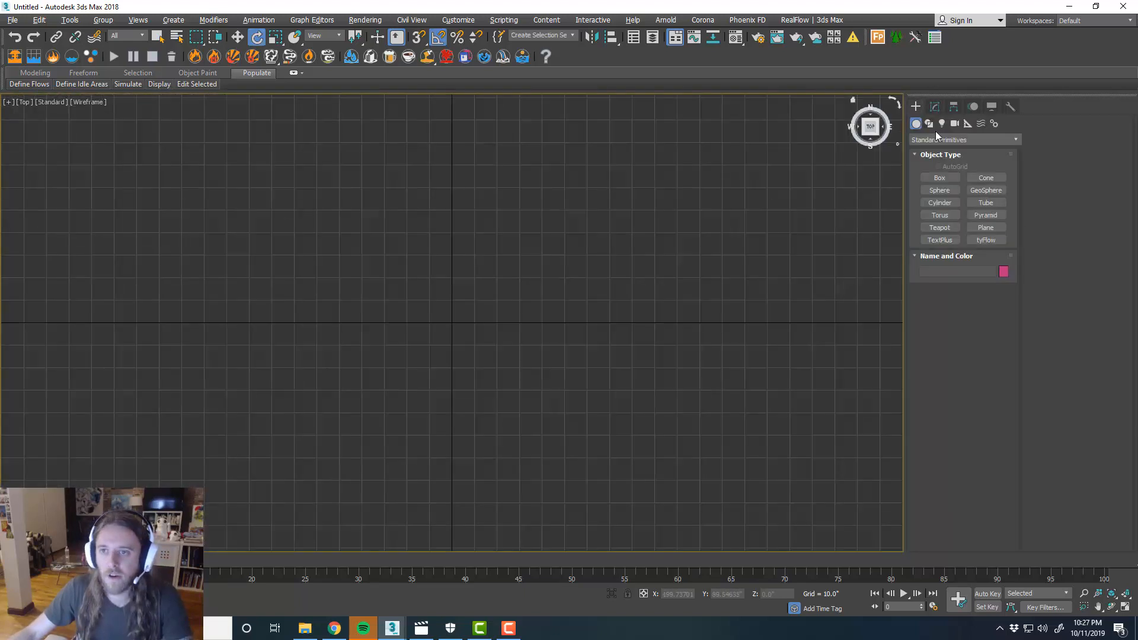
{"action": "left_click", "coordinate": [929, 123]}
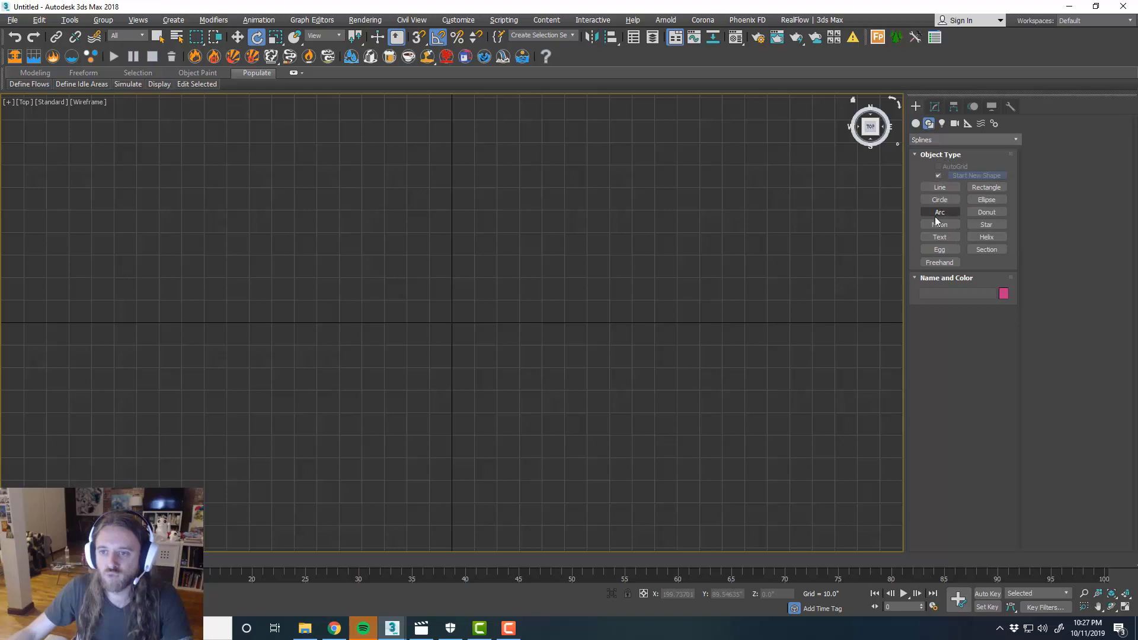
{"action": "left_click", "coordinate": [939, 238]}
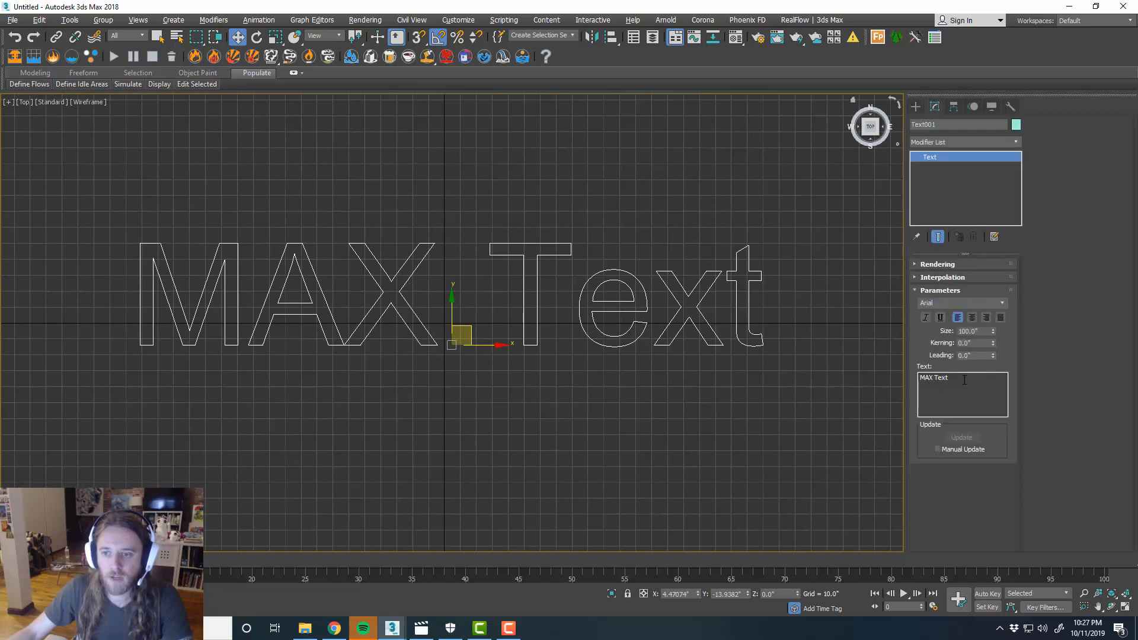
{"action": "triple_click", "coordinate": [962, 377]}
{"action": "type", "text": "Chill"}
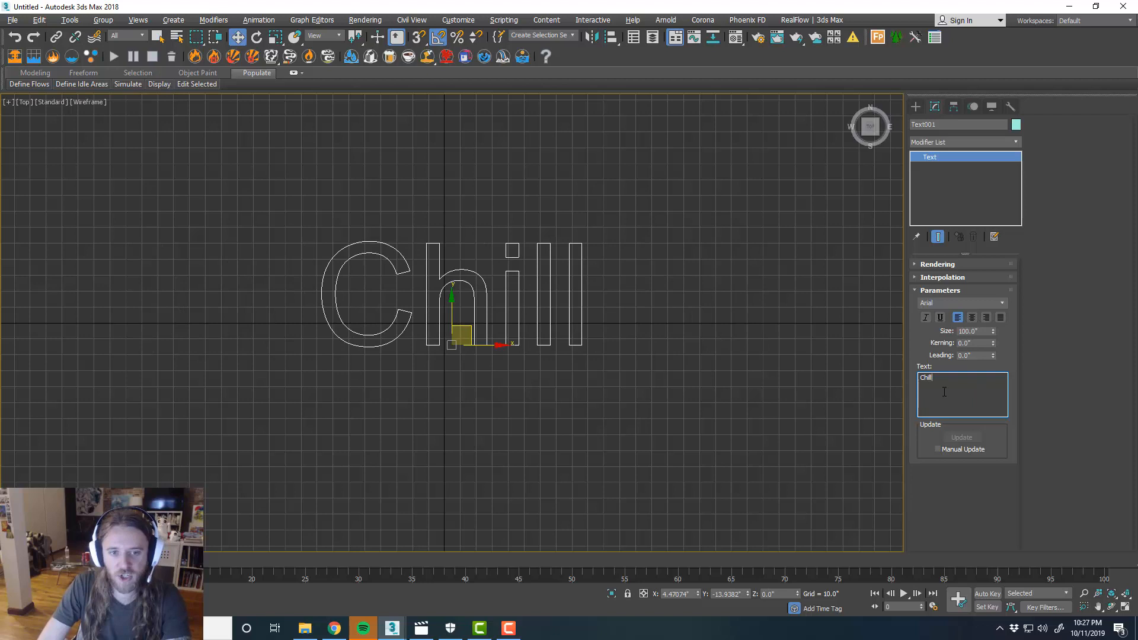
{"action": "mouse_move", "coordinate": [1001, 308]}
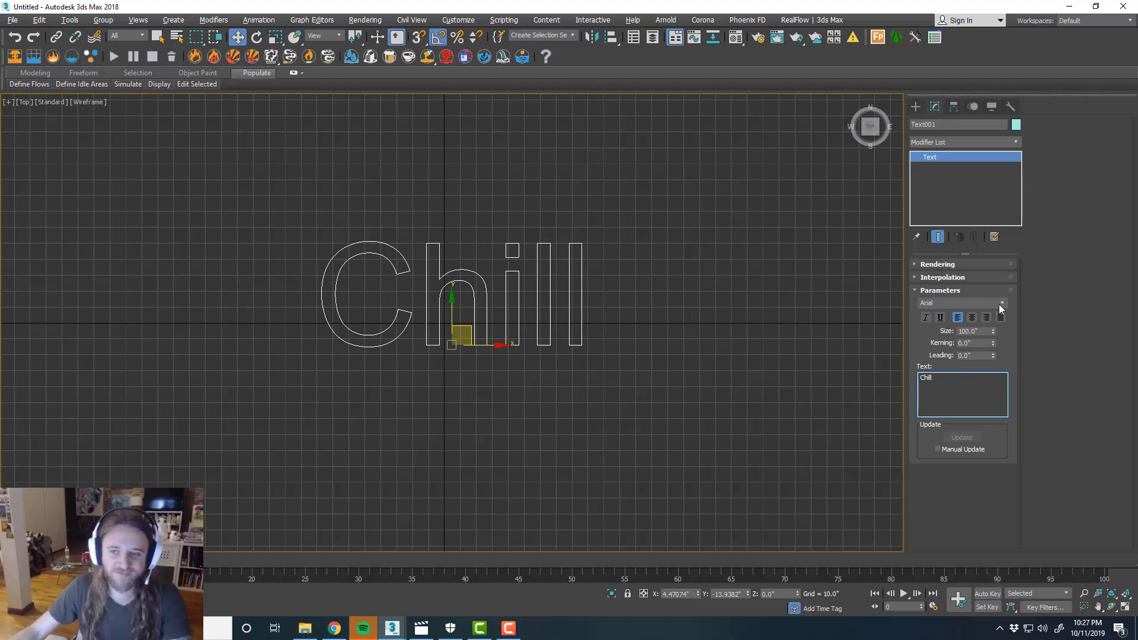
Set the text font to Permanent Marker and zoom so the letters fill the view
{"action": "left_click", "coordinate": [1003, 302]}
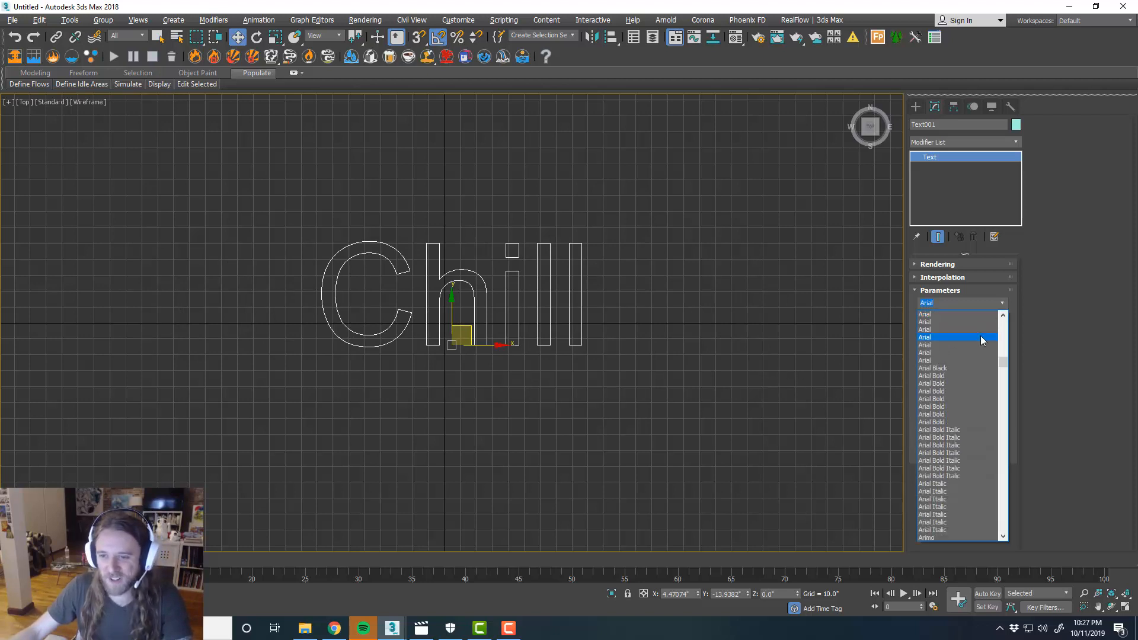
{"action": "scroll", "scroll_direction": "up", "scroll_amount": 3}
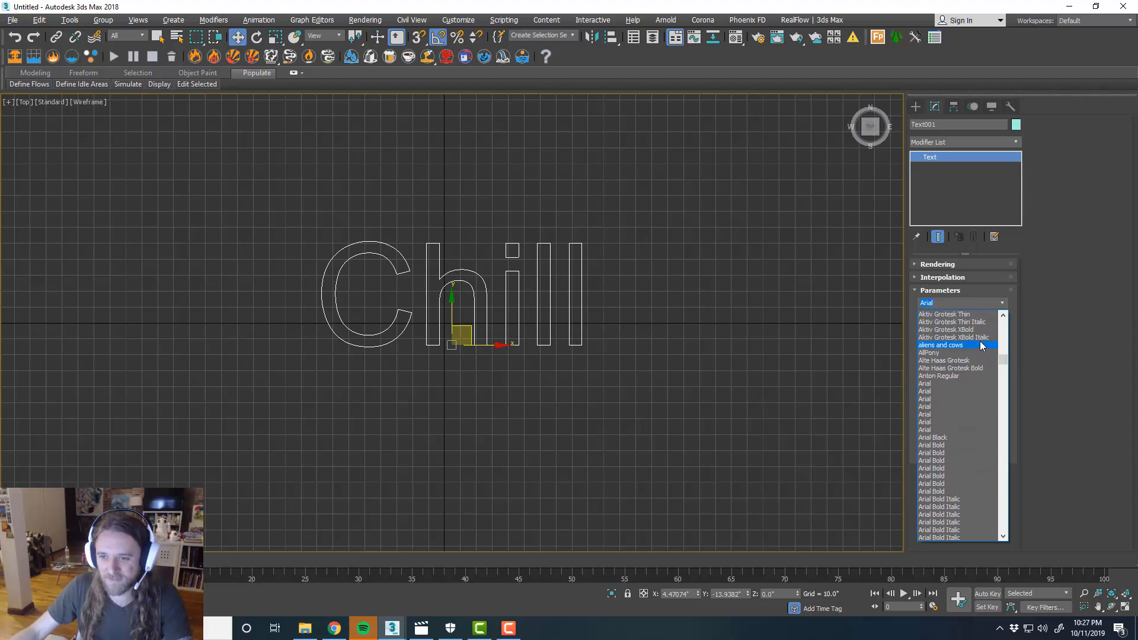
{"action": "left_click", "coordinate": [941, 345]}
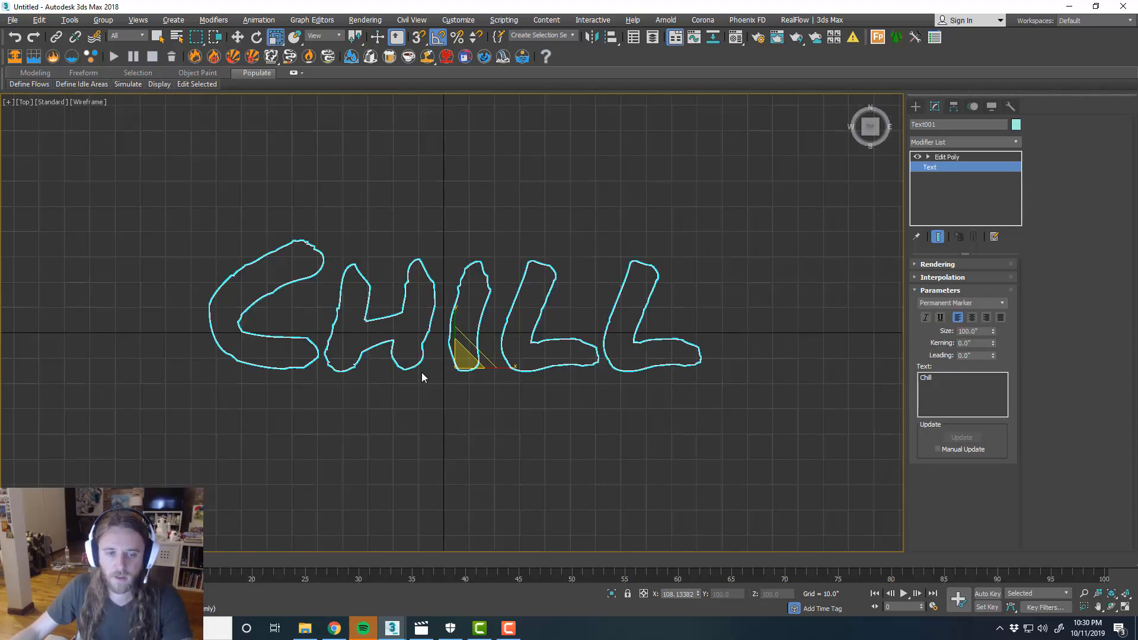
{"action": "key", "text": "alt+w"}
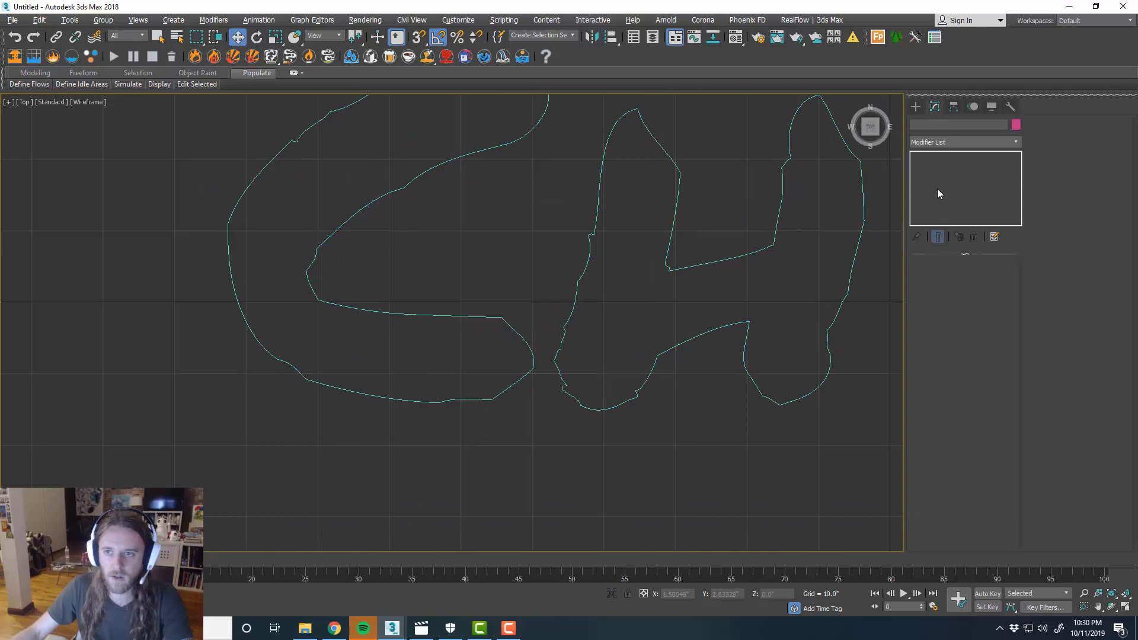
Drag out a thin cylinder beside the C of the Chill letters
{"action": "left_click", "coordinate": [917, 107]}
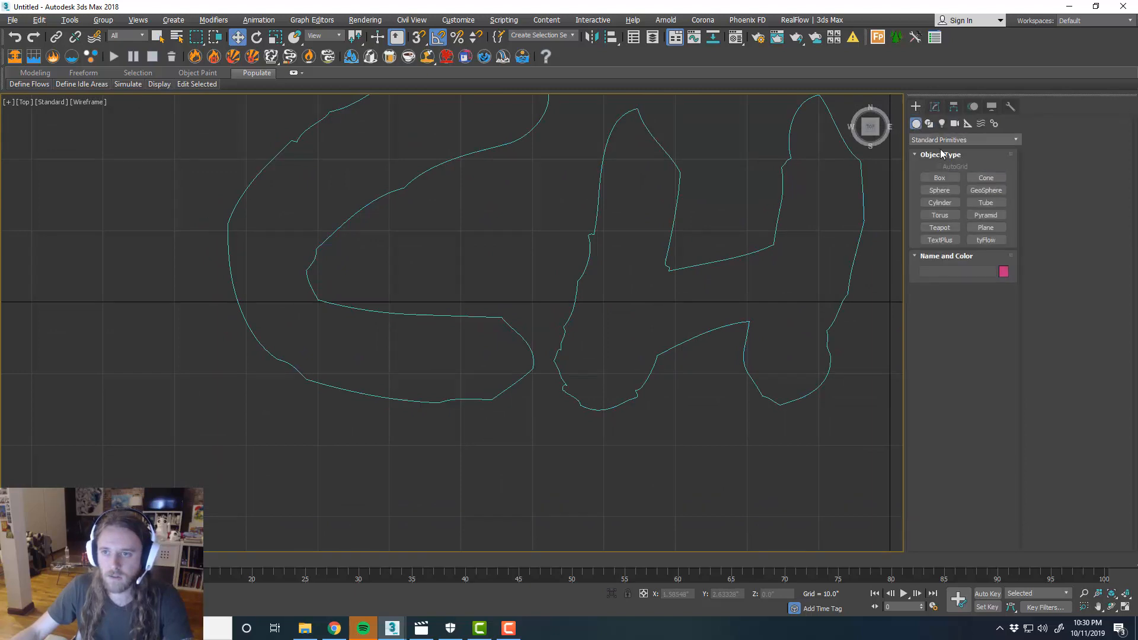
{"action": "mouse_move", "coordinate": [986, 202]}
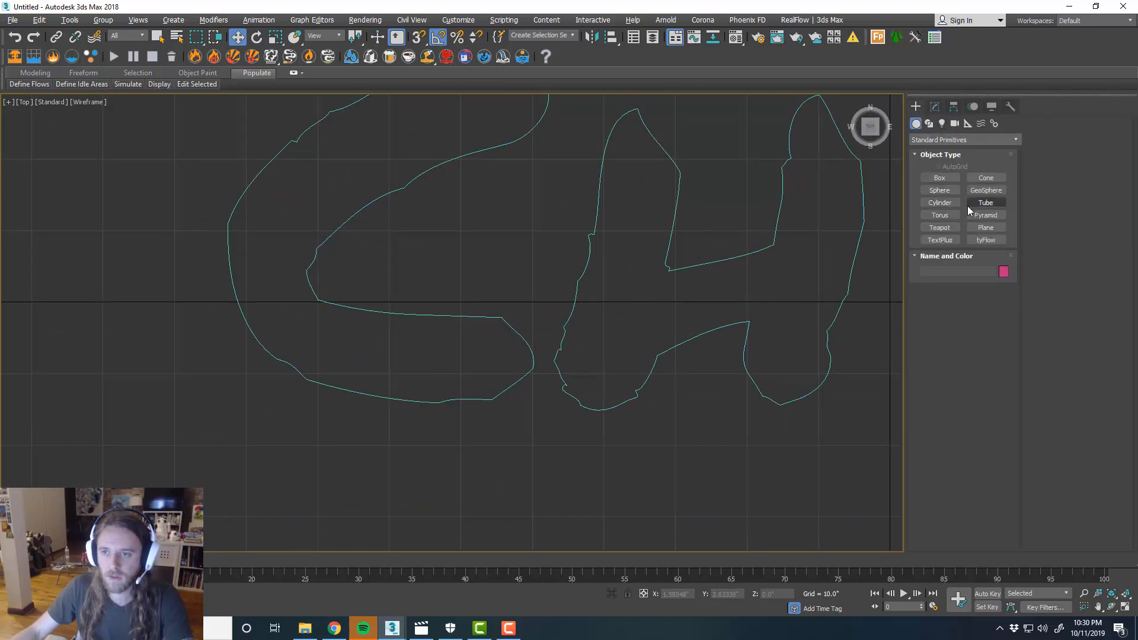
{"action": "left_click", "coordinate": [939, 203]}
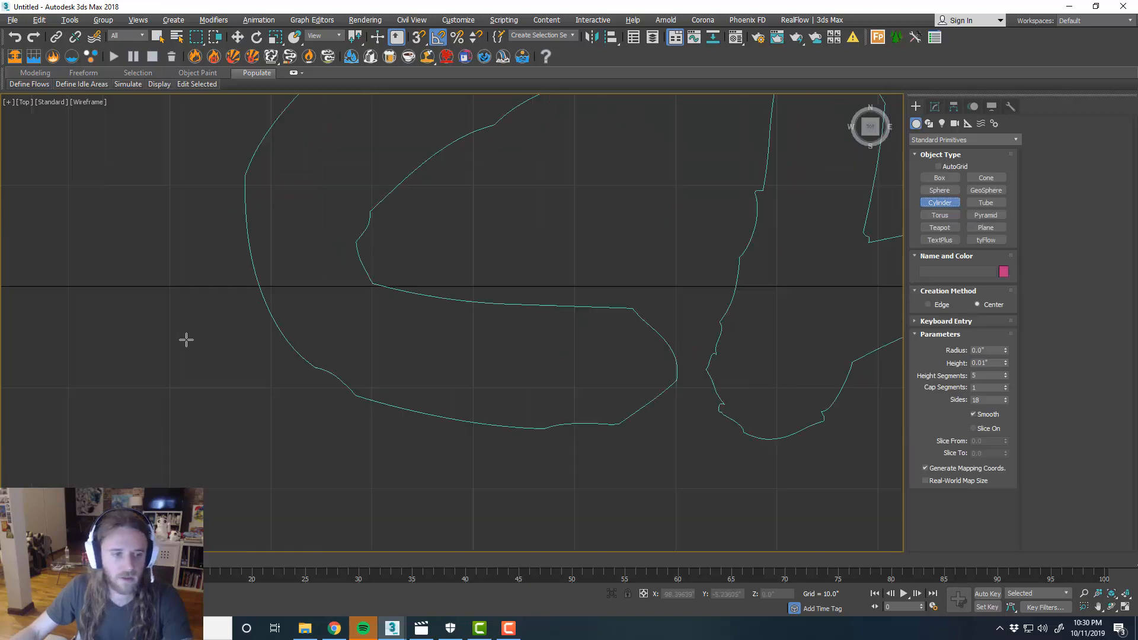
{"action": "left_click", "coordinate": [194, 340]}
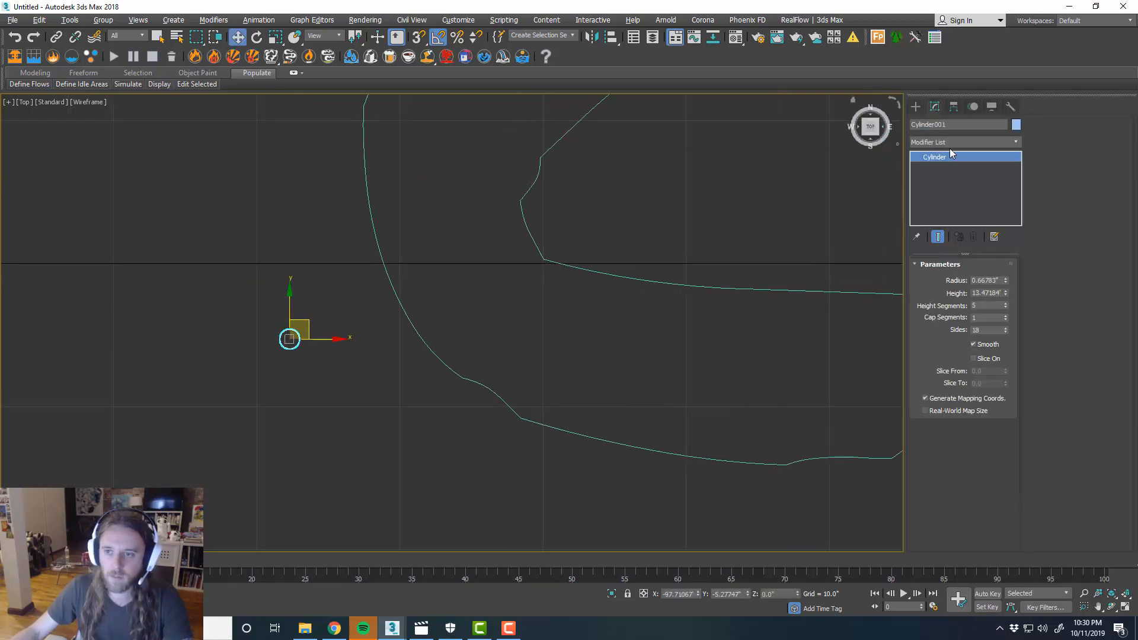
Give the cylinder a 0.75-inch radius and 18 sides, then view it top-down
{"action": "triple_click", "coordinate": [986, 280]}
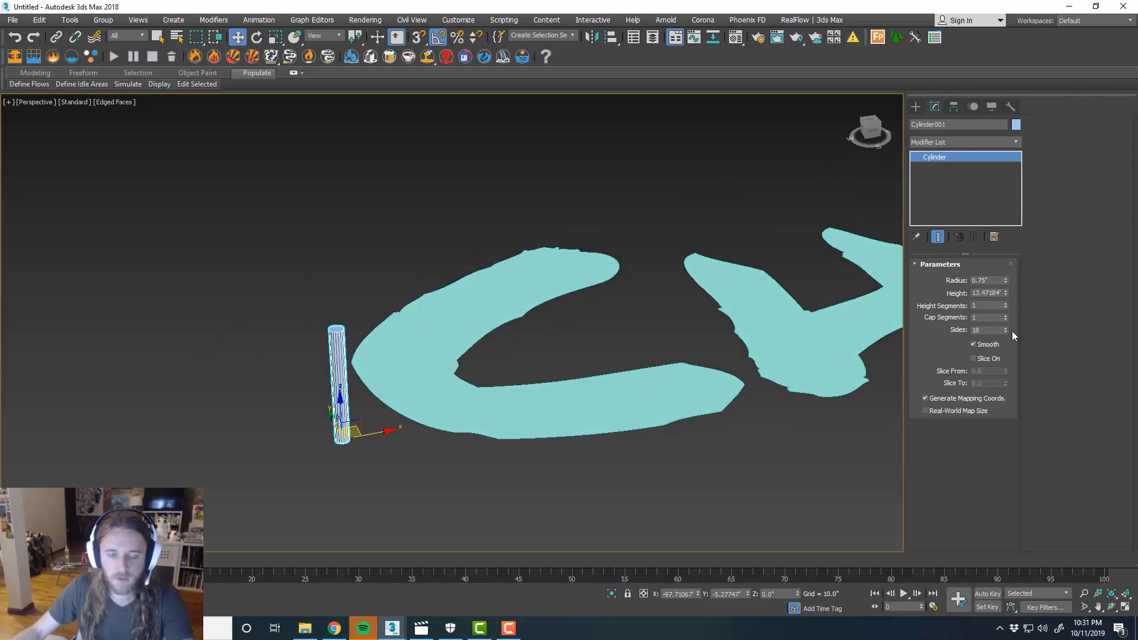
{"action": "mouse_move", "coordinate": [1008, 296]}
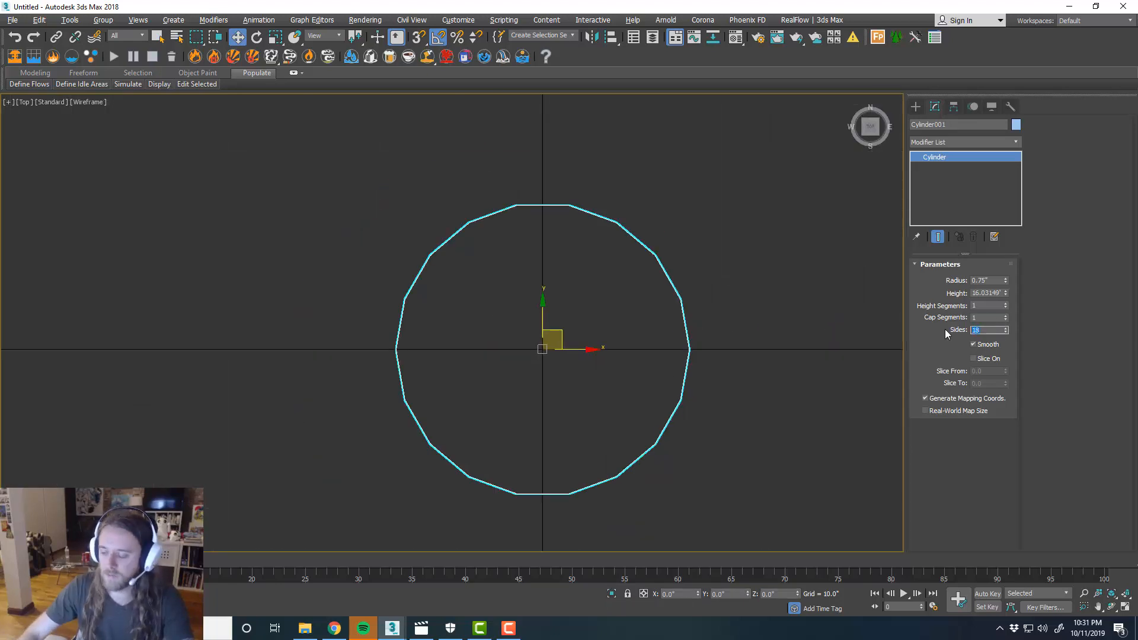
{"action": "left_click", "coordinate": [1016, 141]}
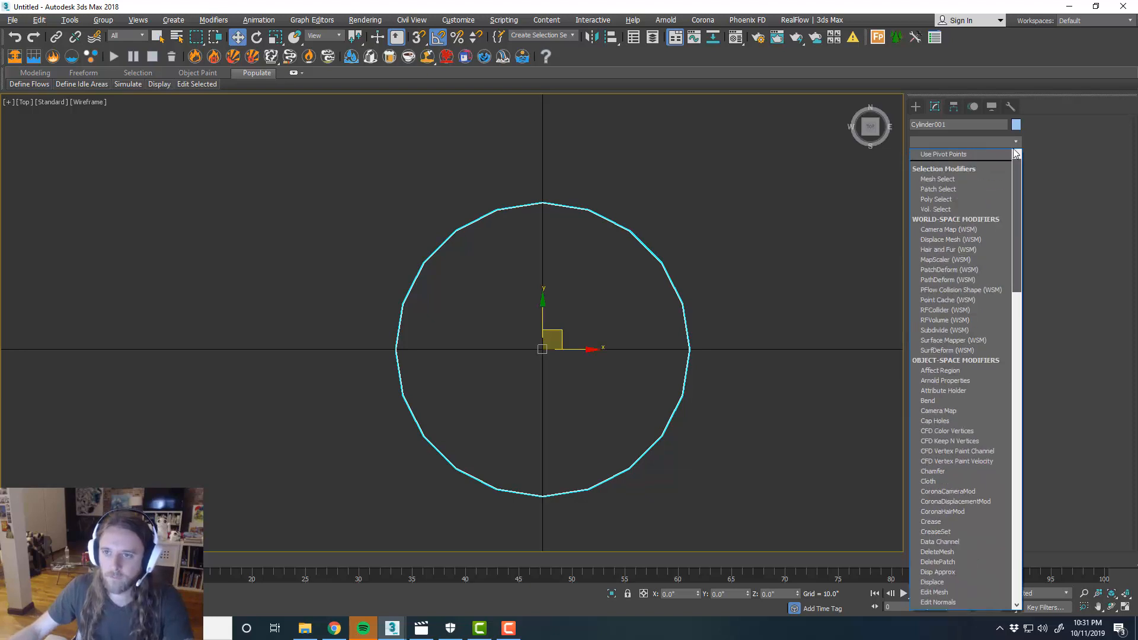
{"action": "left_click", "coordinate": [917, 107]}
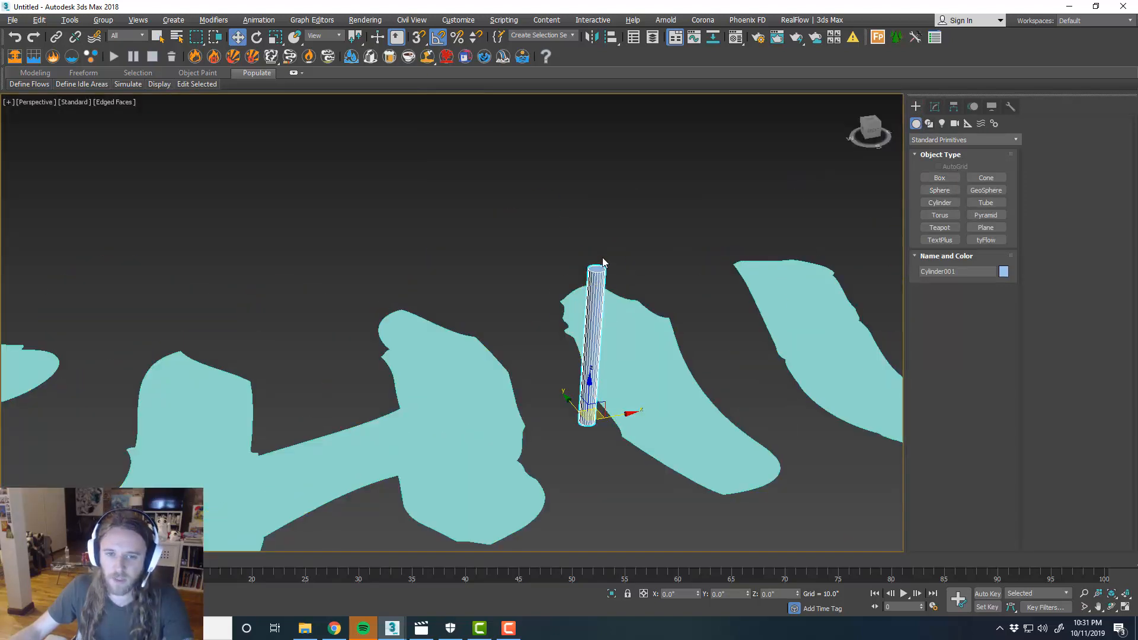
{"action": "mouse_move", "coordinate": [638, 252]}
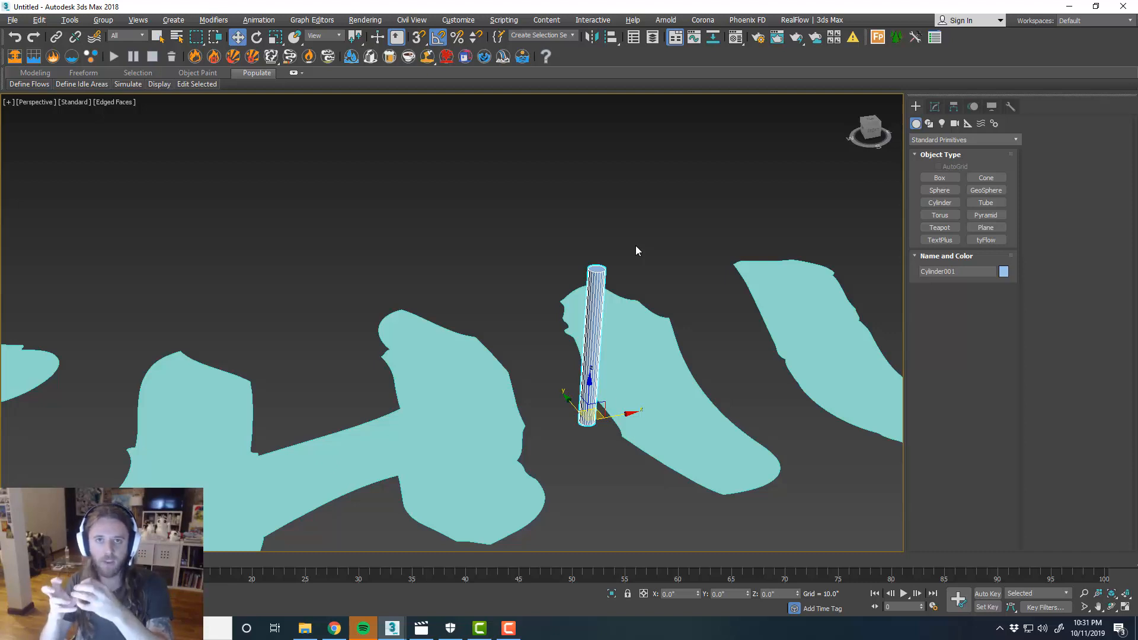
{"action": "mouse_move", "coordinate": [620, 231]}
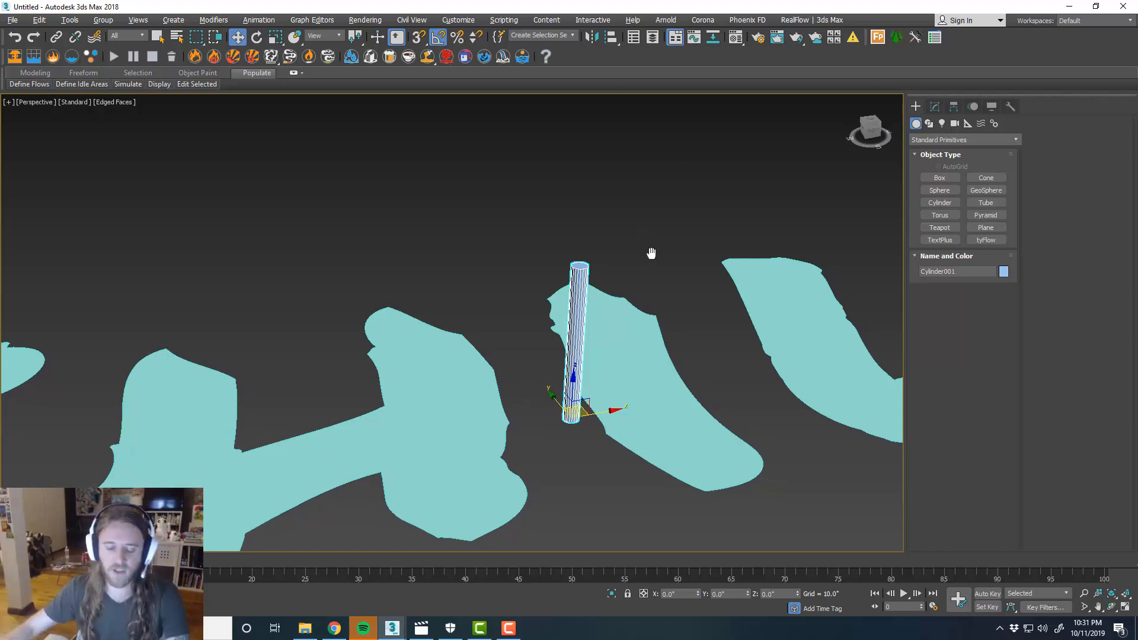
{"action": "key", "text": "t"}
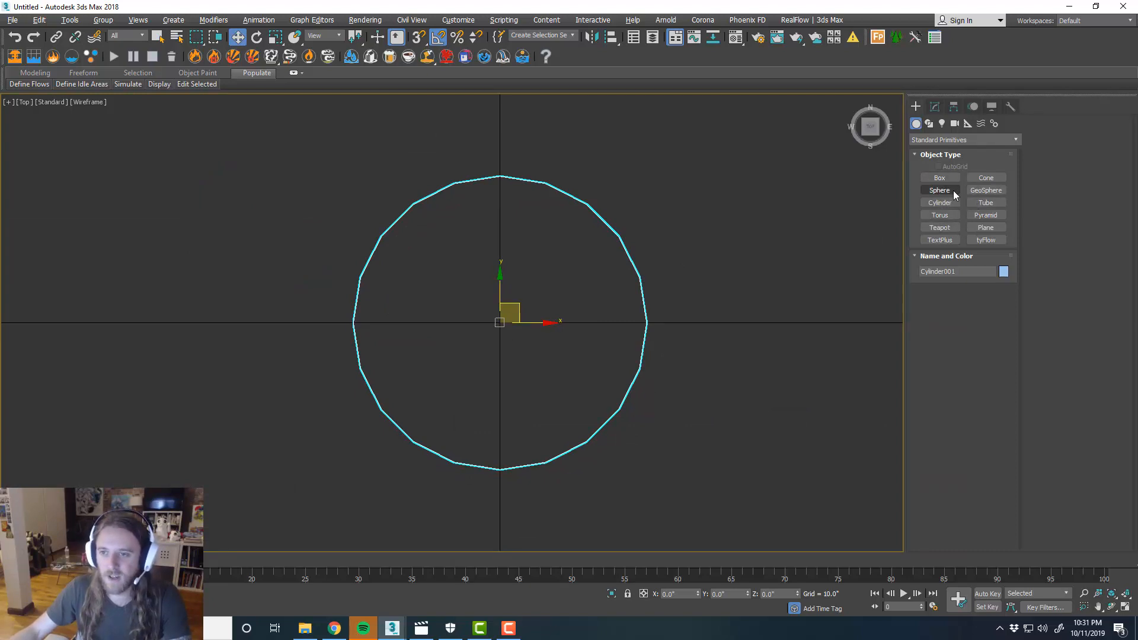
Drag a sphere resting on the cylinder's top end, forming a capped post
{"action": "left_click", "coordinate": [939, 190]}
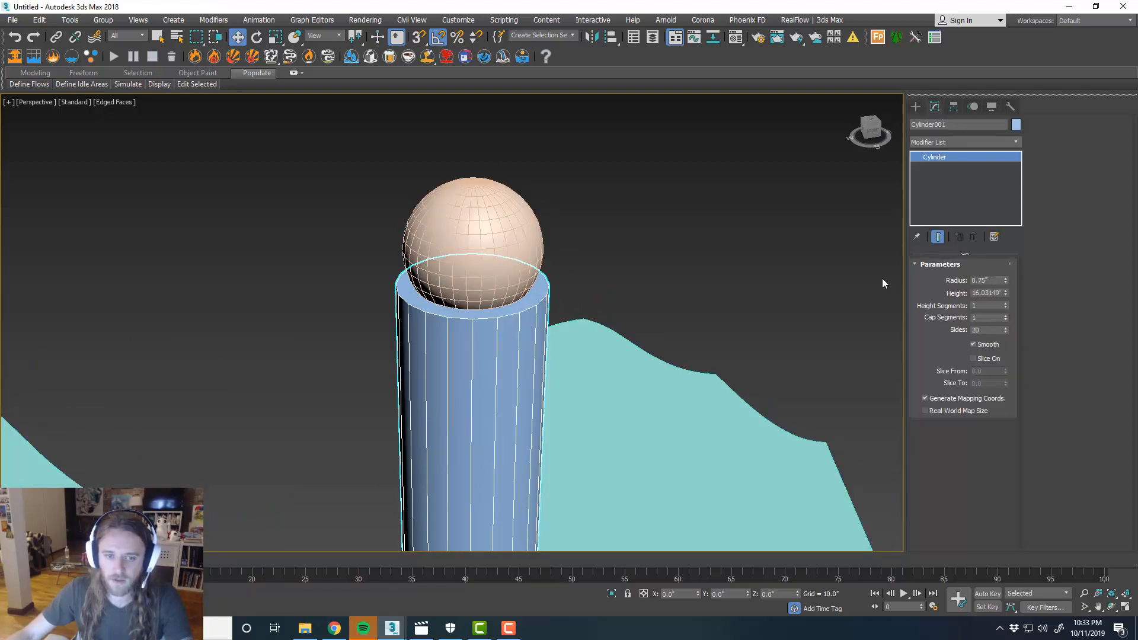
{"action": "left_click", "coordinate": [917, 107]}
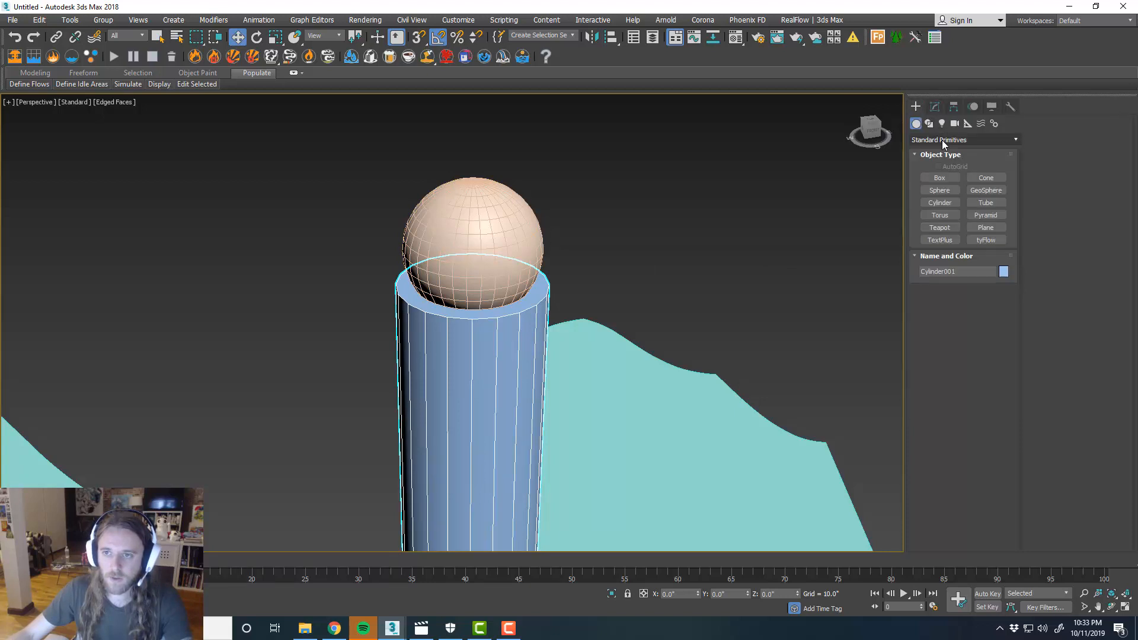
ProBoolean-subtract a copy of the sphere from the cylinder's top
{"action": "left_click", "coordinate": [961, 140]}
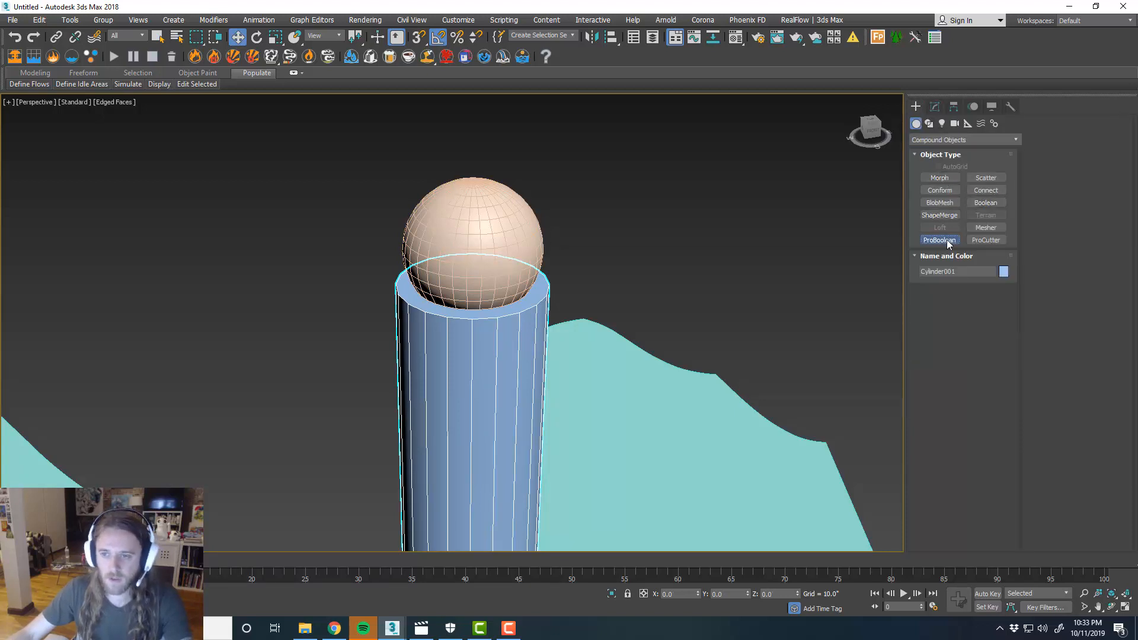
{"action": "left_click", "coordinate": [940, 240]}
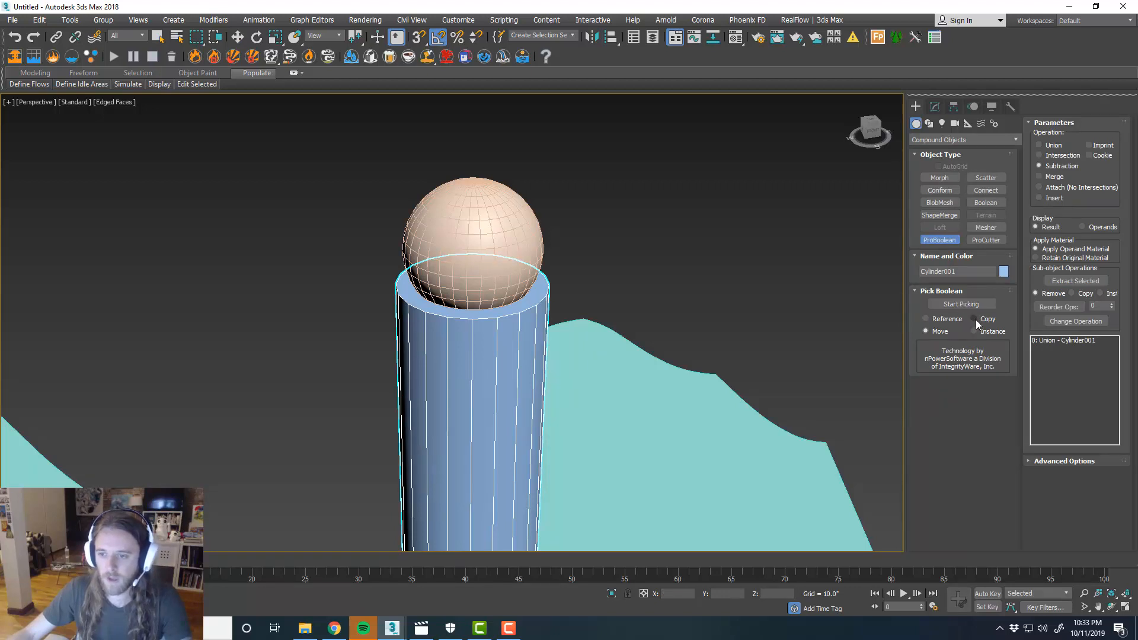
{"action": "left_click", "coordinate": [975, 319]}
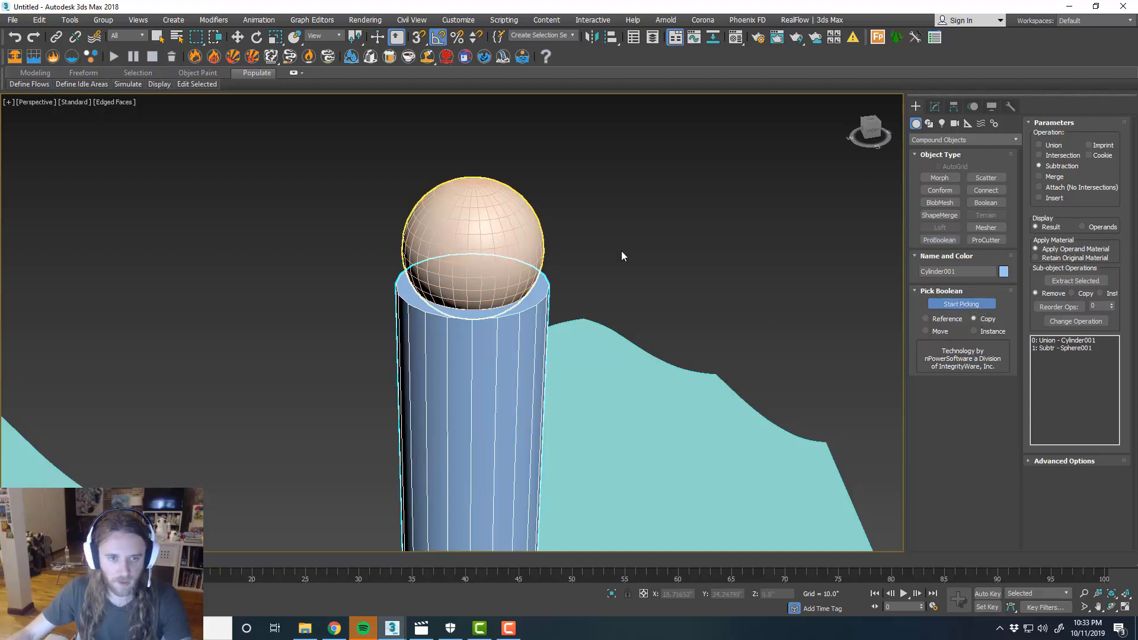
{"action": "left_click", "coordinate": [472, 246]}
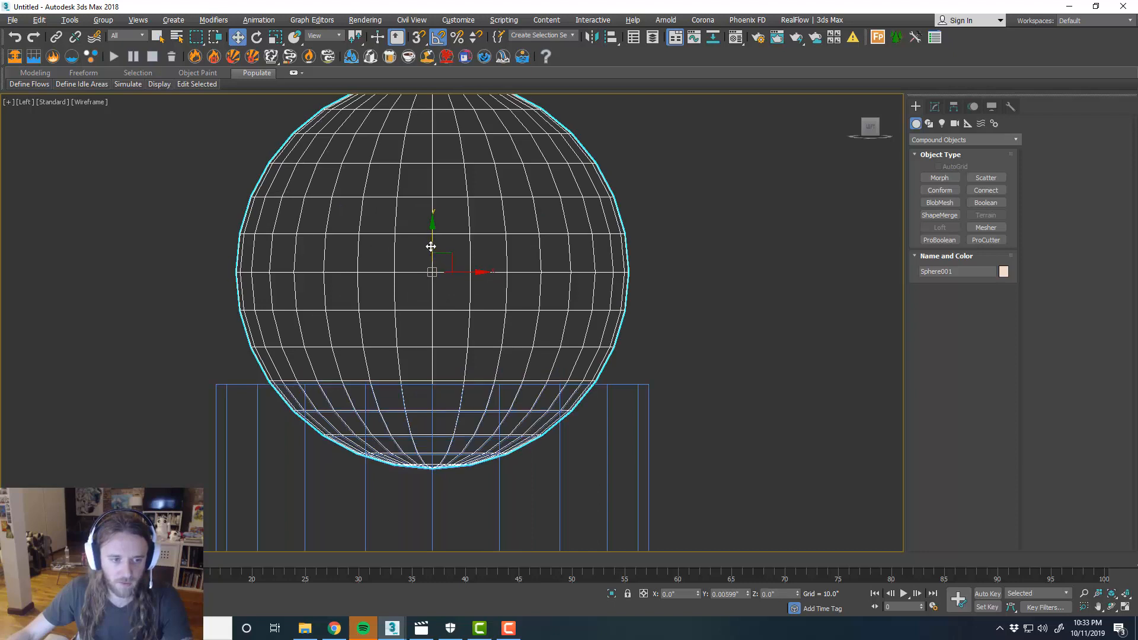
{"action": "key", "text": "Alt+w"}
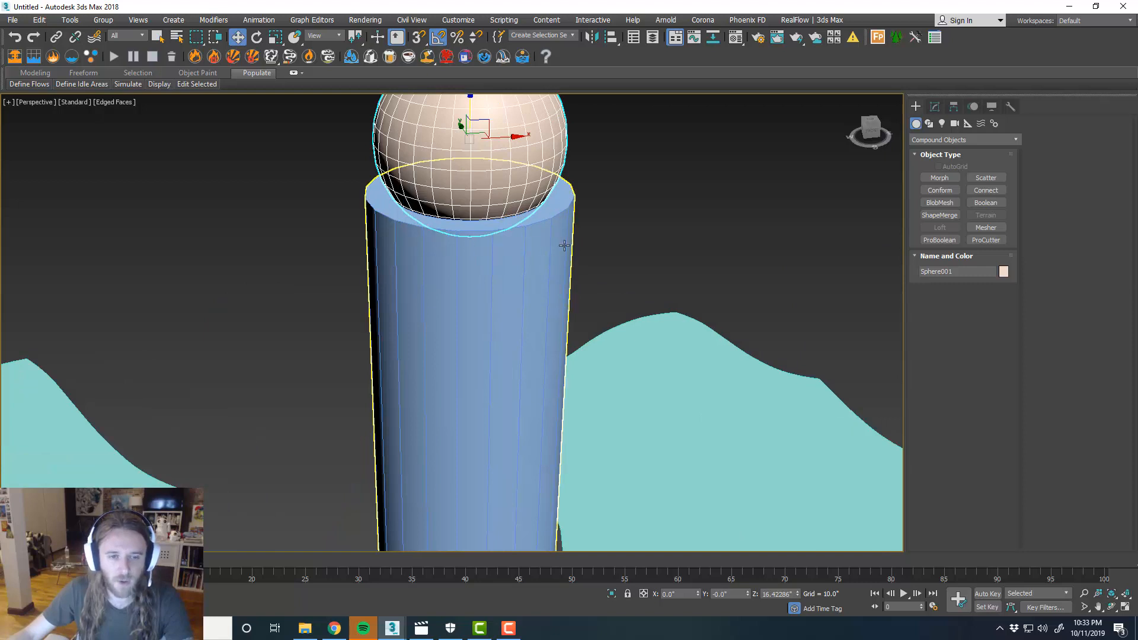
Check the sphere and cylinder selections so the sphere sits snugly on top
{"action": "left_click", "coordinate": [590, 246]}
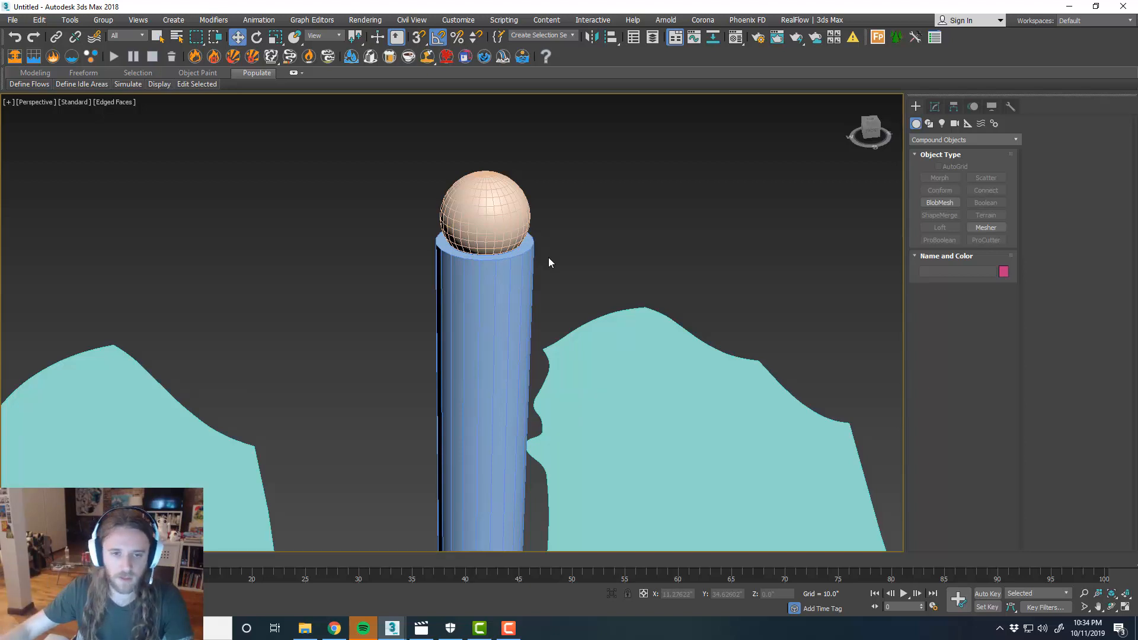
{"action": "left_click", "coordinate": [483, 219]}
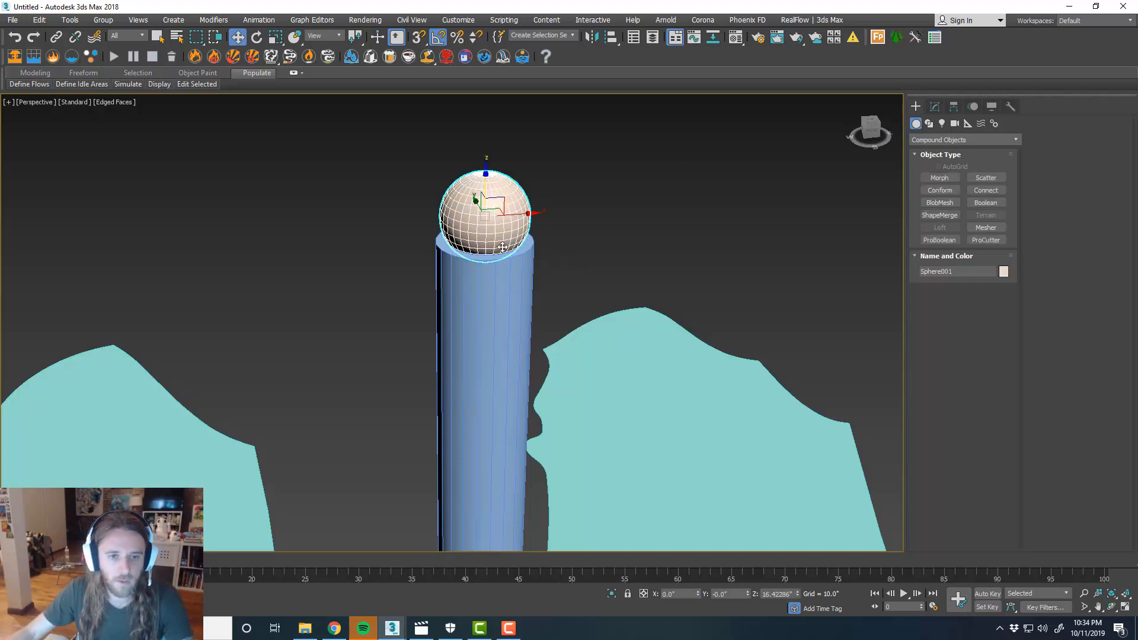
{"action": "scroll", "scroll_direction": "up", "scroll_amount": 3}
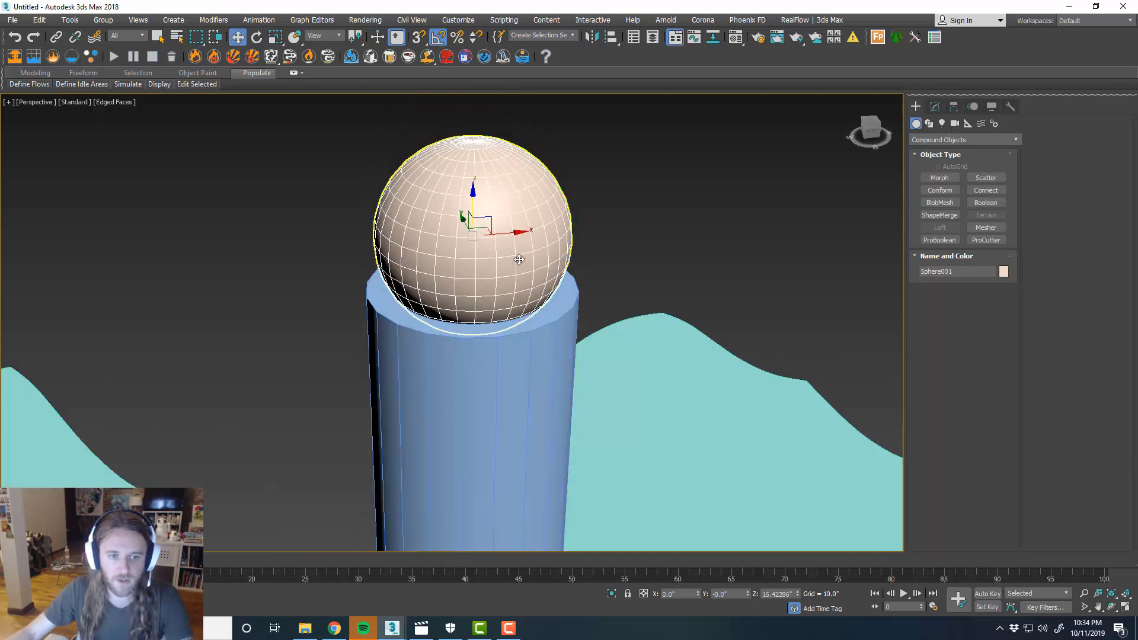
{"action": "left_click", "coordinate": [472, 436]}
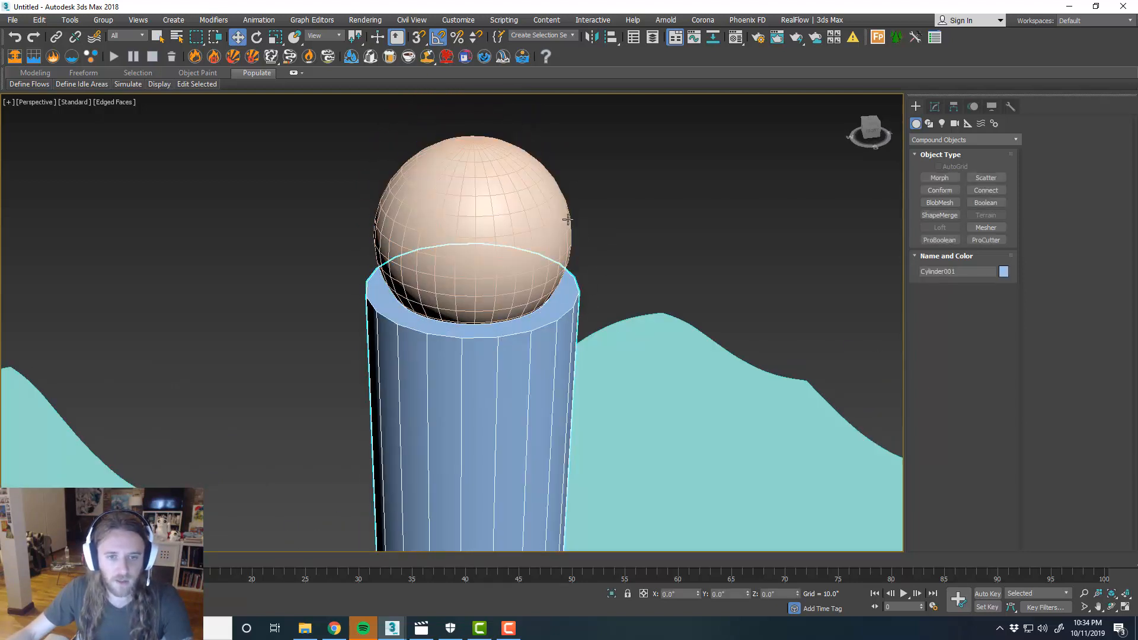
{"action": "mouse_move", "coordinate": [587, 224]}
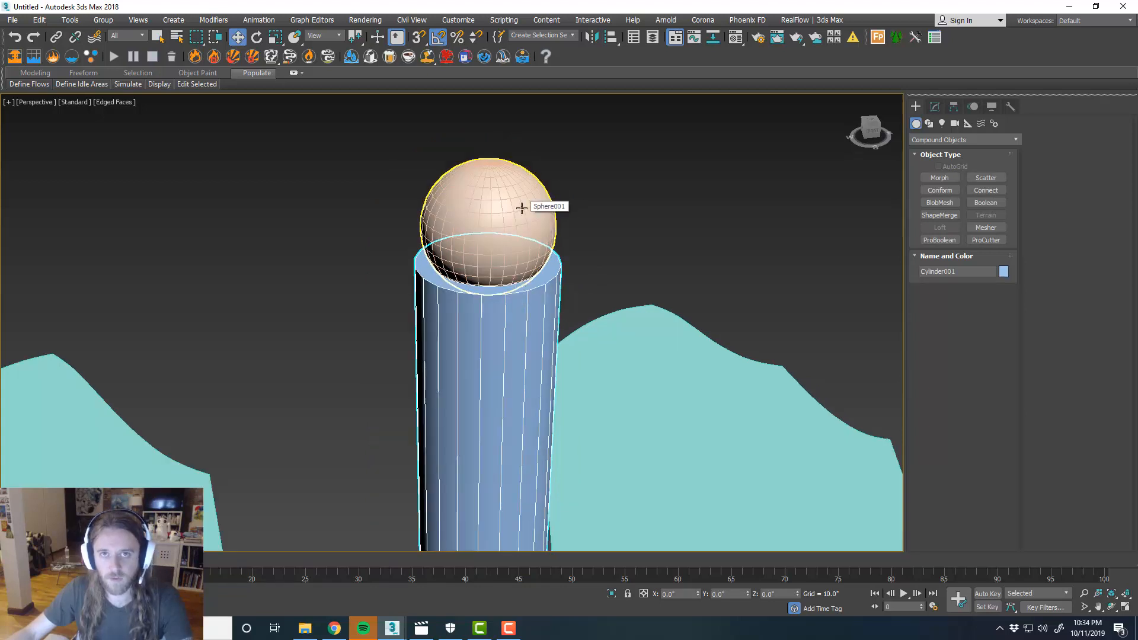
{"action": "scroll", "scroll_direction": "down", "scroll_amount": 3}
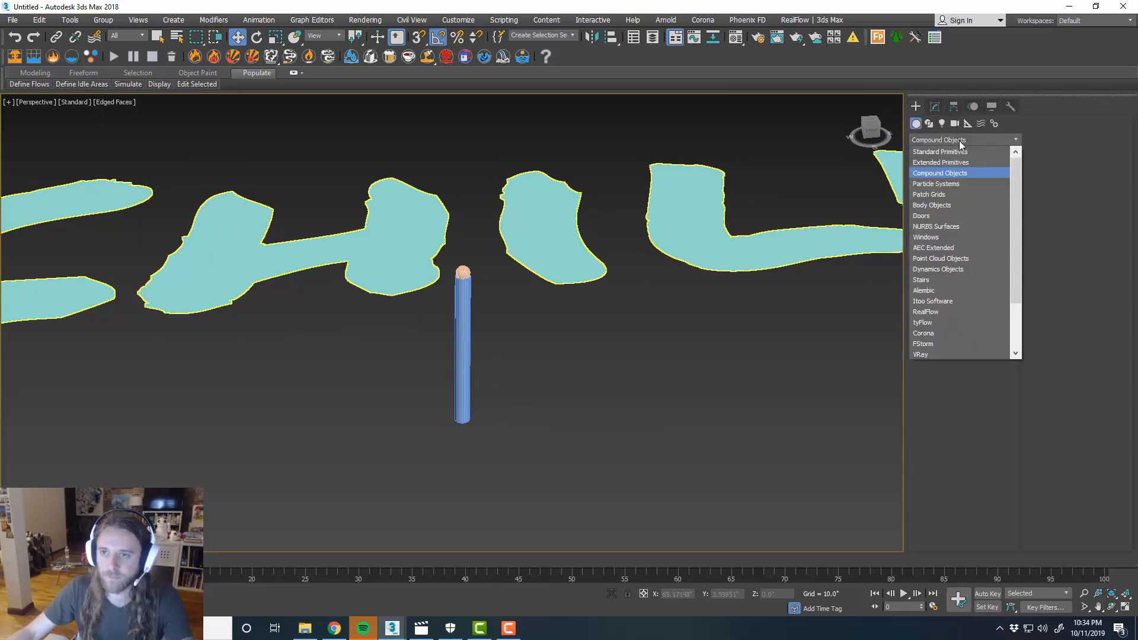
Place a tyFlow tyActor helper on the ground beside the stick
{"action": "left_click", "coordinate": [968, 122]}
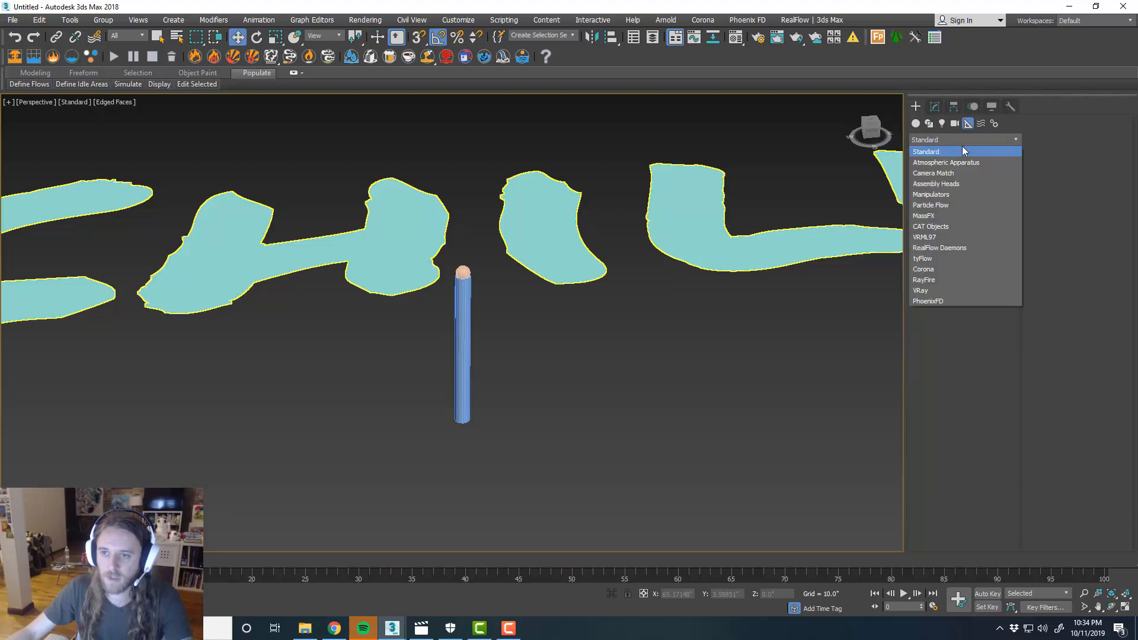
{"action": "left_click", "coordinate": [923, 259]}
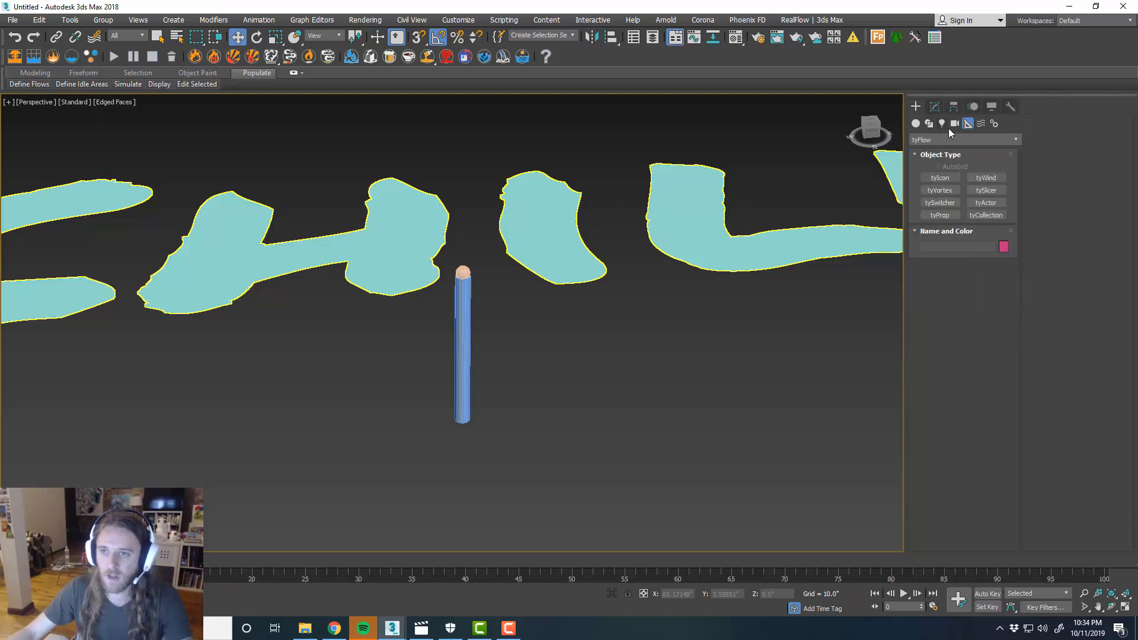
{"action": "mouse_move", "coordinate": [972, 177]}
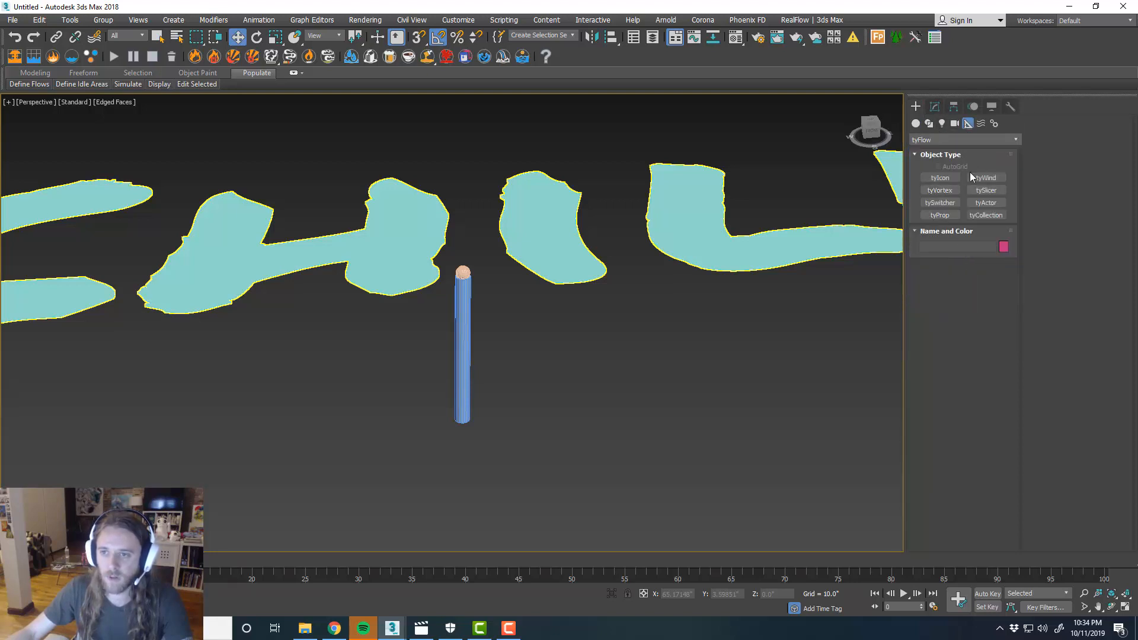
{"action": "left_click", "coordinate": [986, 203]}
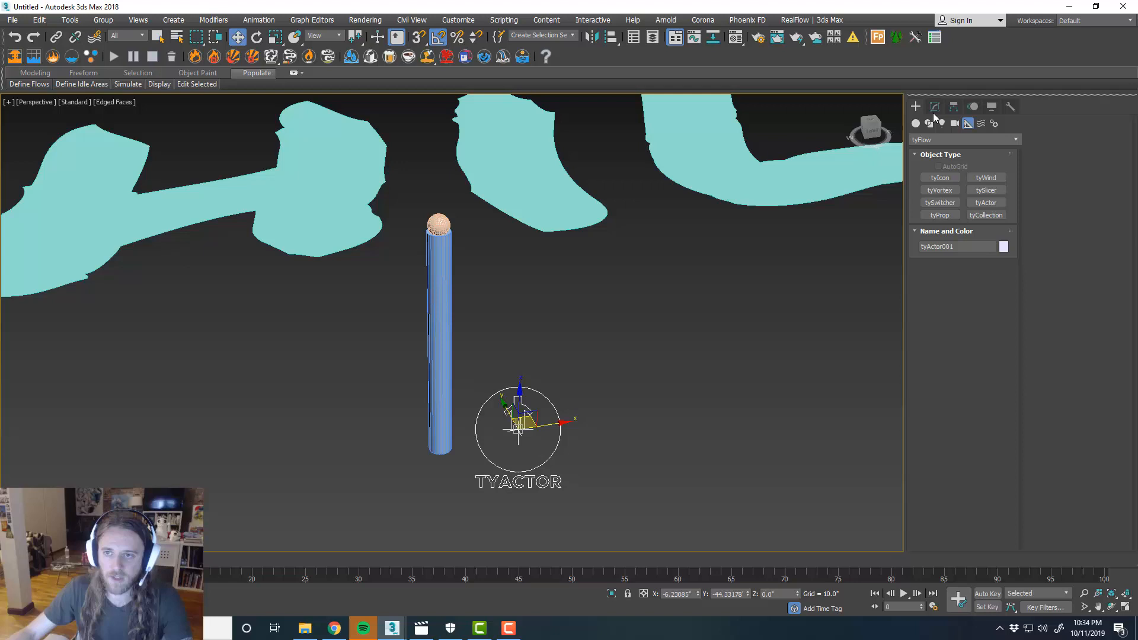
Select the tyActor and pick the stick cylinder as its rig node
{"action": "left_click", "coordinate": [936, 107]}
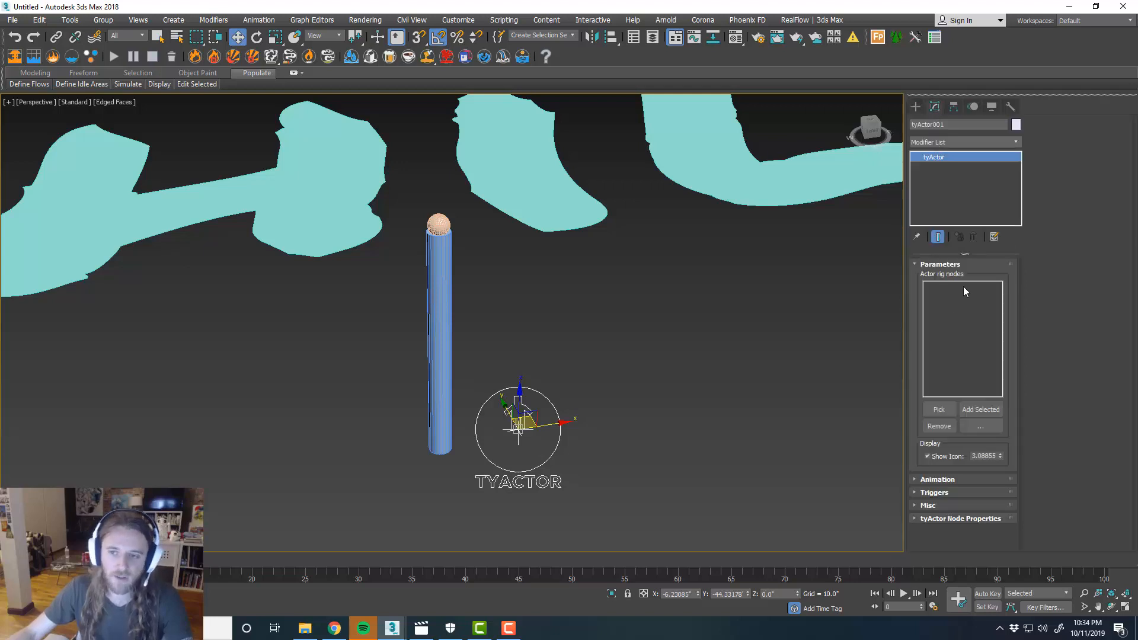
{"action": "mouse_move", "coordinate": [971, 274]}
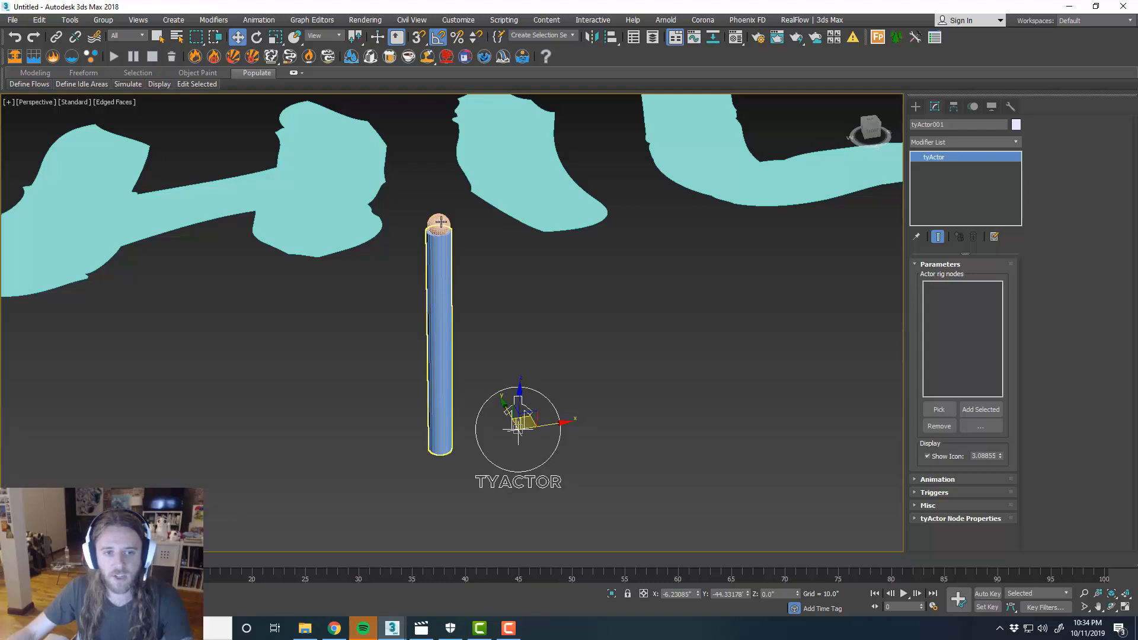
{"action": "left_click", "coordinate": [557, 332]}
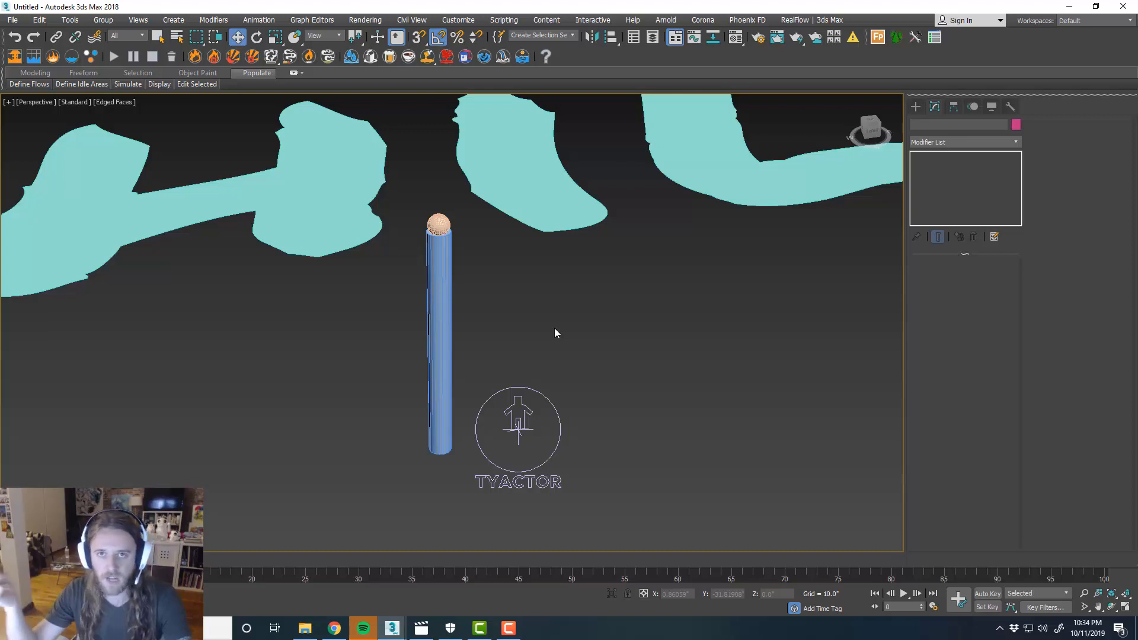
{"action": "mouse_move", "coordinate": [633, 329]}
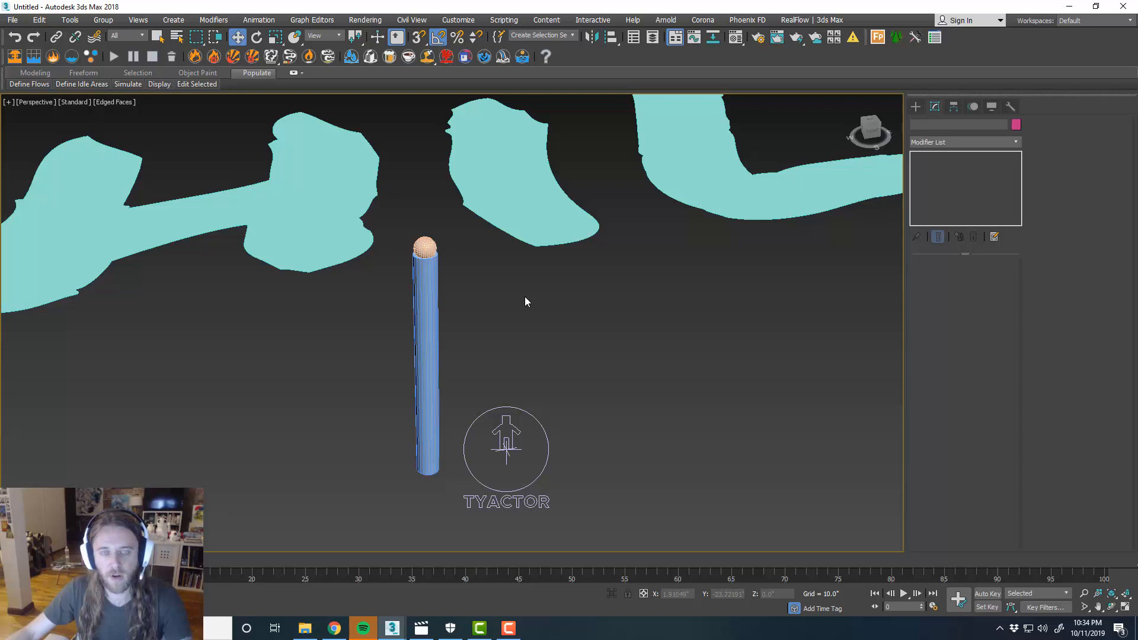
{"action": "left_click", "coordinate": [507, 451]}
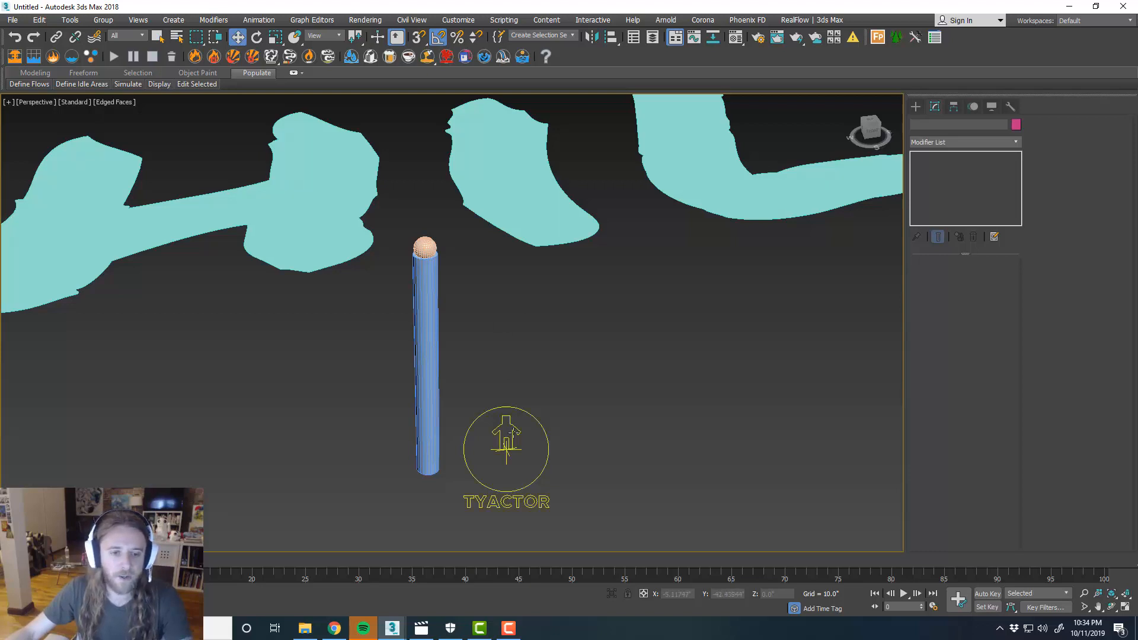
{"action": "left_click", "coordinate": [506, 451]}
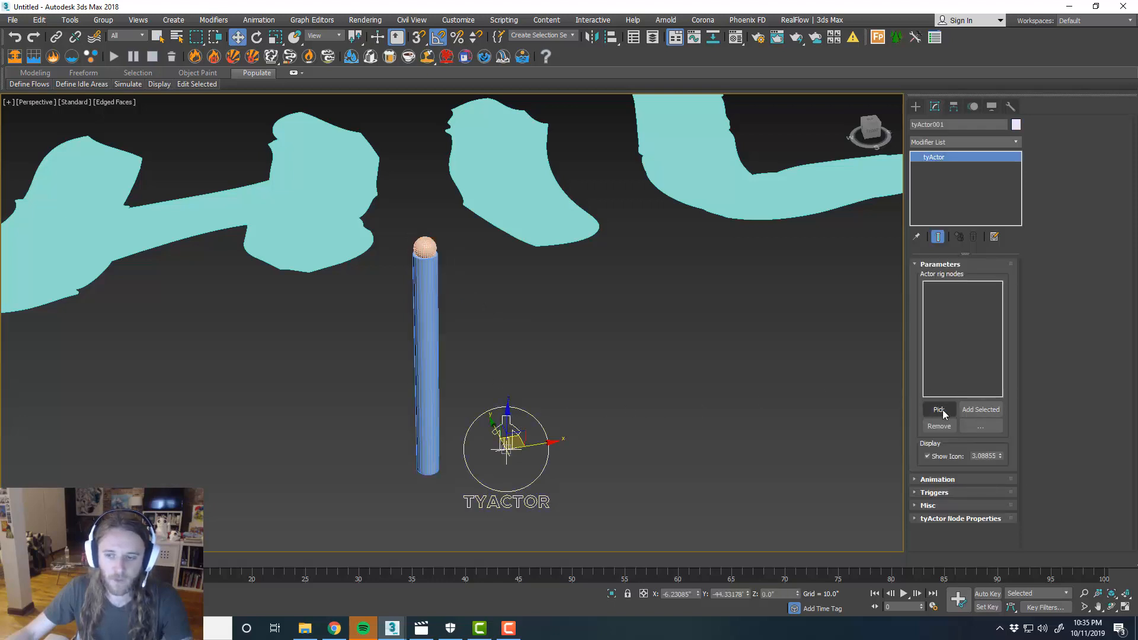
{"action": "left_click", "coordinate": [939, 410]}
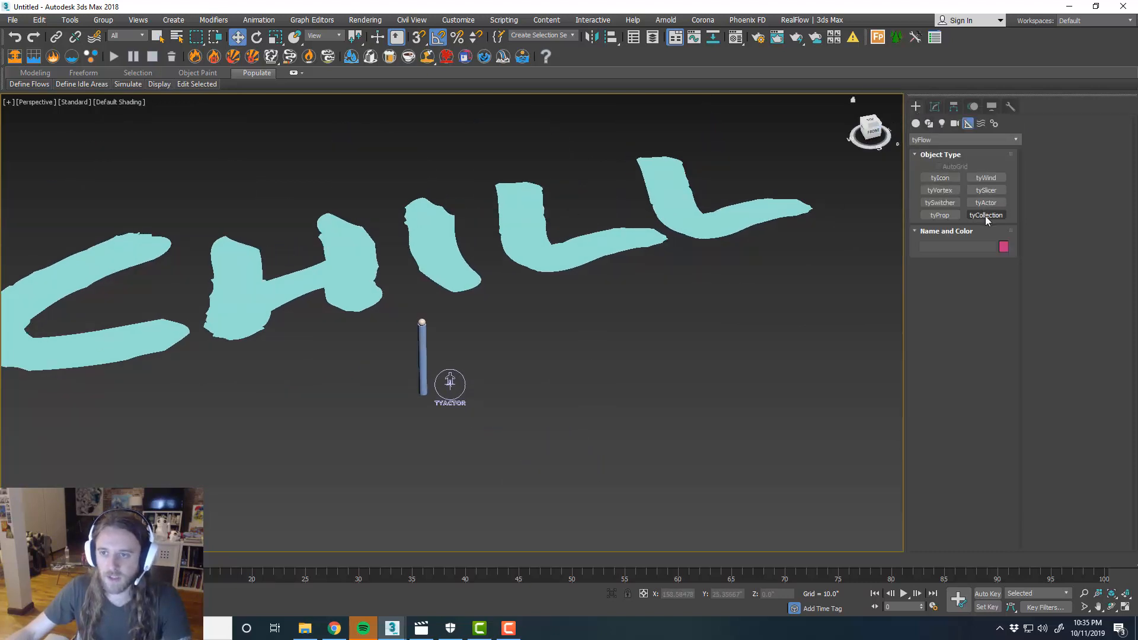
Add a tyFlow001 object to the scene and bring up its empty flow editor
{"action": "left_click", "coordinate": [964, 140]}
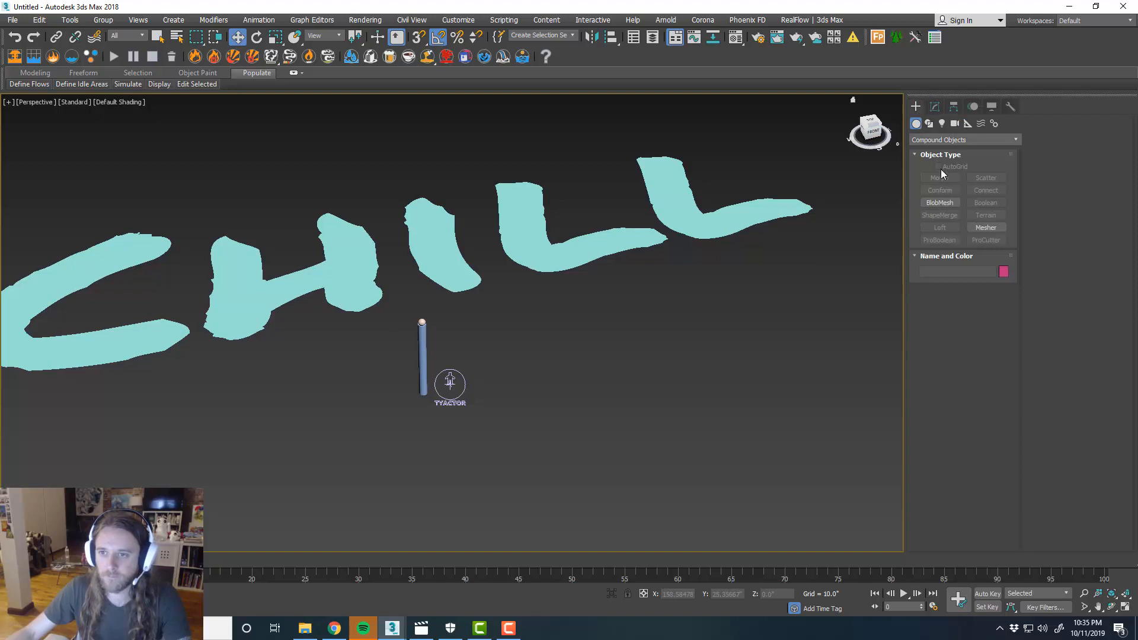
{"action": "left_click", "coordinate": [964, 140]}
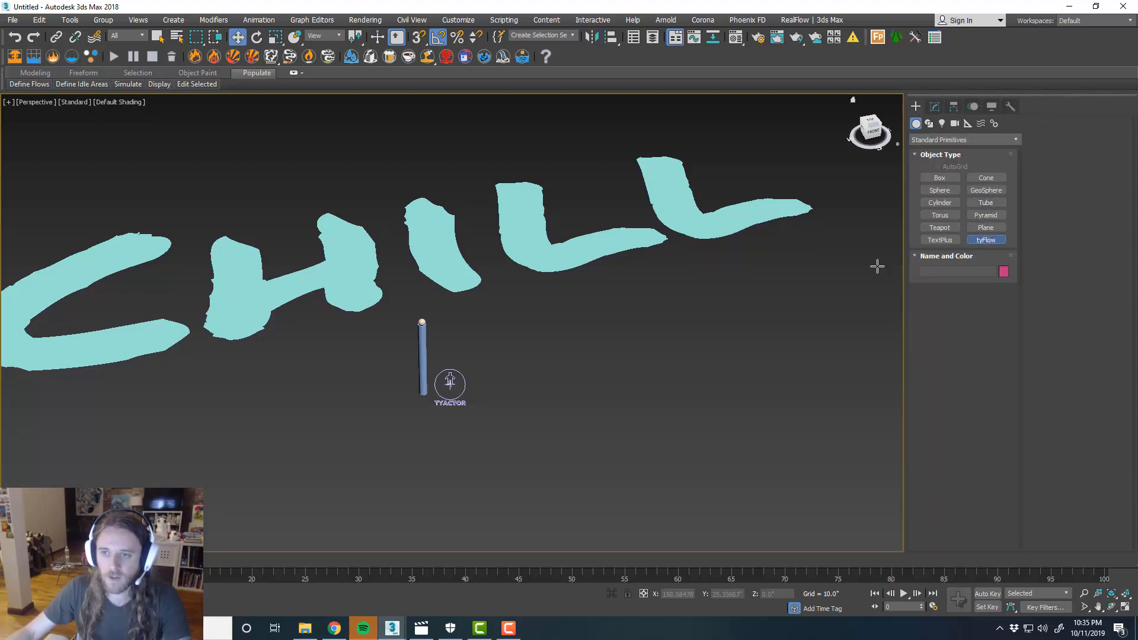
{"action": "left_click", "coordinate": [985, 240]}
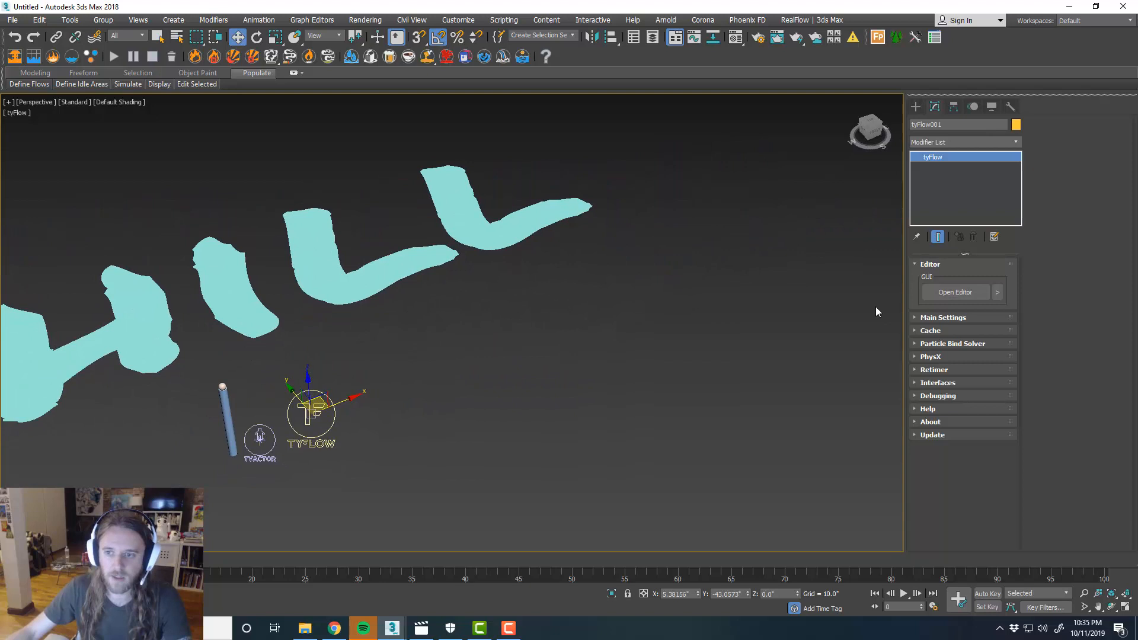
{"action": "left_click", "coordinate": [953, 292]}
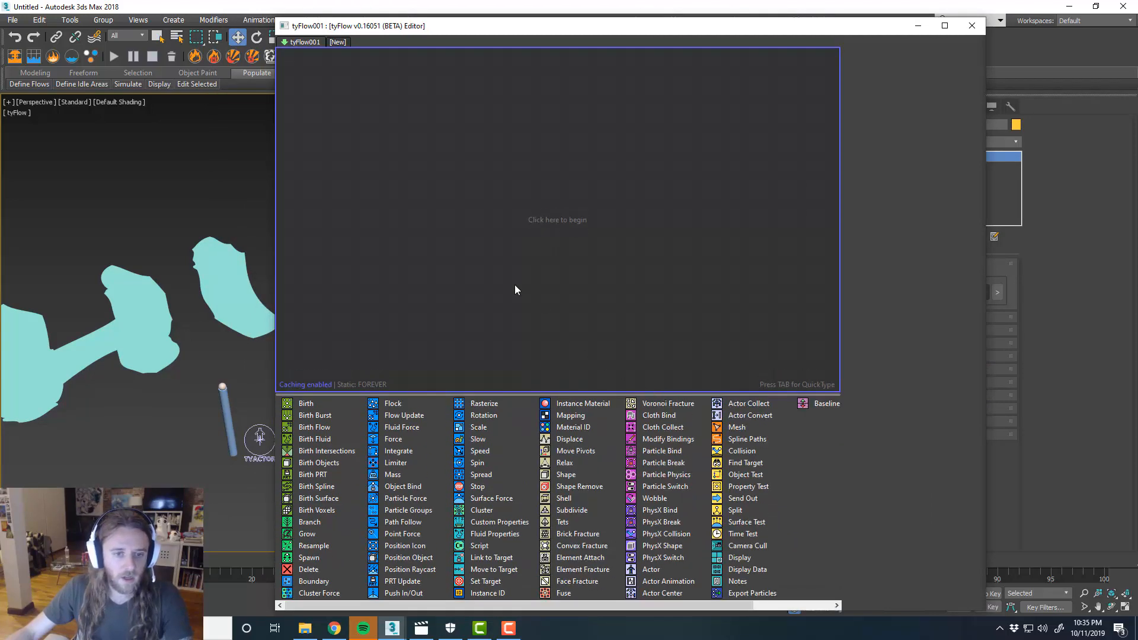
{"action": "mouse_move", "coordinate": [309, 408]}
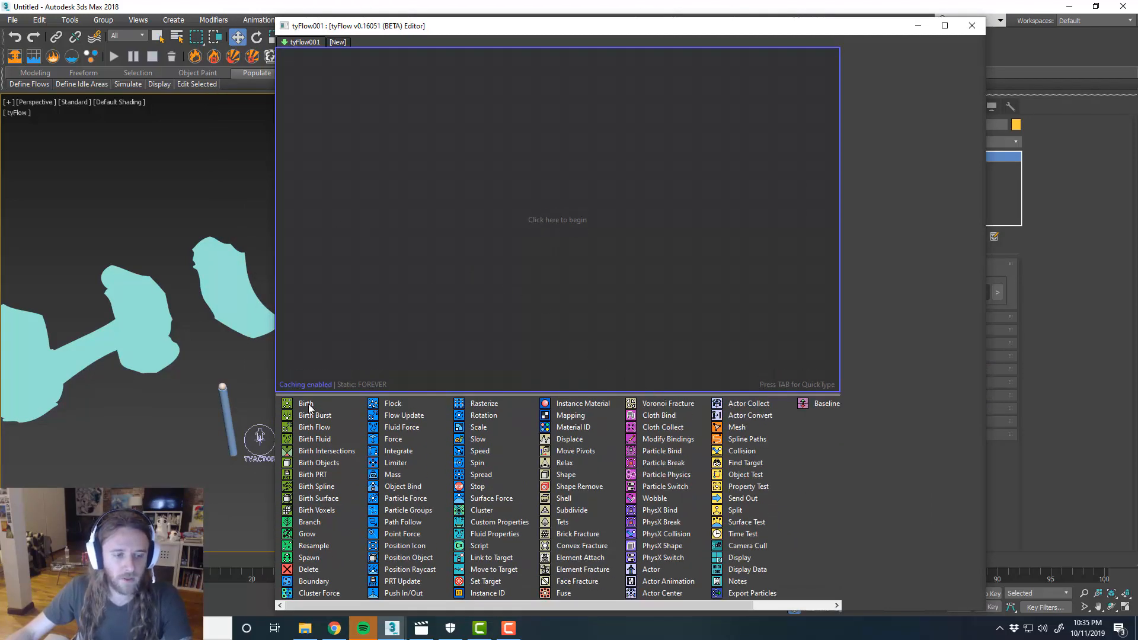
{"action": "mouse_move", "coordinate": [329, 469]}
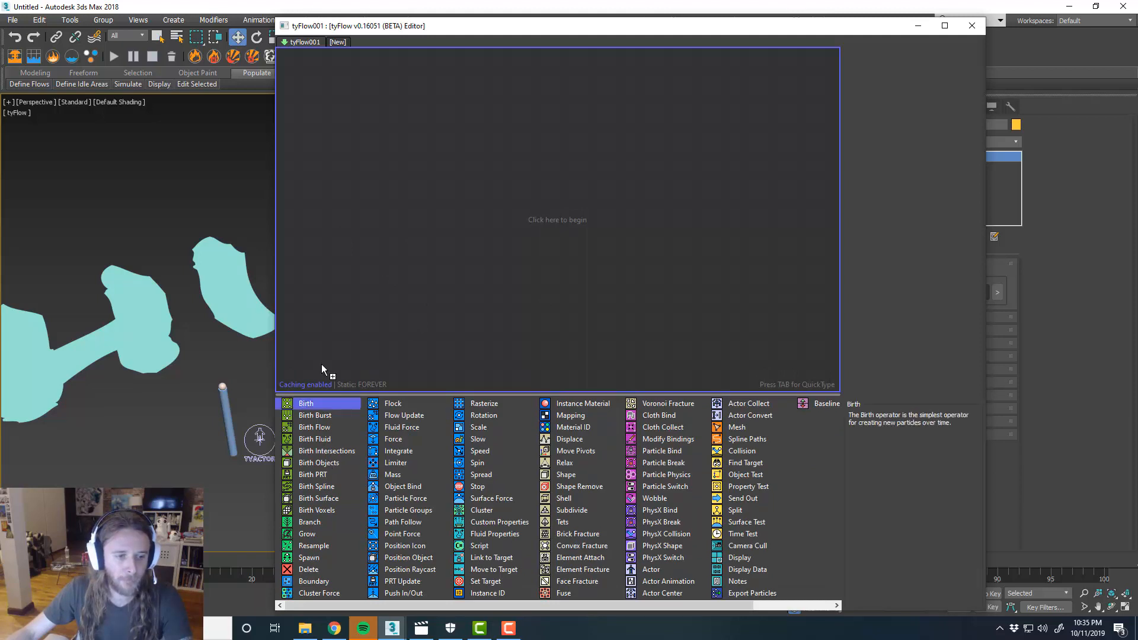
Add a Birth event for 200 particles and set its Display type to Geometry
{"action": "left_click", "coordinate": [306, 403]}
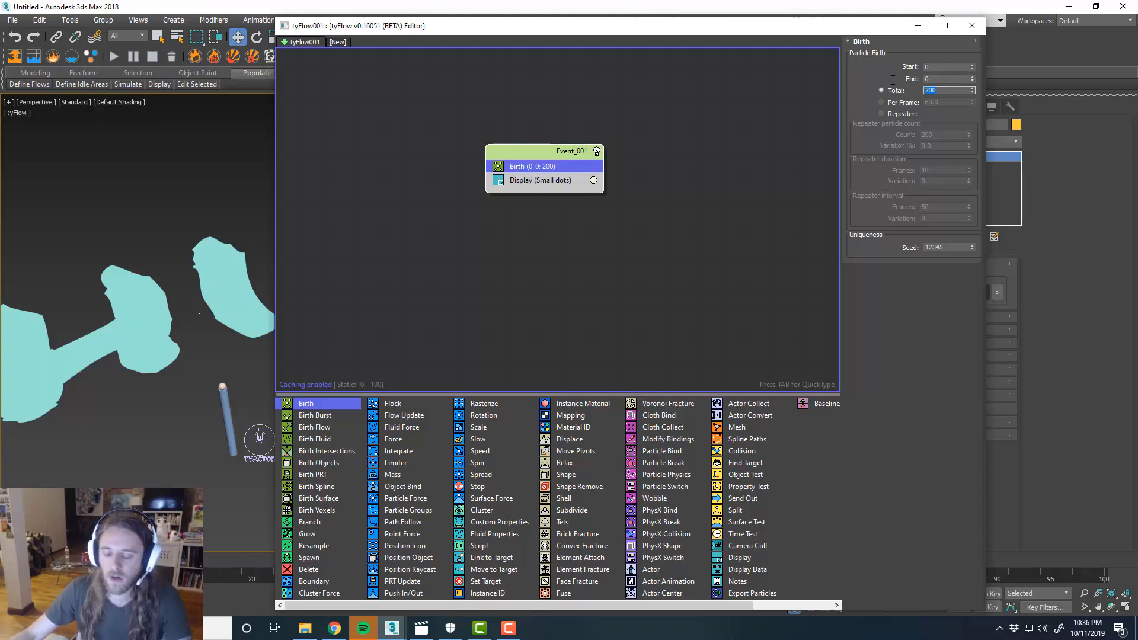
{"action": "mouse_move", "coordinate": [587, 235]}
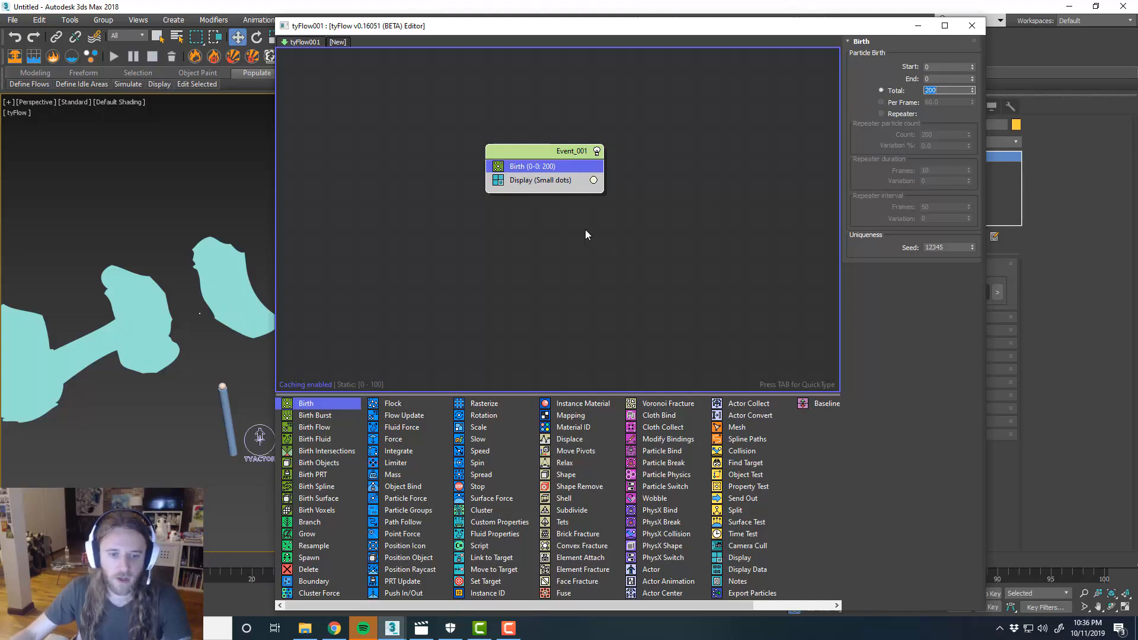
{"action": "mouse_move", "coordinate": [483, 353]}
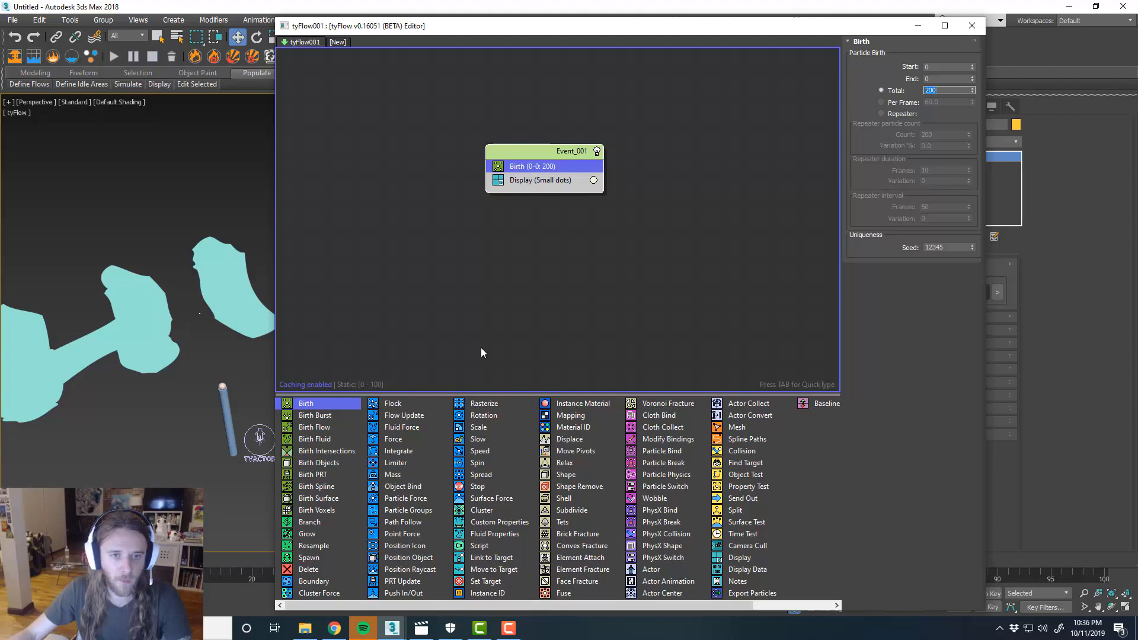
{"action": "left_click", "coordinate": [540, 181]}
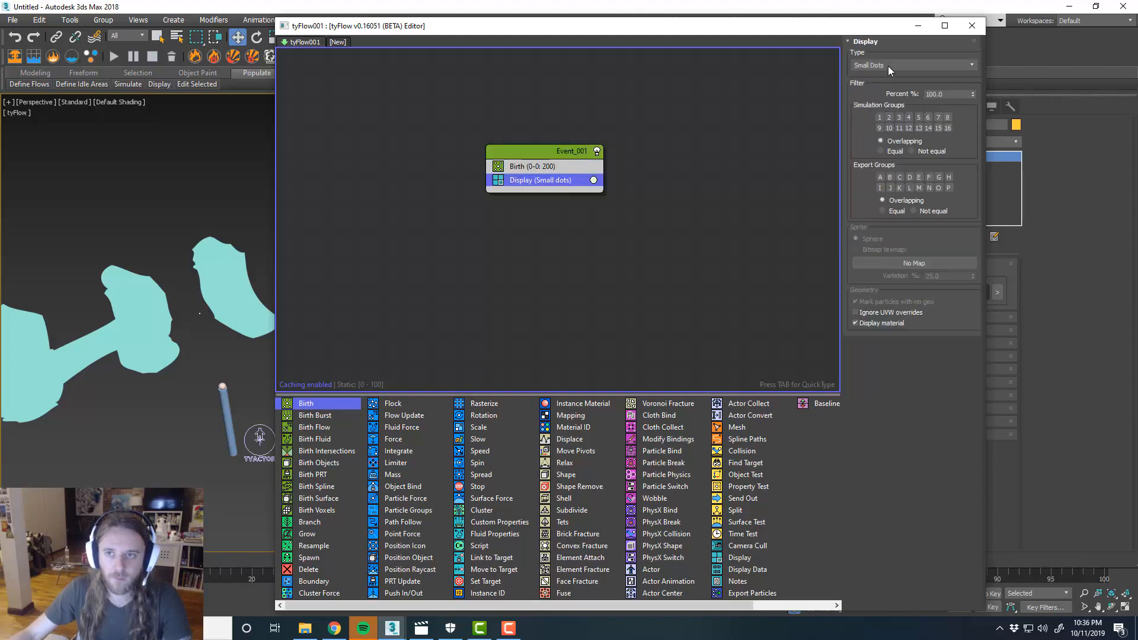
{"action": "left_click", "coordinate": [911, 66]}
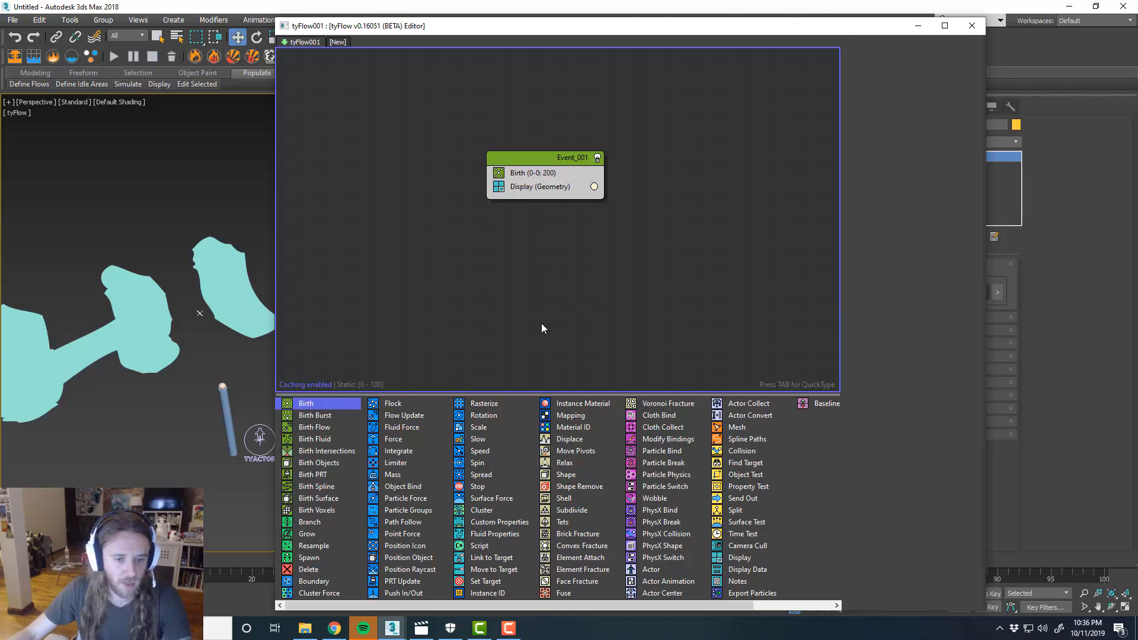
{"action": "mouse_move", "coordinate": [424, 559]}
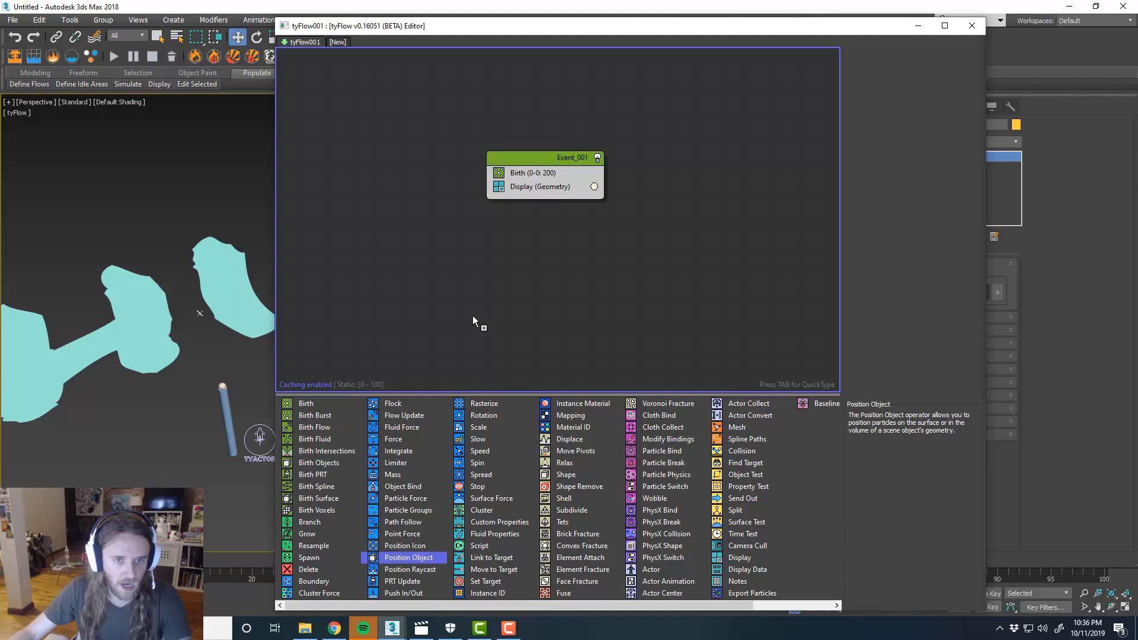
Add a Position Object operator placing particles on the Text001 faces
{"action": "left_click", "coordinate": [410, 558]}
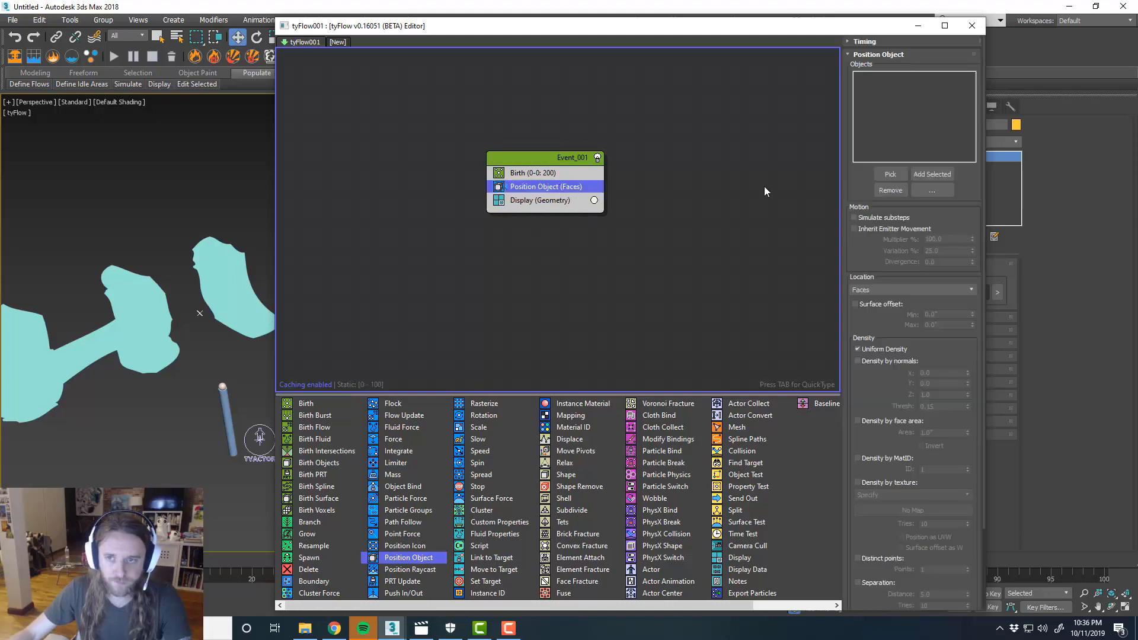
{"action": "left_click", "coordinate": [932, 175]}
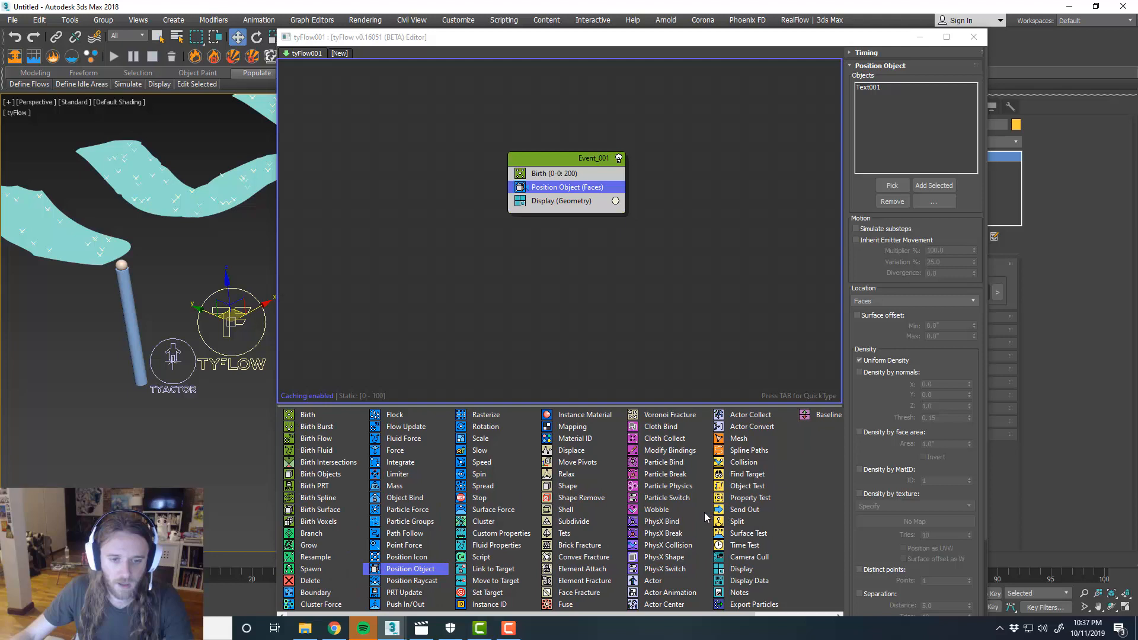
{"action": "mouse_move", "coordinate": [652, 581]}
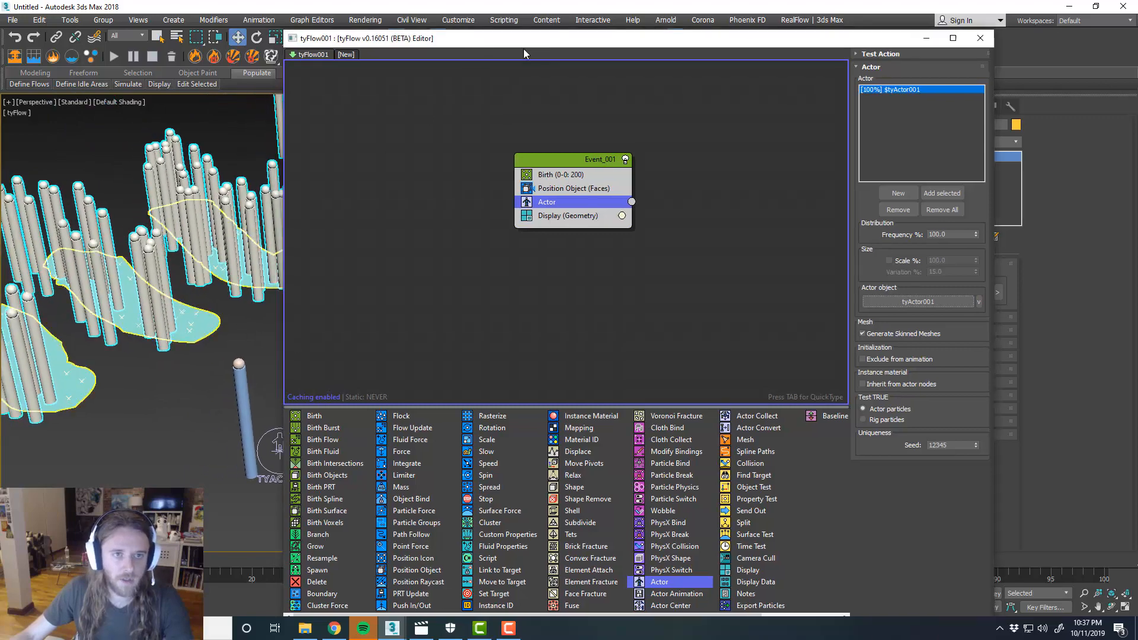
{"action": "left_click", "coordinate": [980, 38]}
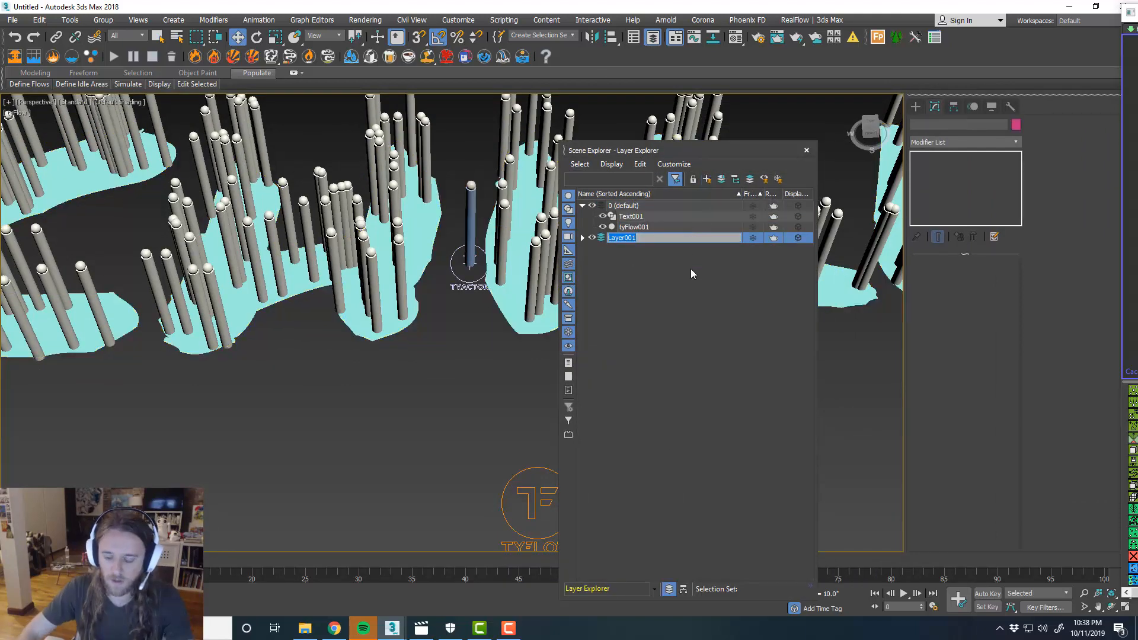
Name the new layer Actor and hide it from the viewport
{"action": "type", "text": "Actor"}
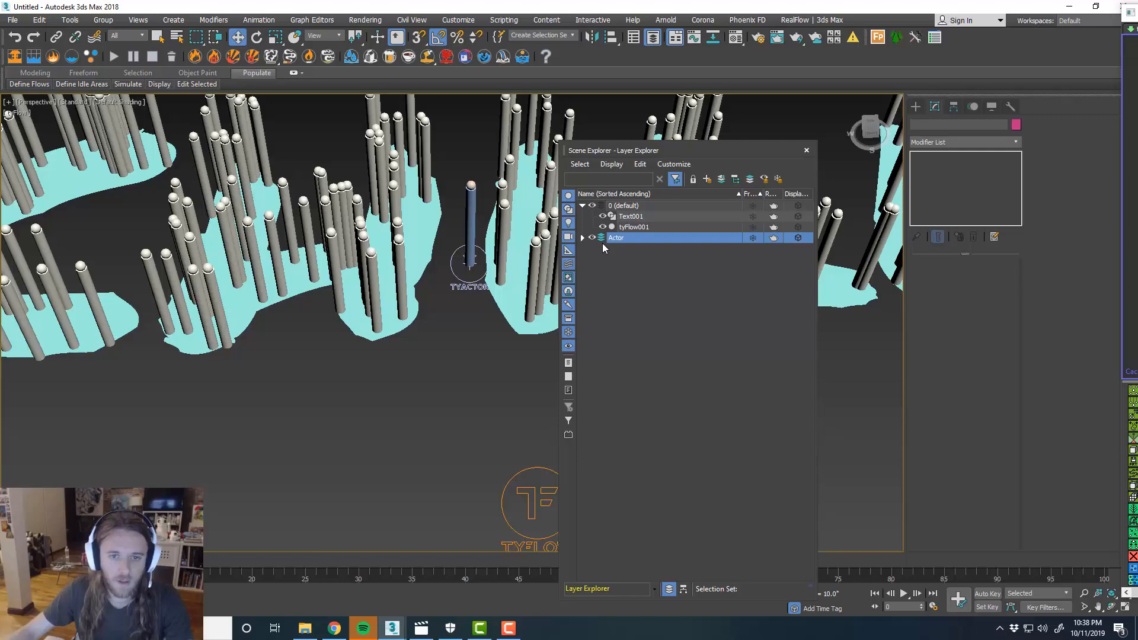
{"action": "left_click", "coordinate": [806, 149]}
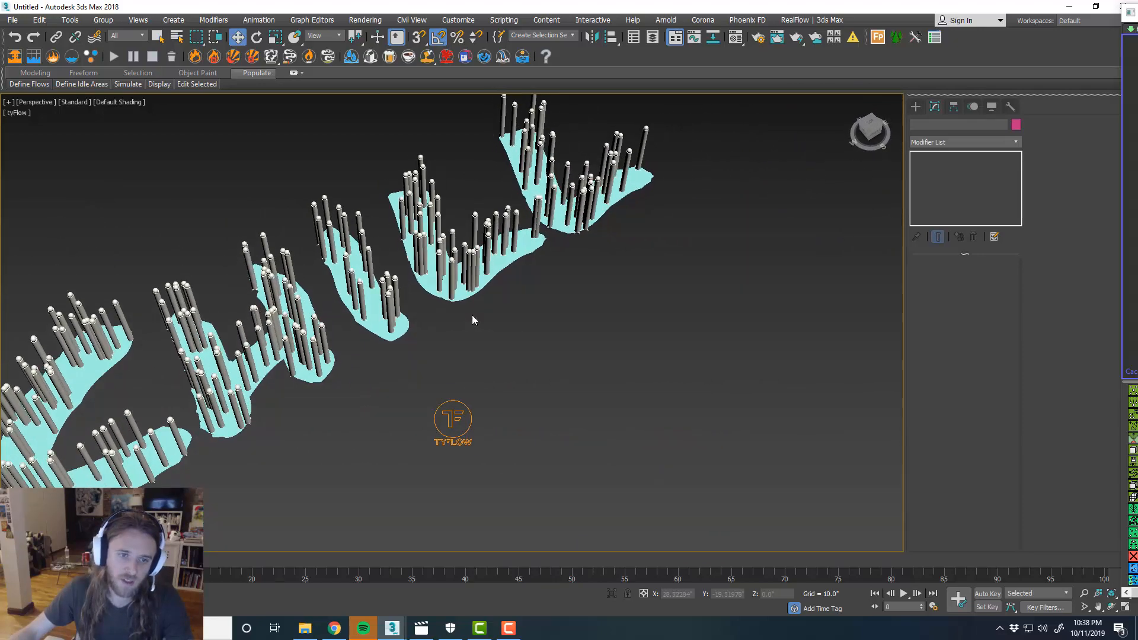
Confirm the Position Object operator keeps particle placement on Faces
{"action": "left_click", "coordinate": [453, 423]}
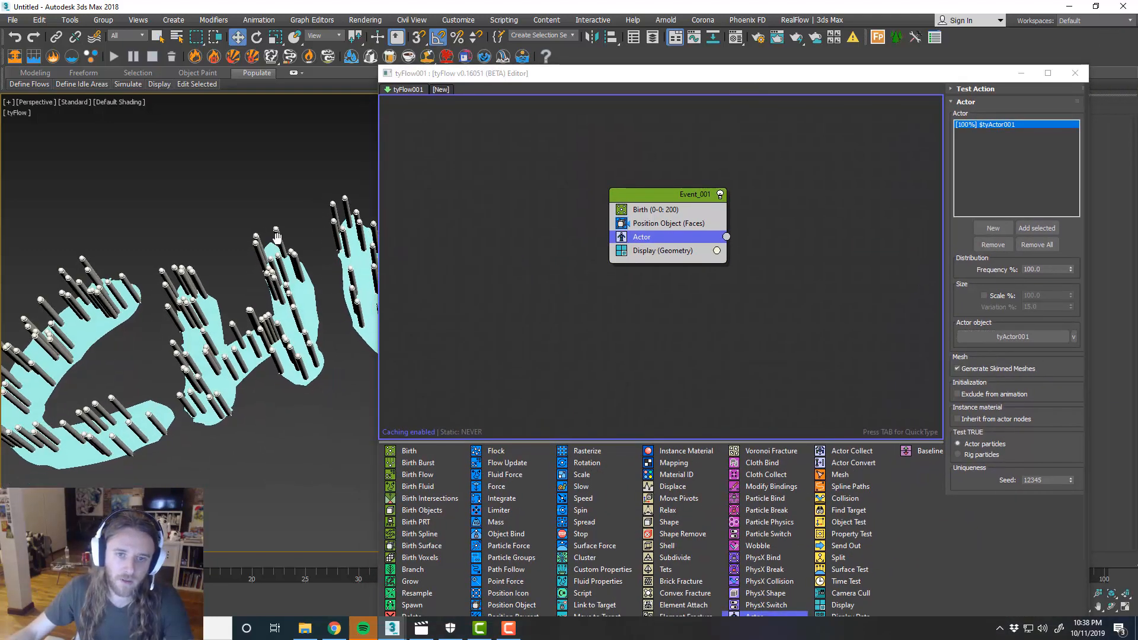
{"action": "left_click", "coordinate": [657, 209]}
{"action": "type", "text": "1000"}
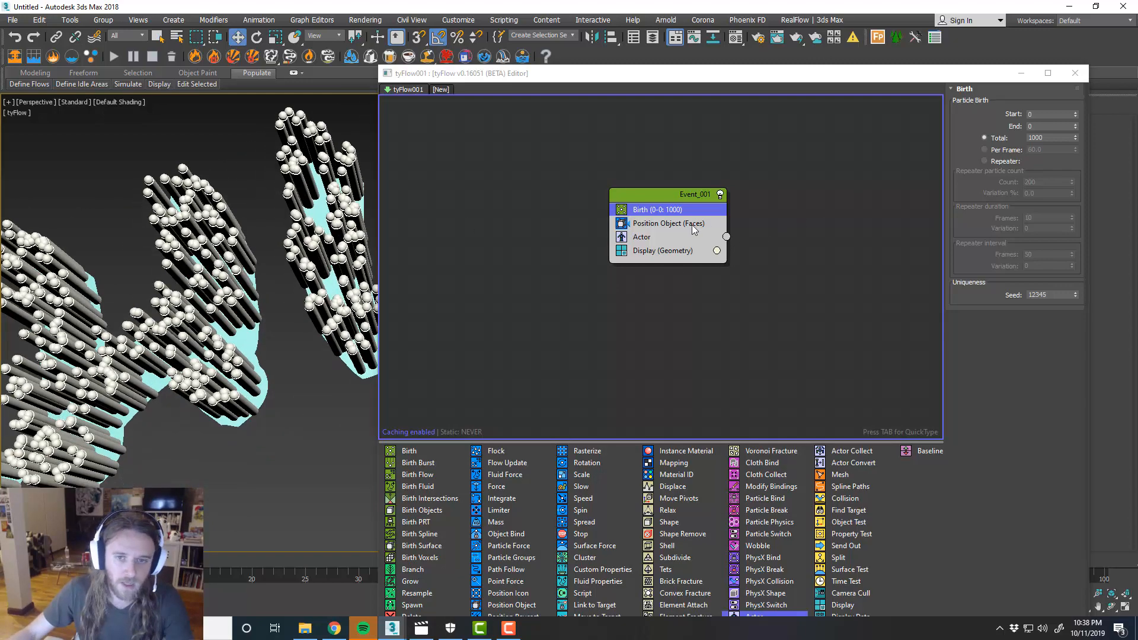
{"action": "left_click", "coordinate": [668, 223]}
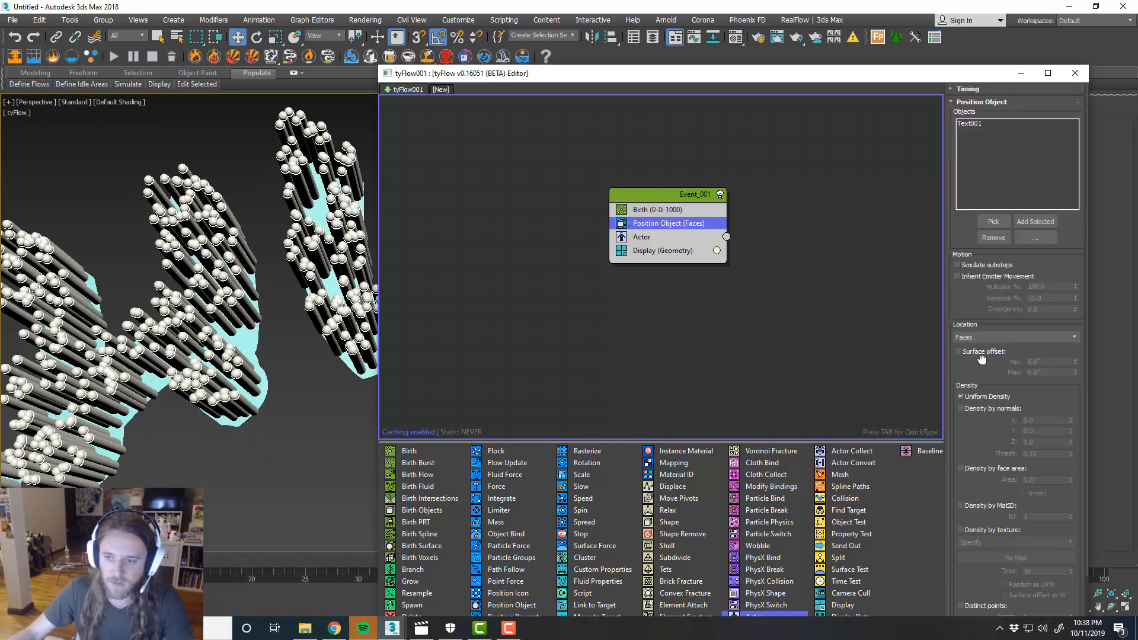
{"action": "left_click", "coordinate": [1015, 240]}
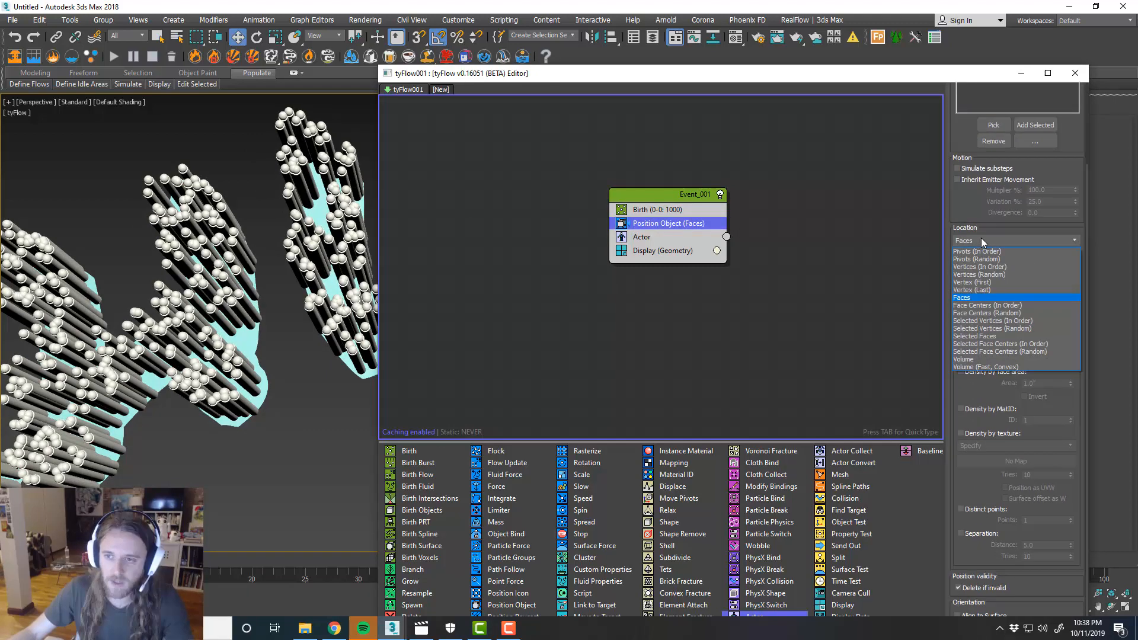
{"action": "left_click", "coordinate": [961, 297]}
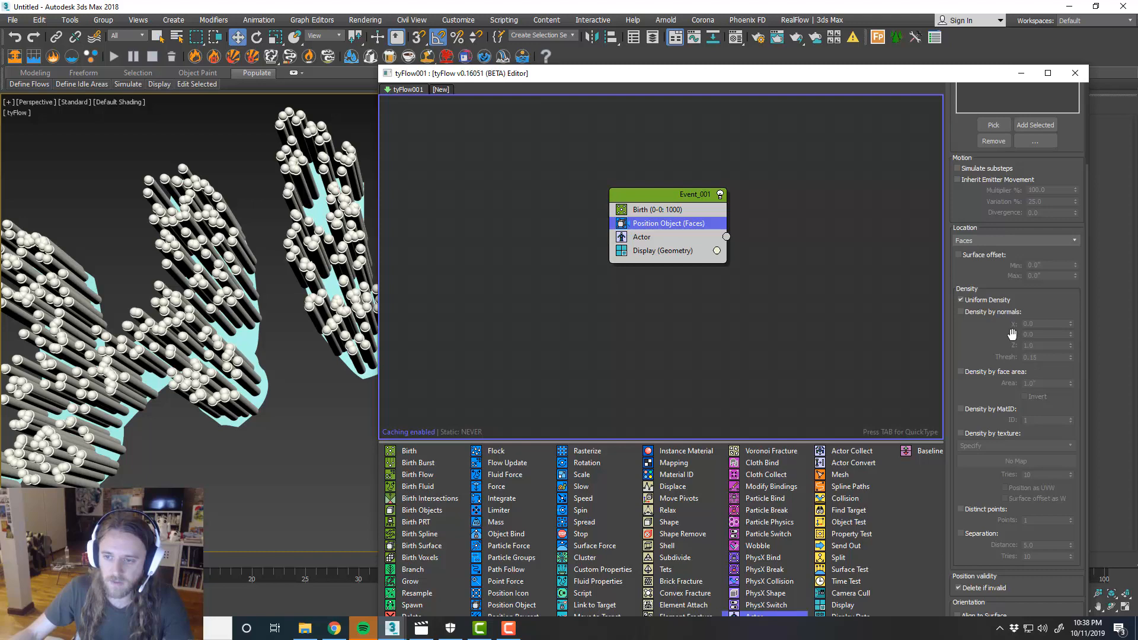
{"action": "mouse_move", "coordinate": [988, 470]}
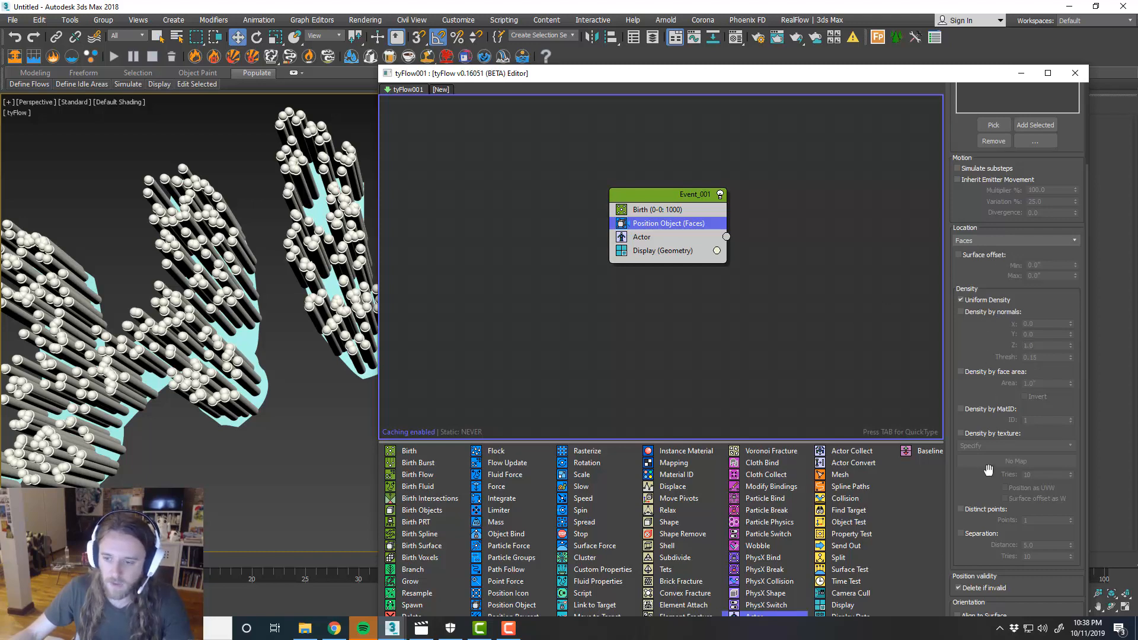
Set the Birth operator's Total to 2000 particles
{"action": "left_click", "coordinate": [961, 534]}
{"action": "type", "text": "1500"}
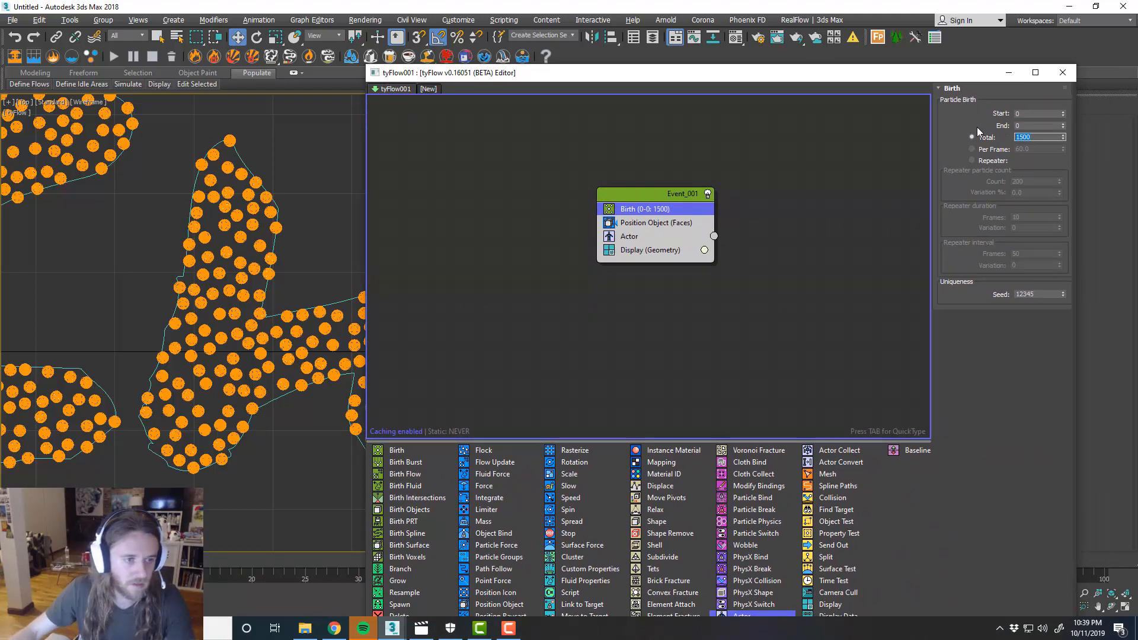
{"action": "type", "text": "2000"}
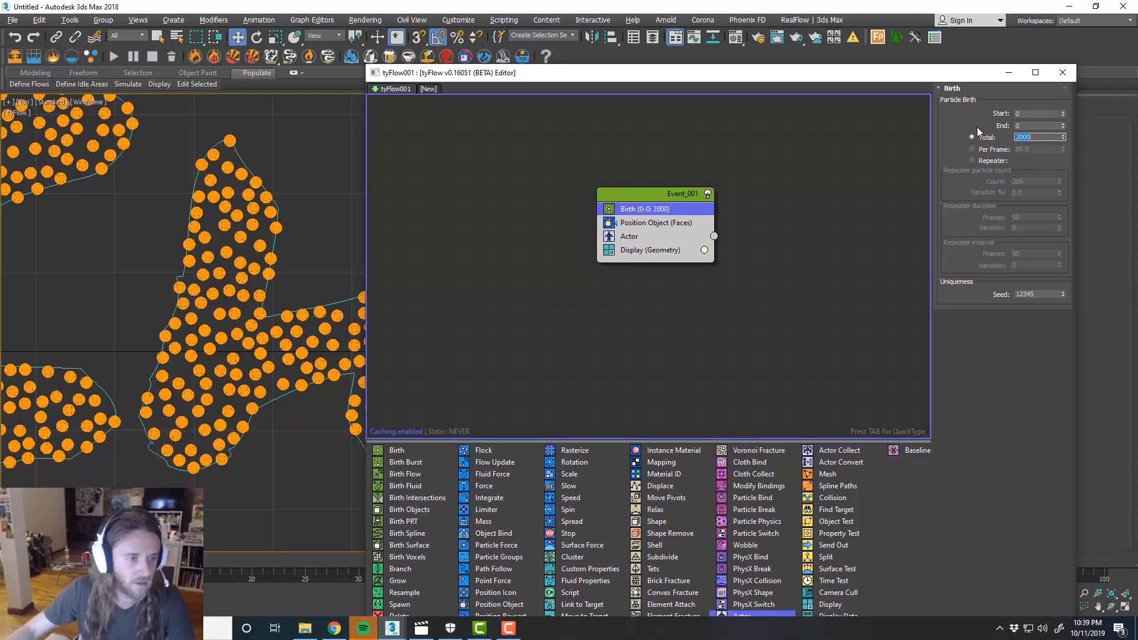
{"action": "left_click", "coordinate": [1062, 72]}
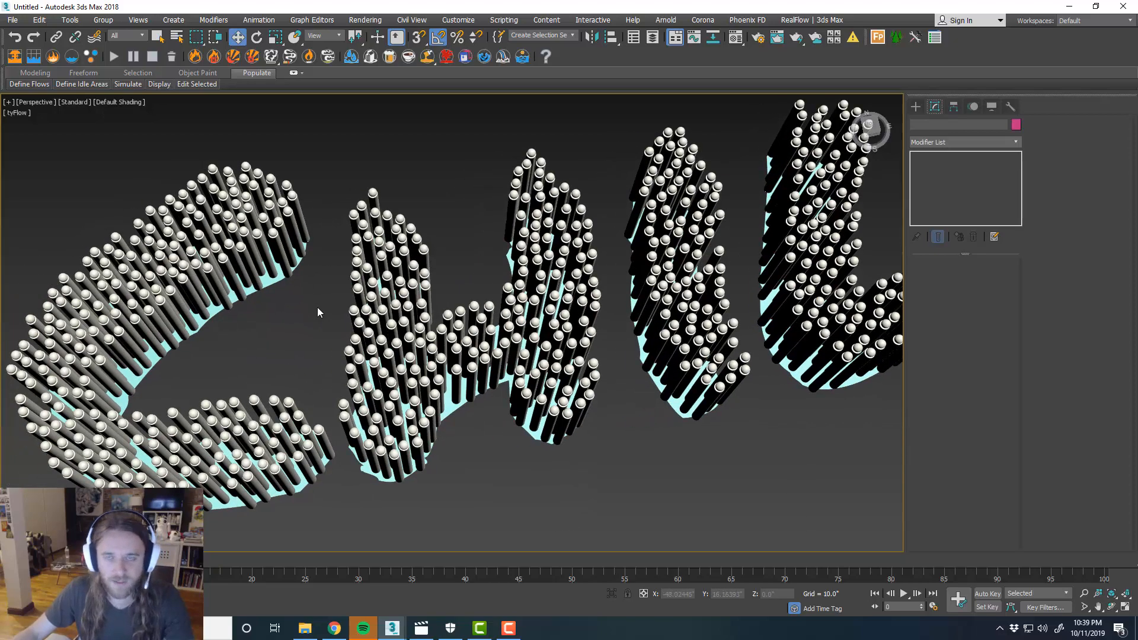
Zoom the viewport to inspect the 2000-stick layout
{"action": "scroll", "scroll_direction": "up", "scroll_amount": 3}
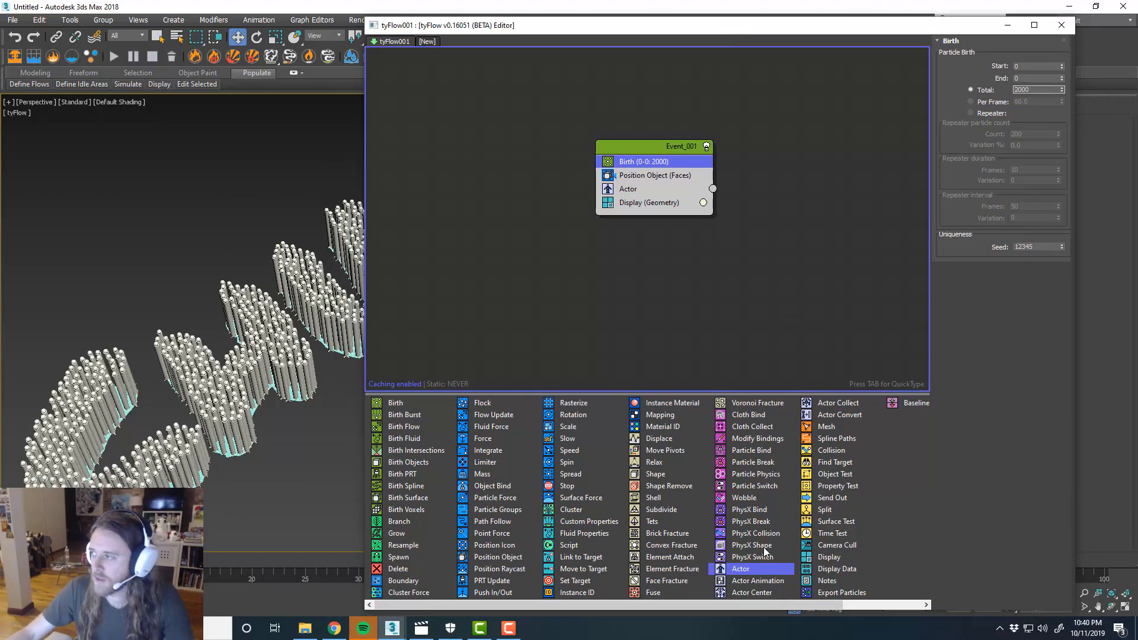
{"action": "mouse_move", "coordinate": [752, 546]}
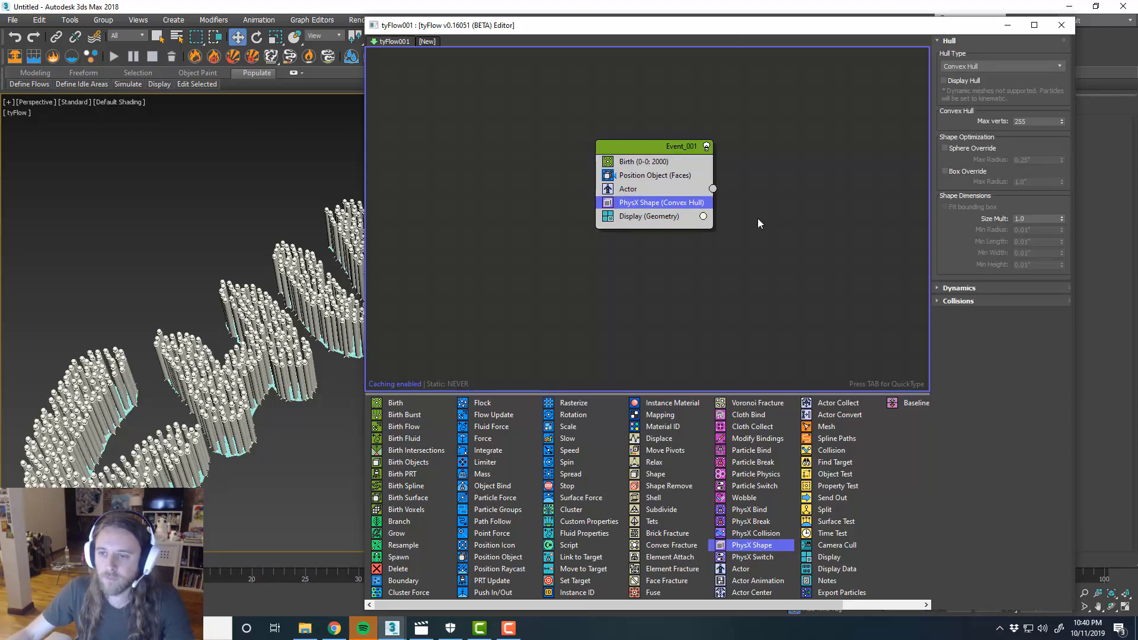
Expand the PhysX Shape operator's Dynamics rollout for the convex hull
{"action": "left_click", "coordinate": [960, 287]}
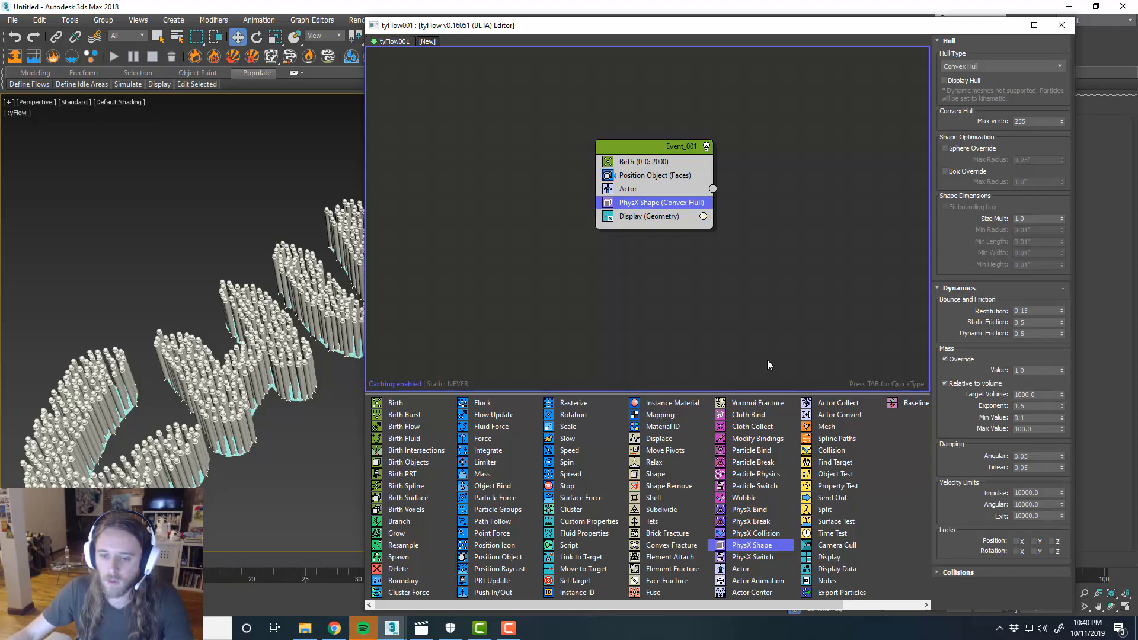
{"action": "mouse_move", "coordinate": [755, 533]}
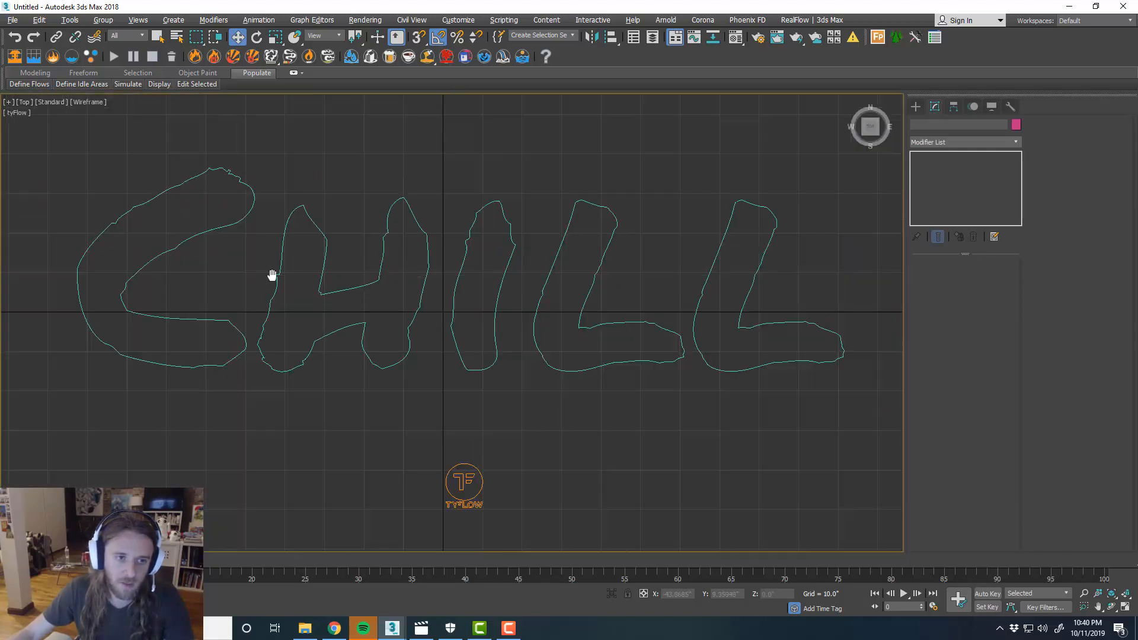
Unhide the hidden layer after the warning and start creating a sphere primitive
{"action": "left_click", "coordinate": [917, 107]}
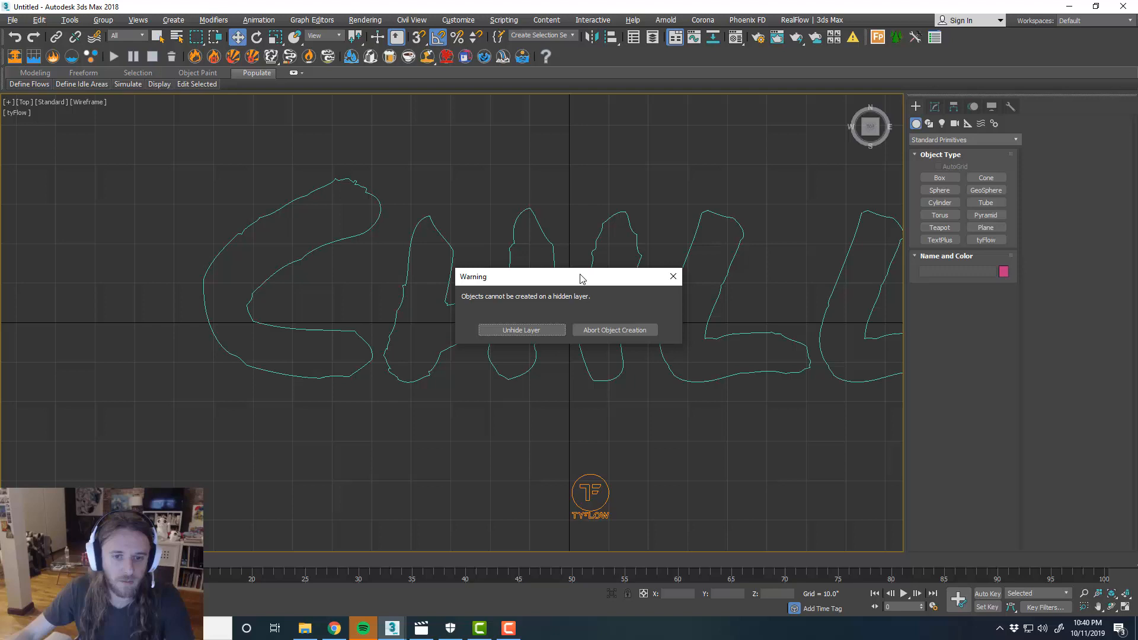
{"action": "left_click", "coordinate": [613, 329]}
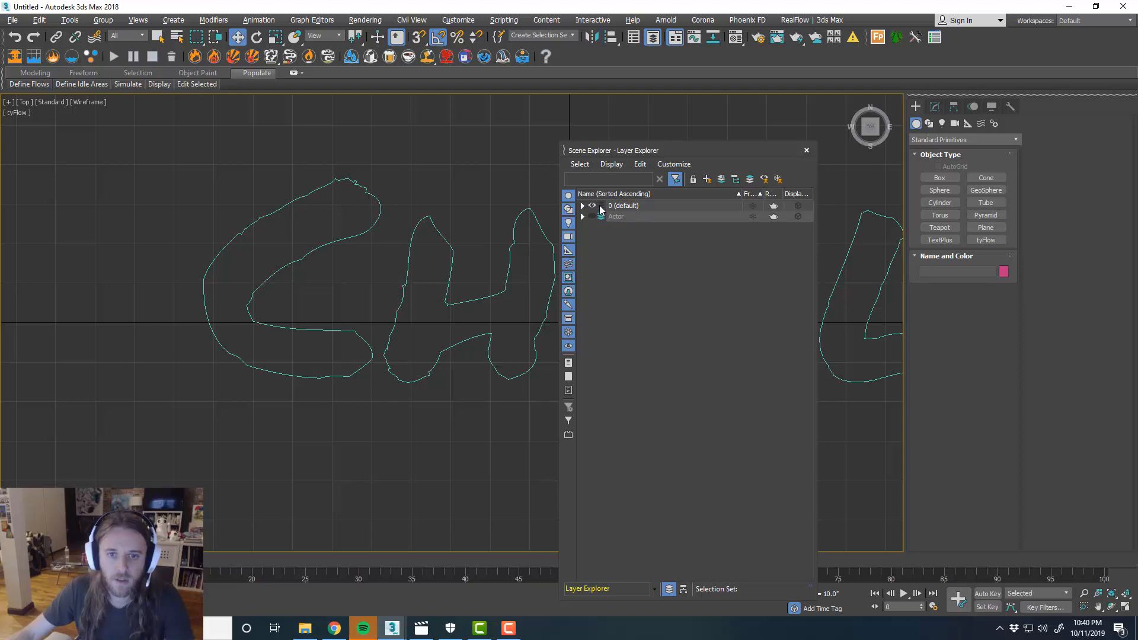
{"action": "left_click", "coordinate": [807, 151]}
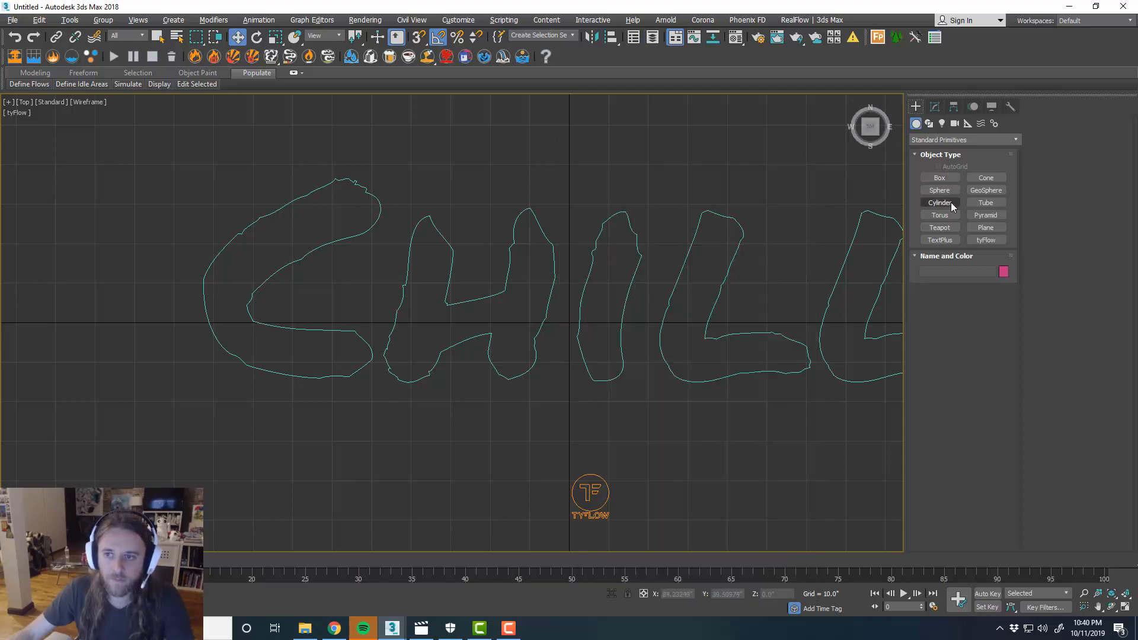
{"action": "left_click", "coordinate": [939, 189]}
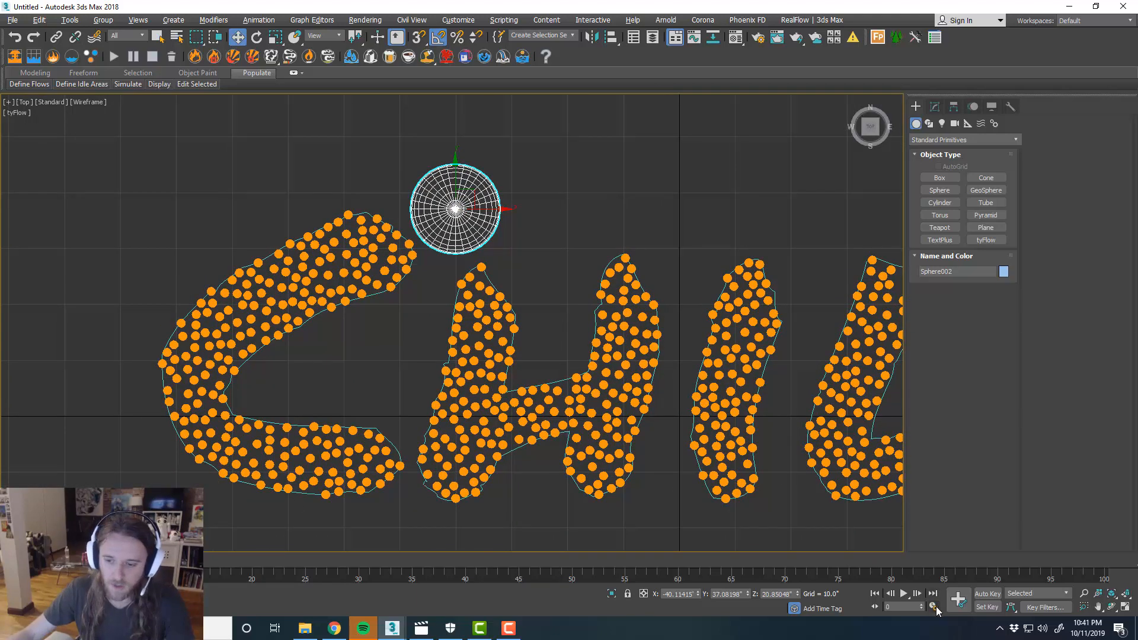
Set the animation End Time to 299 for a 300-frame range
{"action": "left_click", "coordinate": [933, 607]}
{"action": "type", "text": "299"}
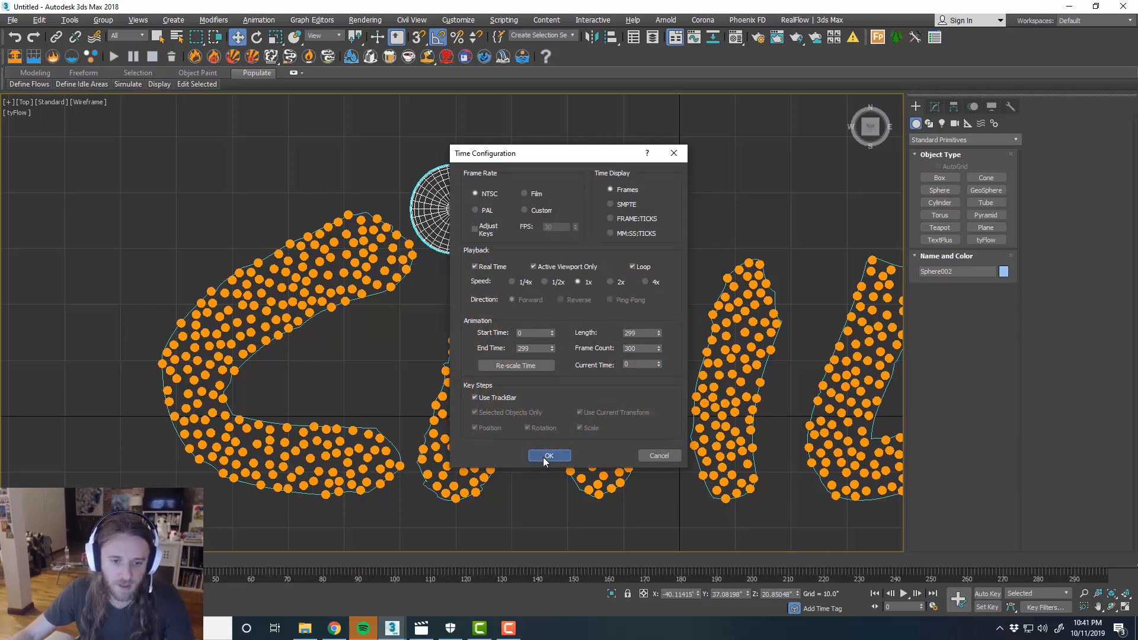
{"action": "left_click", "coordinate": [549, 456]}
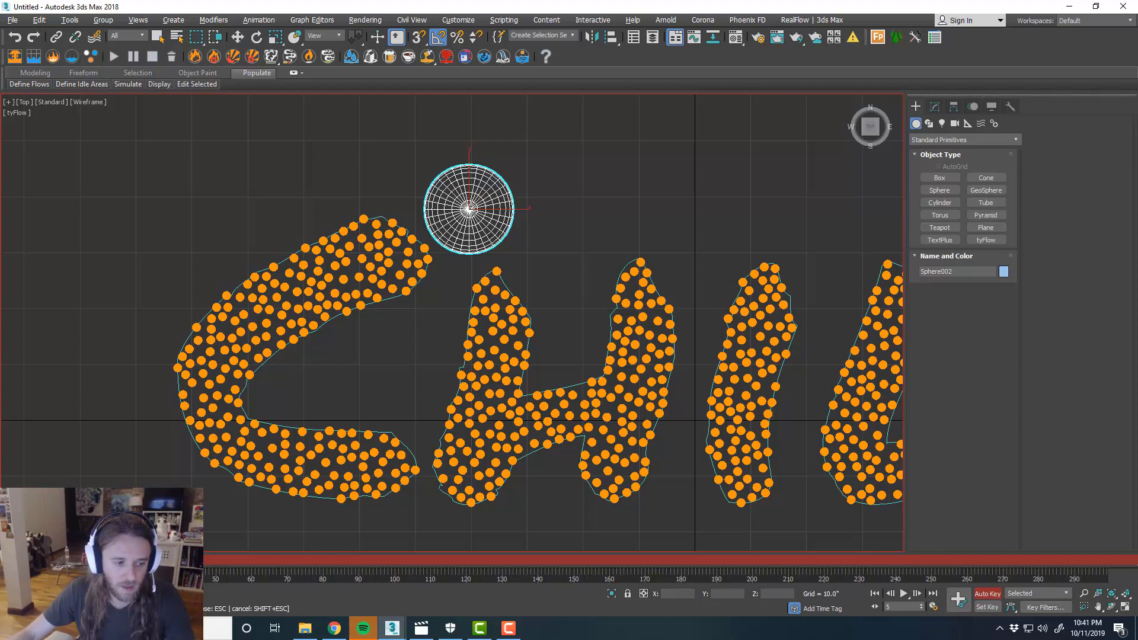
Keyframe the sphere moving down onto the top of the C at frame 20
{"action": "left_click", "coordinate": [469, 209]}
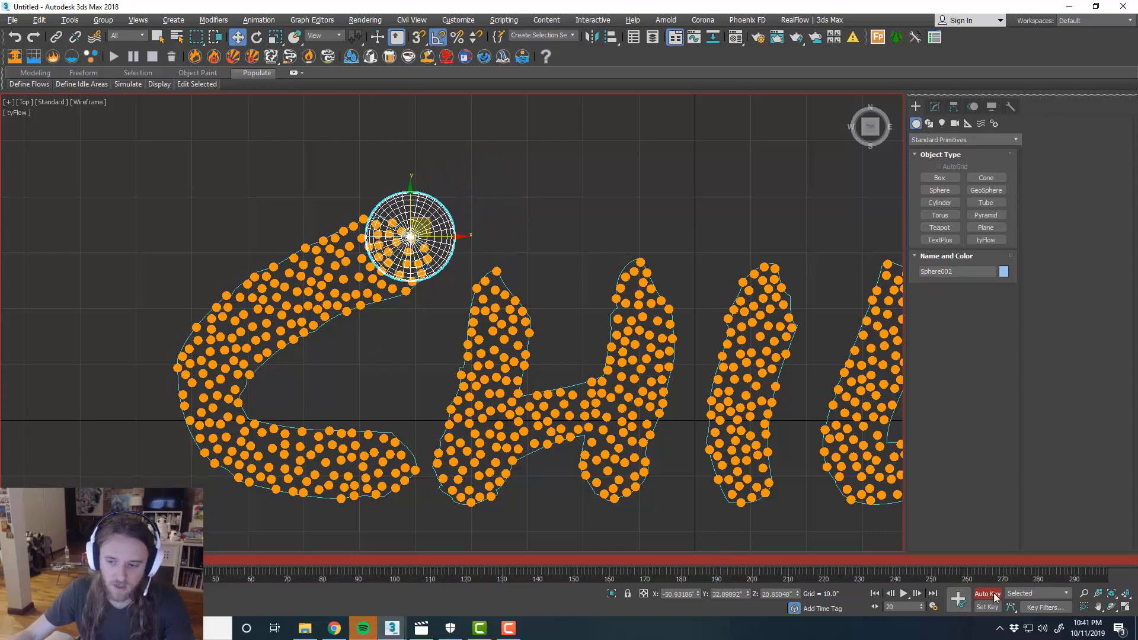
{"action": "left_click_drag", "start_coordinate": [410, 236], "coordinate": [468, 211]}
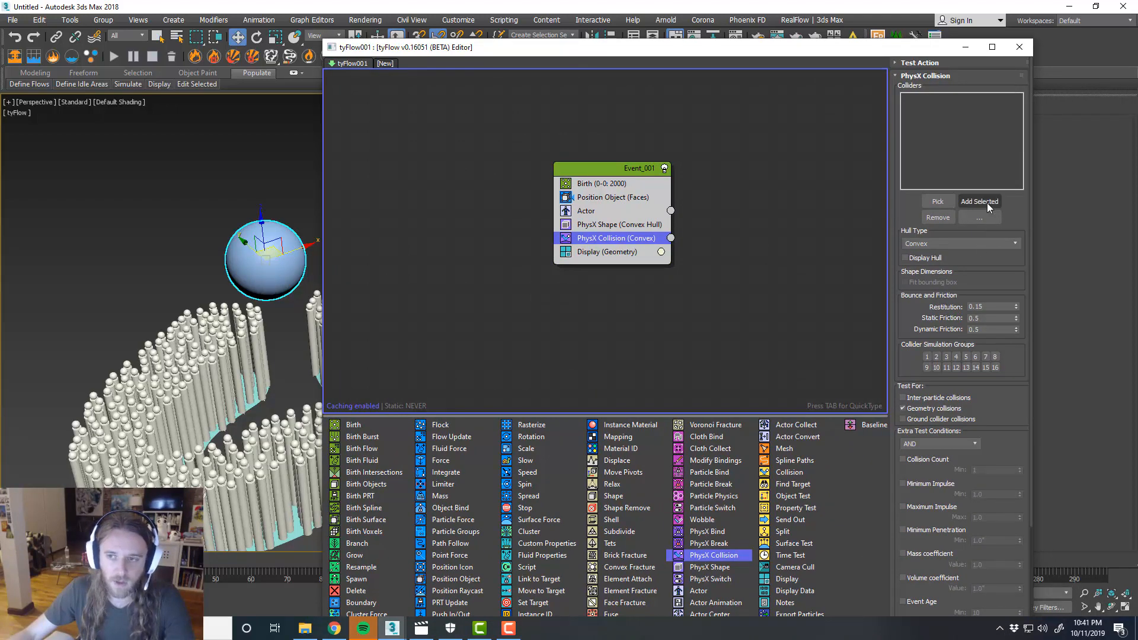
Add Sphere002 as the PhysX Collision collider and close the editor
{"action": "left_click", "coordinate": [980, 202]}
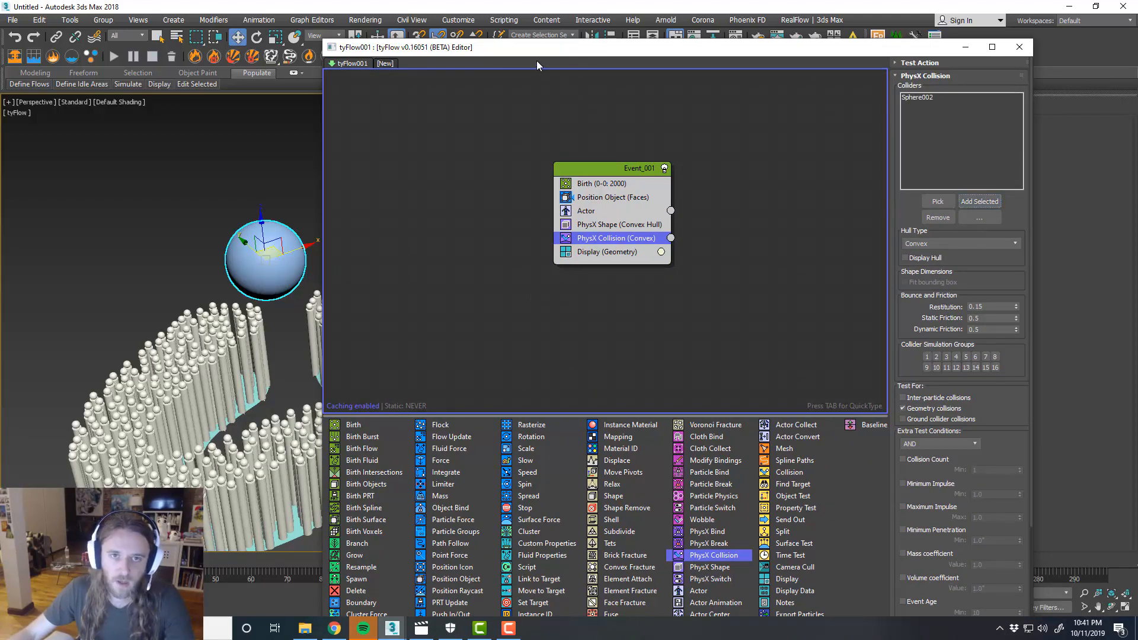
{"action": "left_click", "coordinate": [1019, 47]}
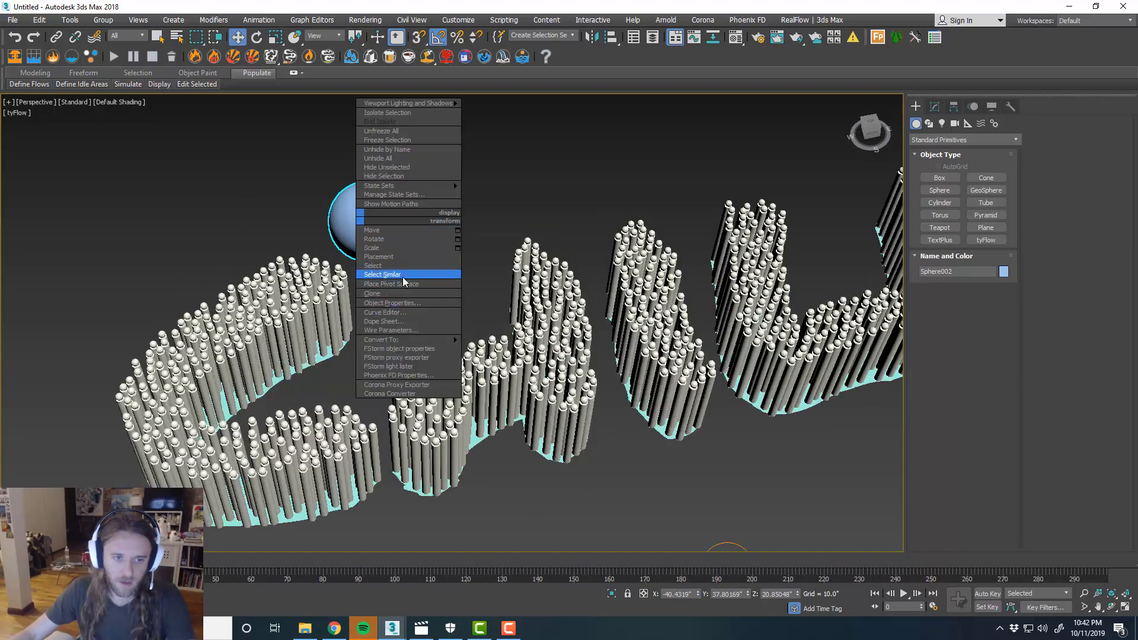
Set Sphere002 to Display as Box in its Object Properties
{"action": "left_click", "coordinate": [392, 302]}
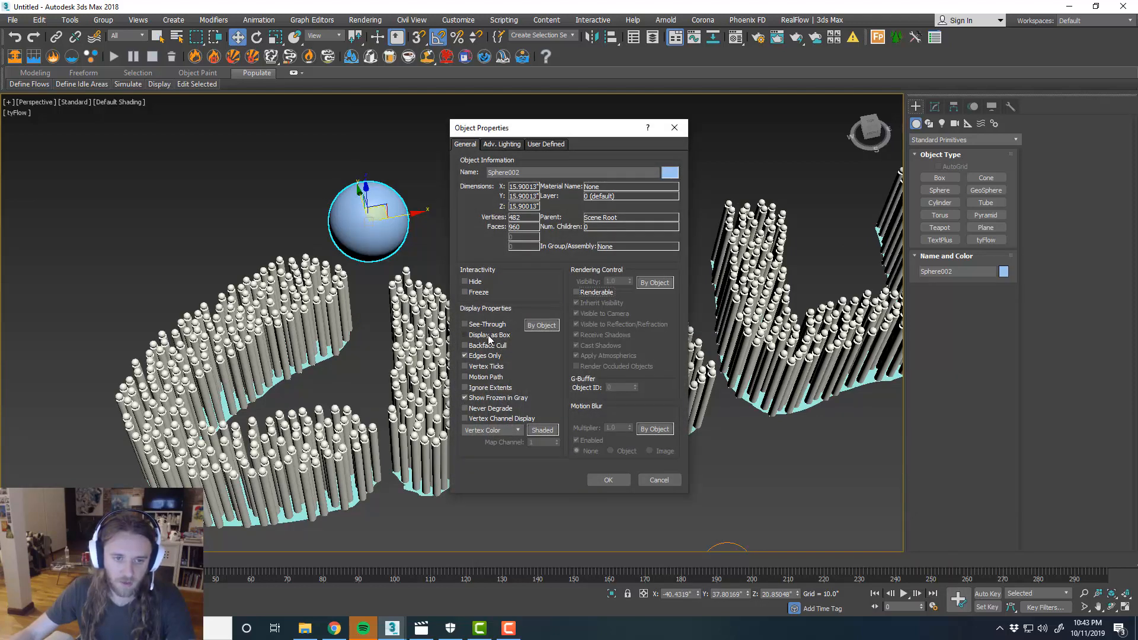
{"action": "left_click", "coordinate": [607, 480]}
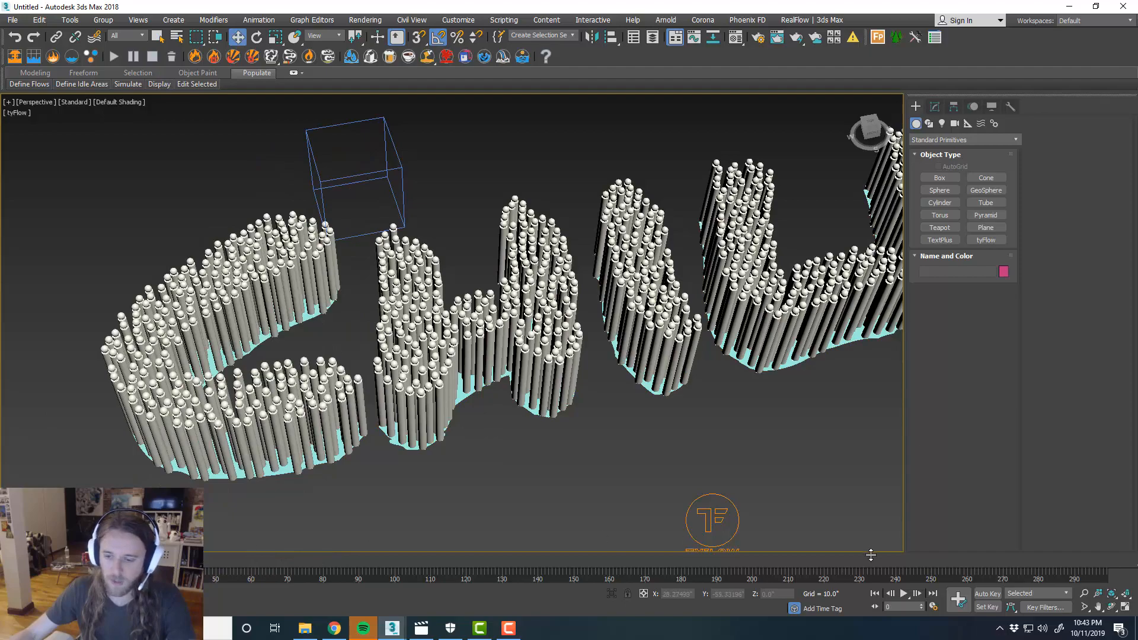
{"action": "left_click", "coordinate": [903, 595]}
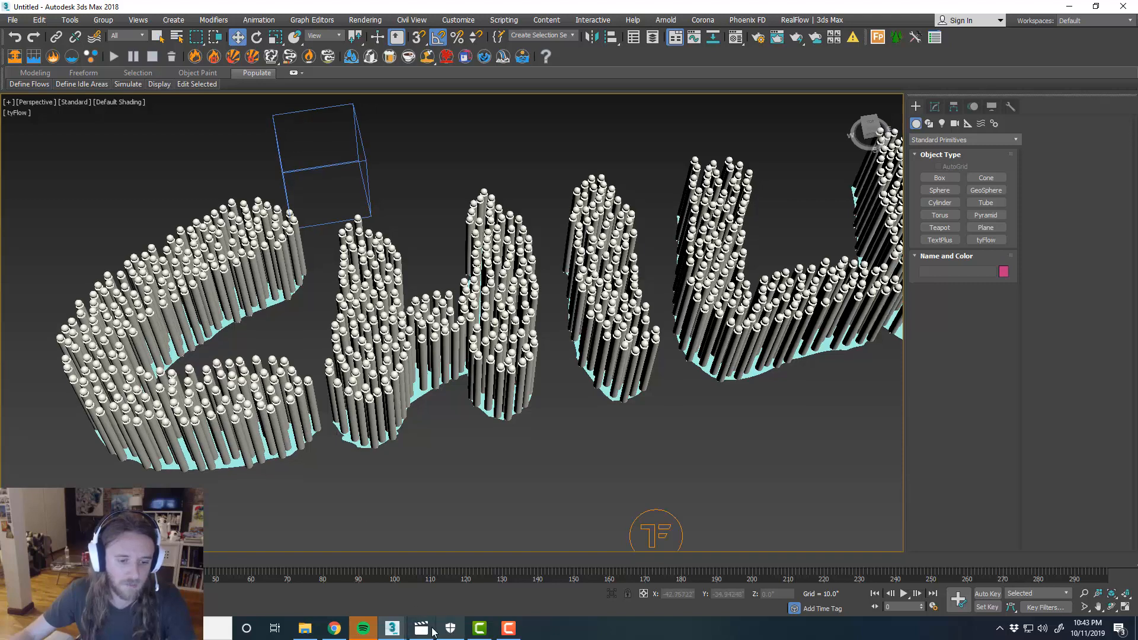
Play the Sticks_01 reference clip in Movies & TV, then return to the scene animation
{"action": "left_click", "coordinate": [421, 629]}
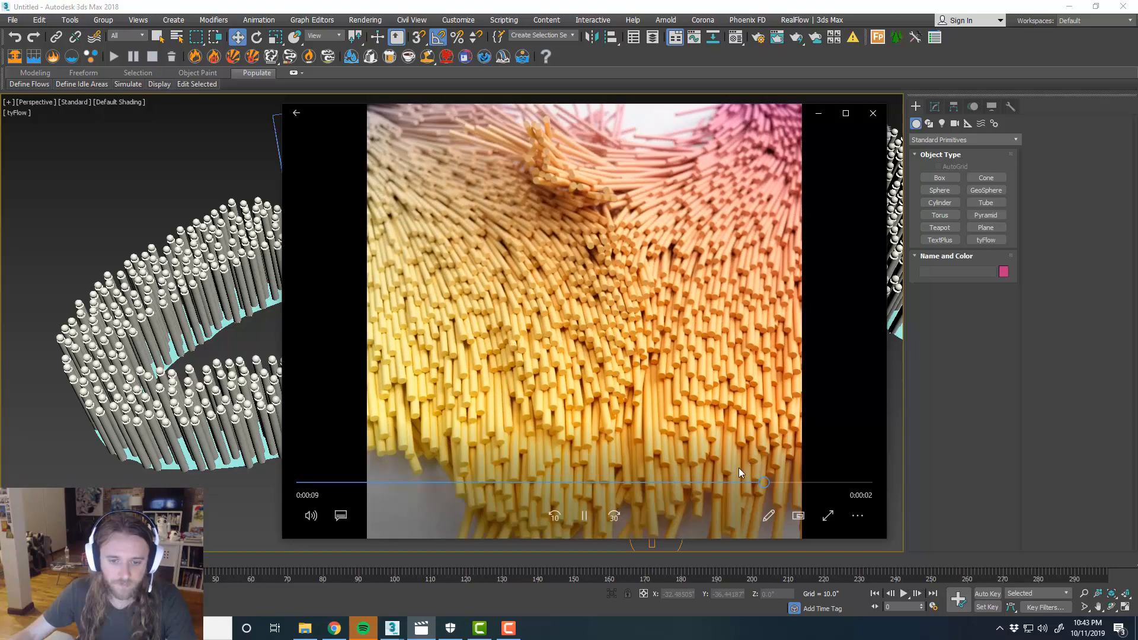
{"action": "left_click", "coordinate": [873, 114]}
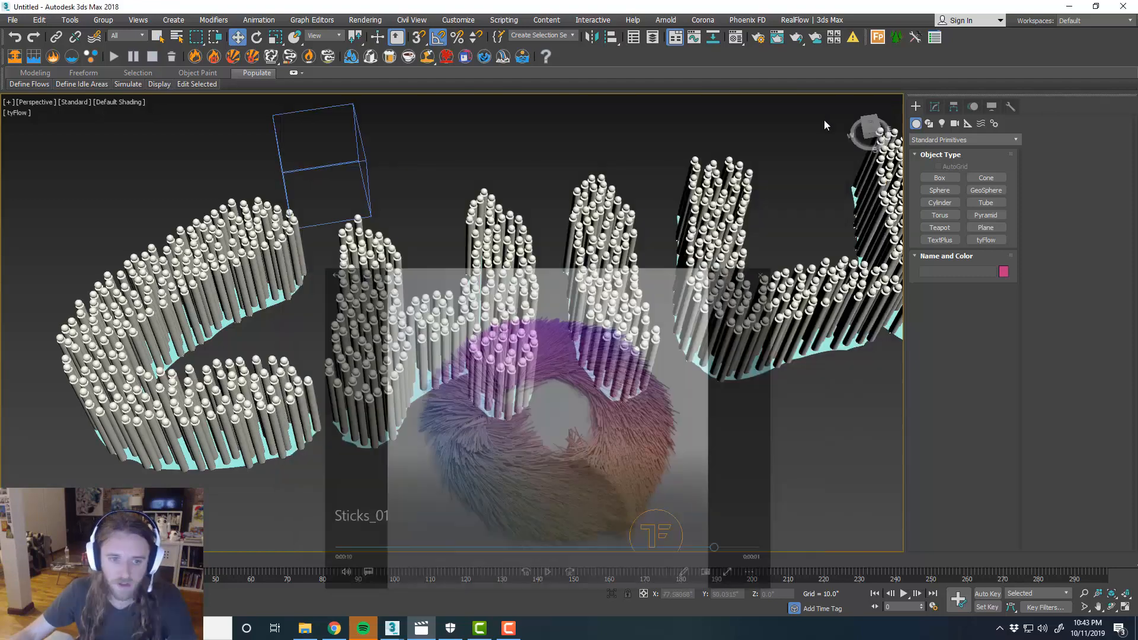
{"action": "left_click", "coordinate": [902, 594]}
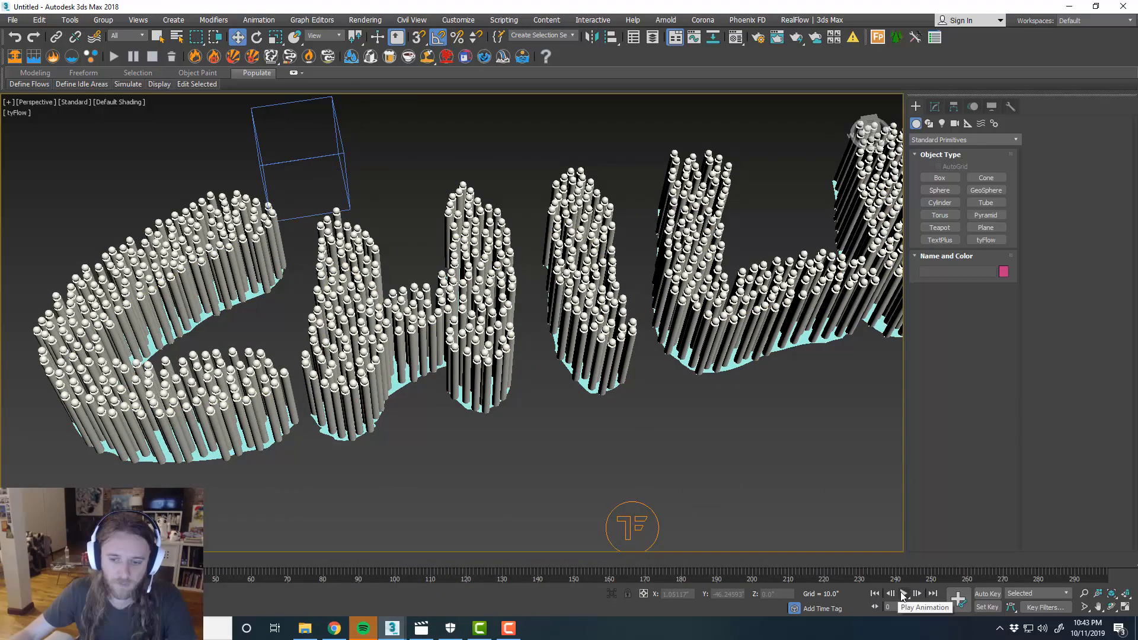
{"action": "left_click", "coordinate": [917, 594]}
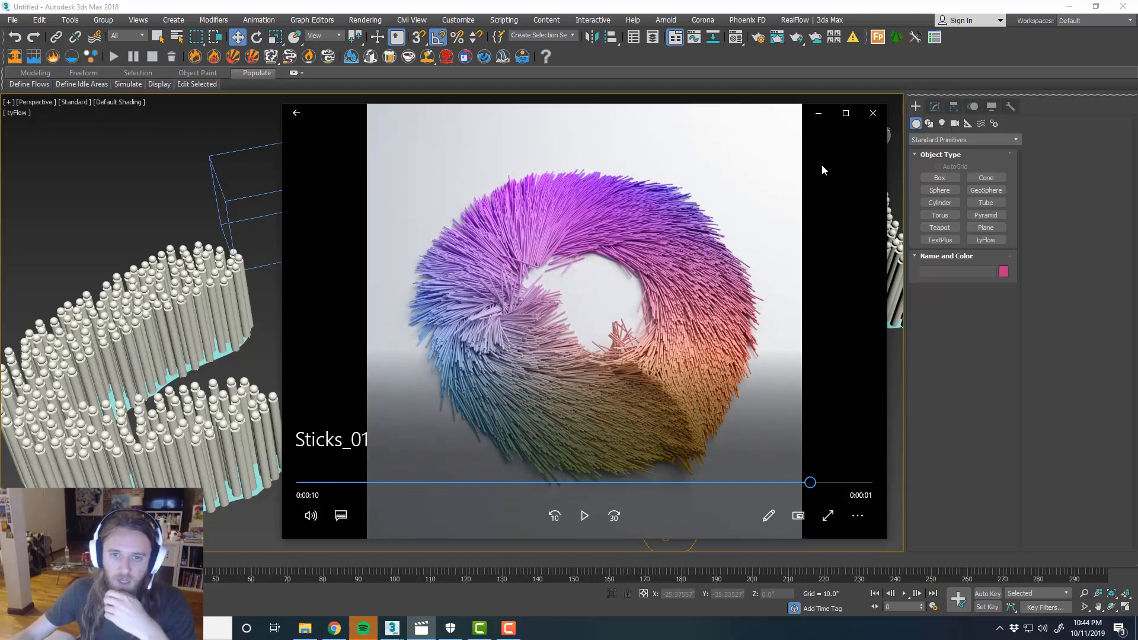
{"action": "left_click", "coordinate": [873, 113]}
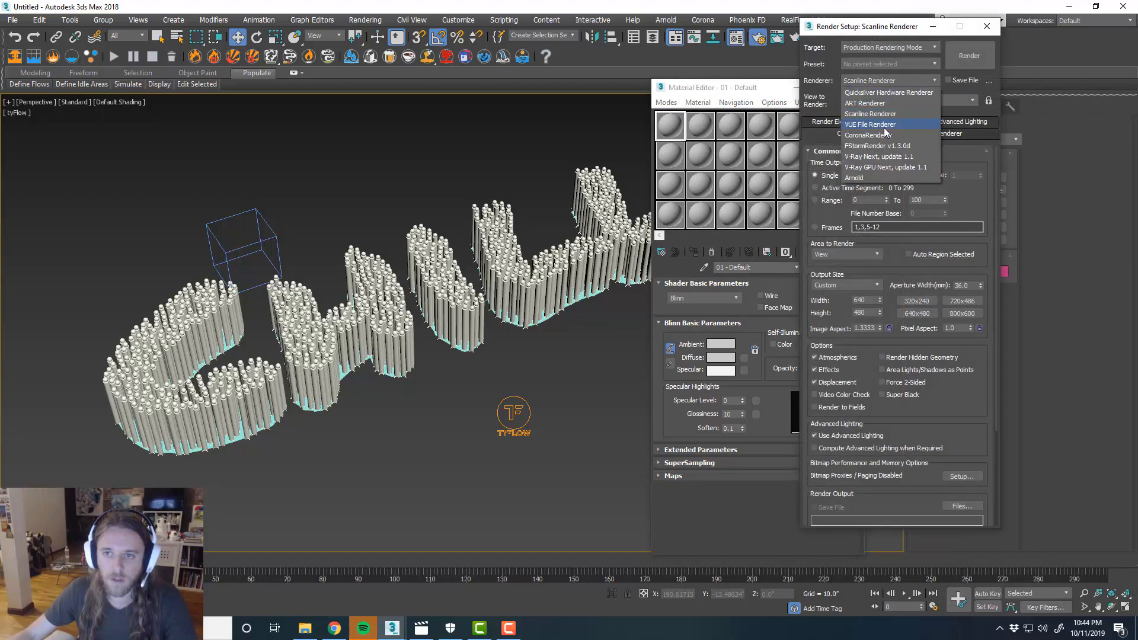
Choose FStormRender v1.3.0d as the production renderer in Render Setup
{"action": "left_click", "coordinate": [878, 144]}
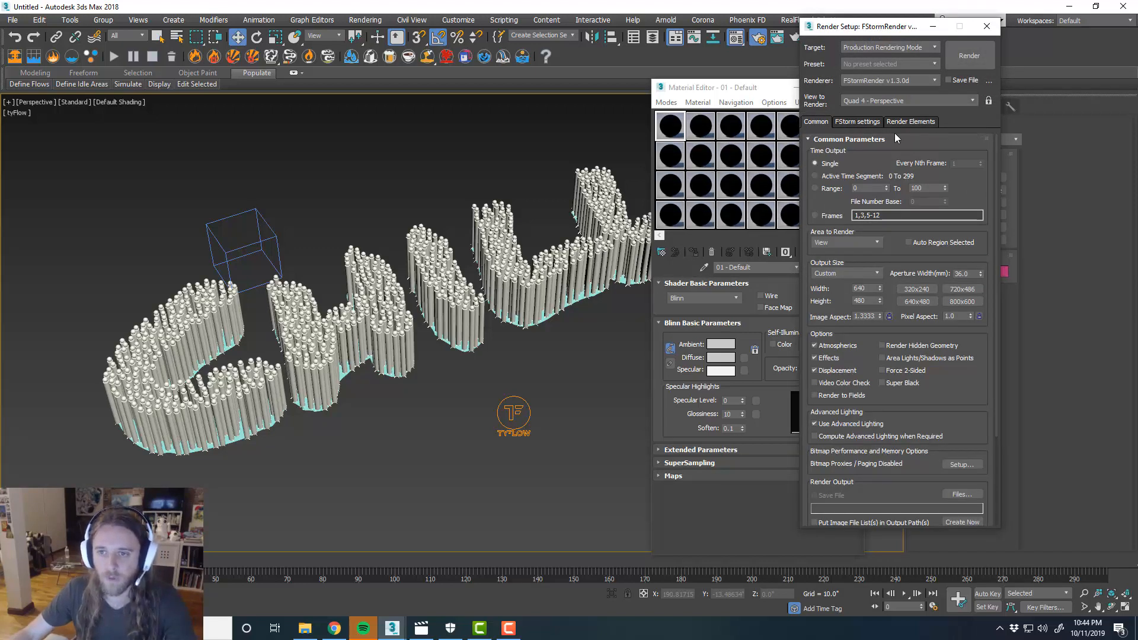
{"action": "left_click", "coordinate": [857, 121]}
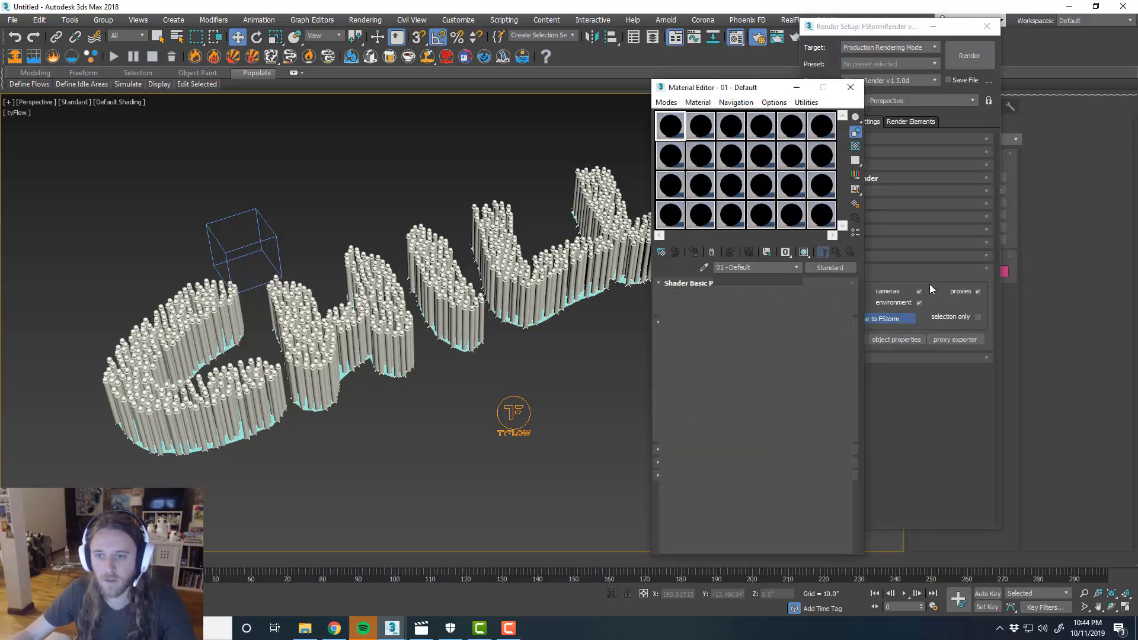
Convert the FStorm material to a Multi/Sub-Object with three sub-materials, keeping the old one as a sub-material
{"action": "left_click", "coordinate": [830, 267]}
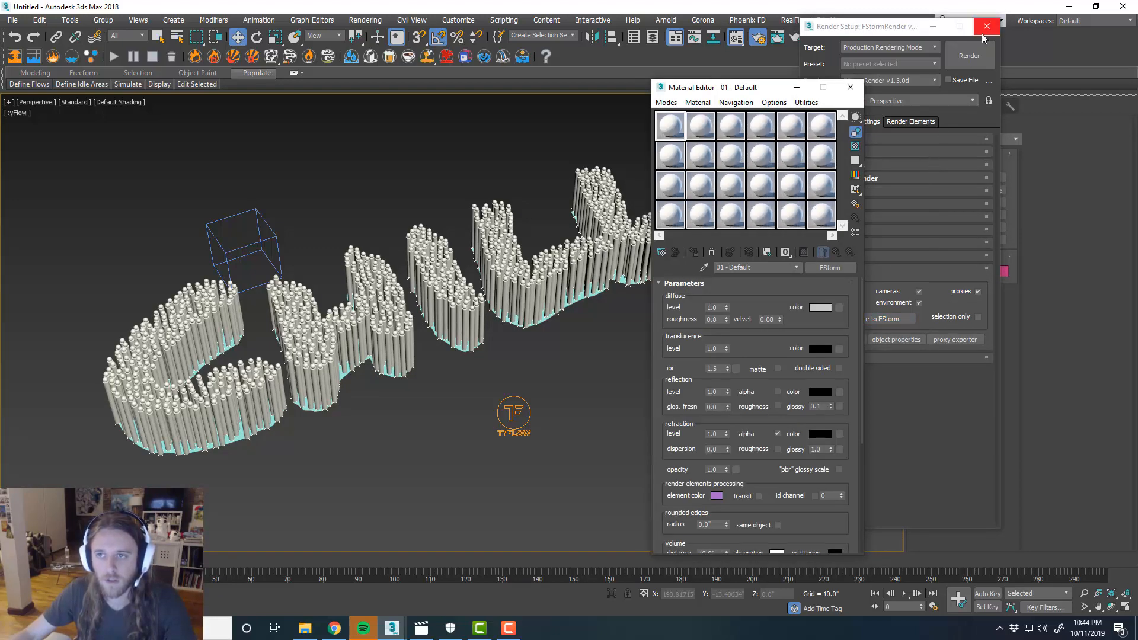
{"action": "left_click", "coordinate": [986, 26]}
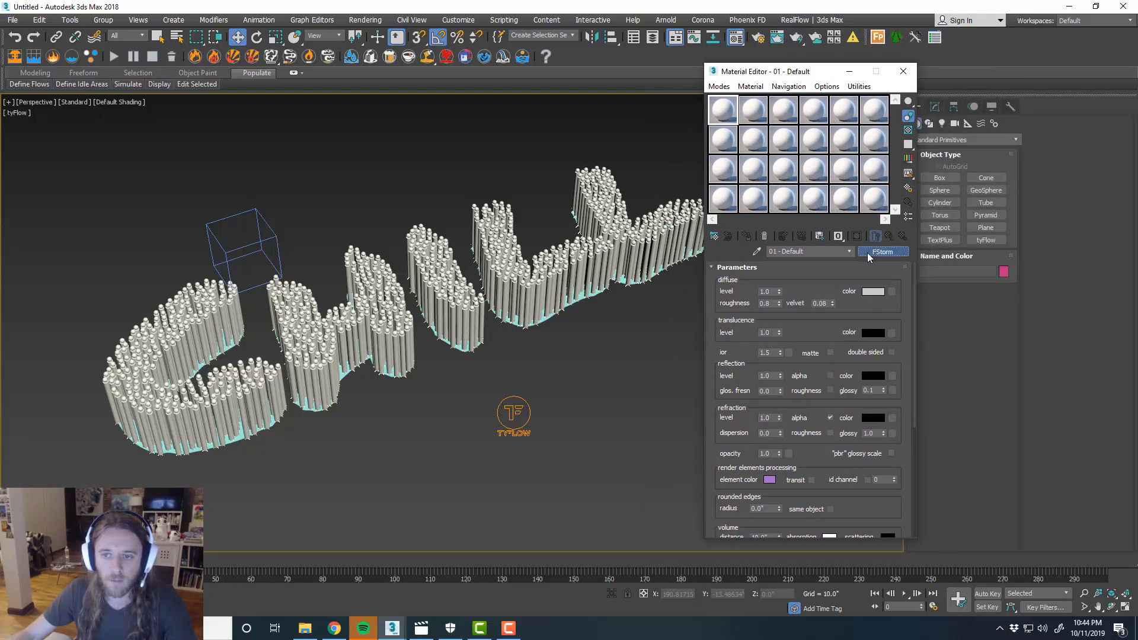
{"action": "left_click", "coordinate": [883, 252]}
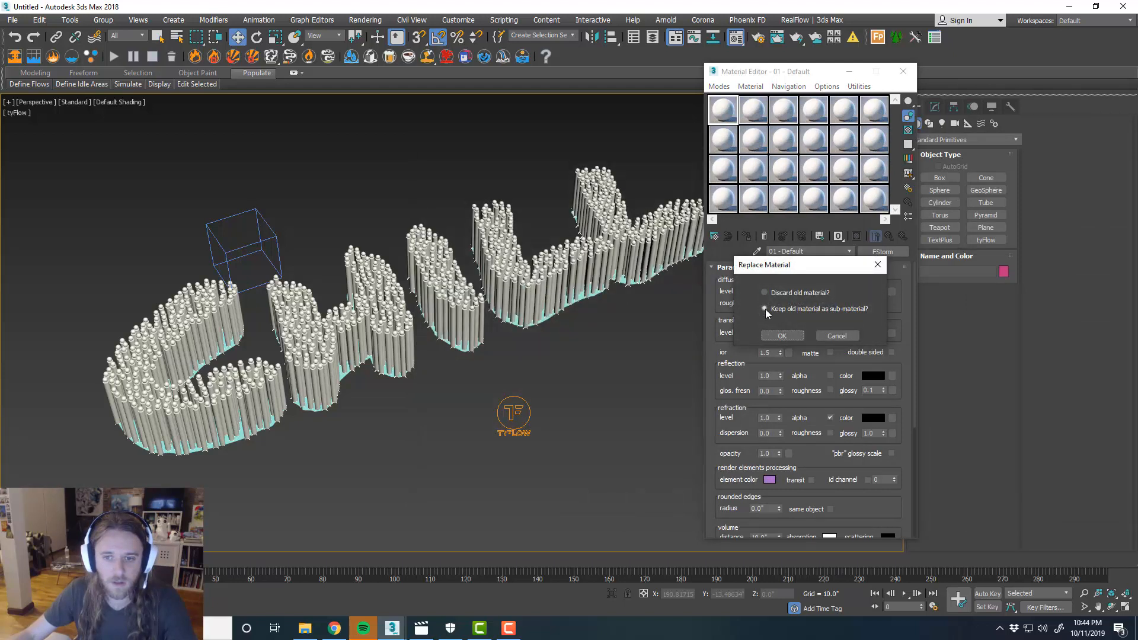
{"action": "left_click", "coordinate": [781, 335]}
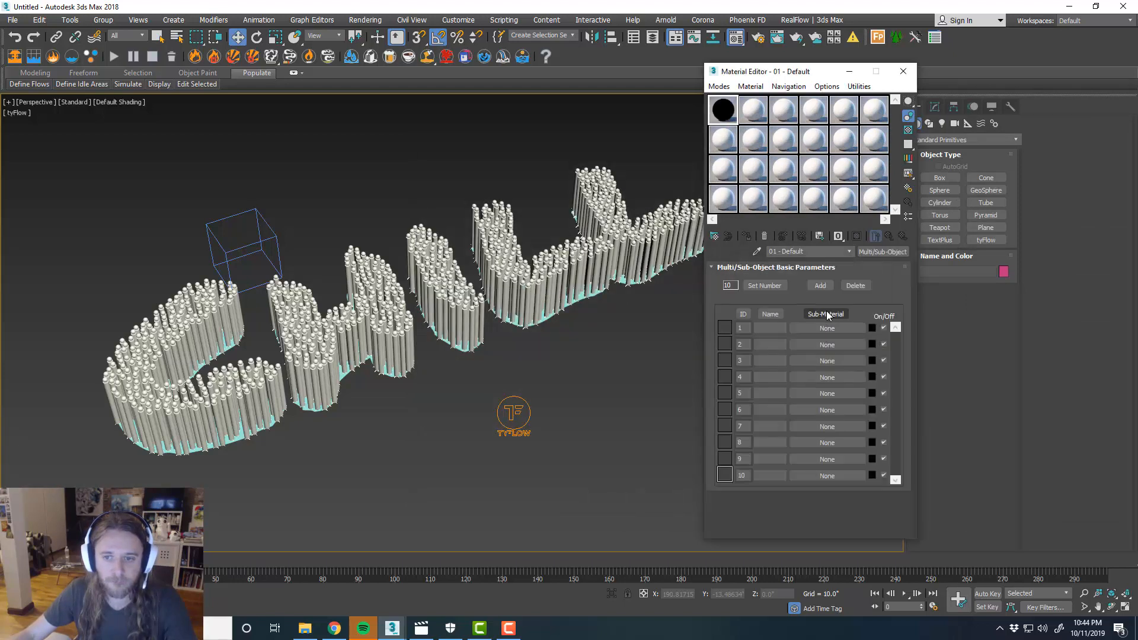
{"action": "left_click", "coordinate": [763, 285]}
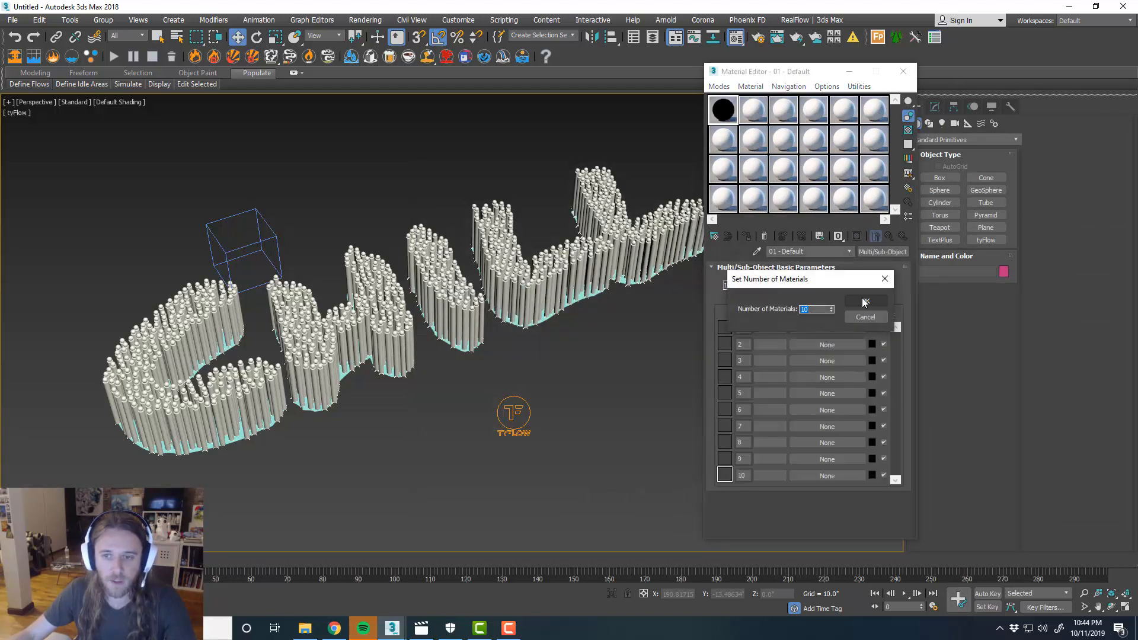
{"action": "left_click", "coordinate": [864, 302]}
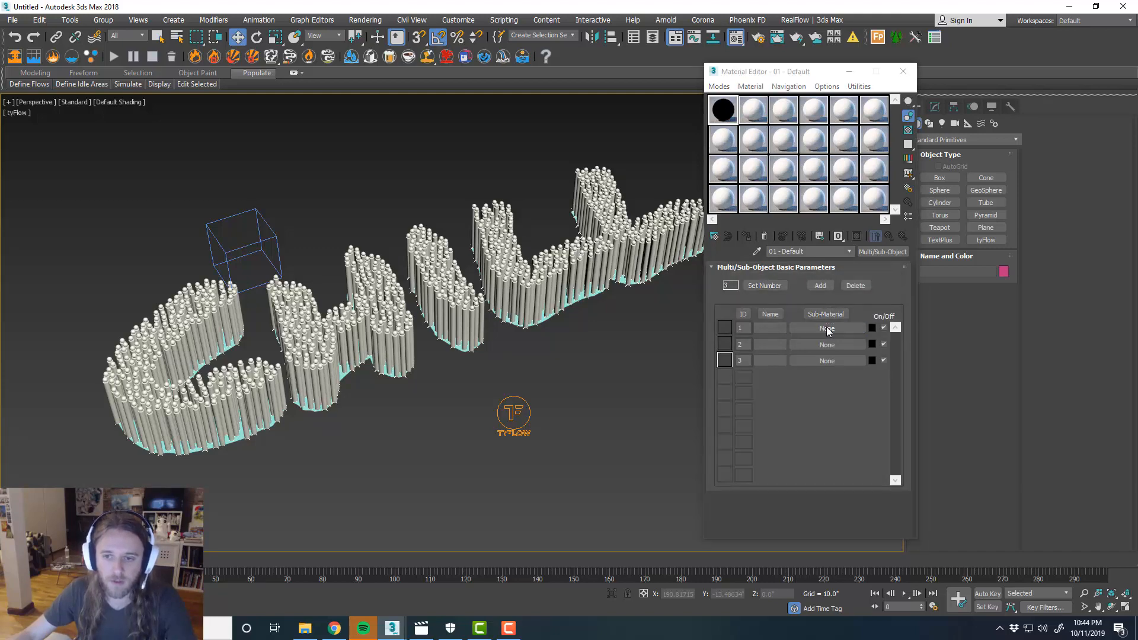
Colour the first sub-material pink, copy it into the next slot and give that copy a new colour
{"action": "left_click", "coordinate": [826, 329]}
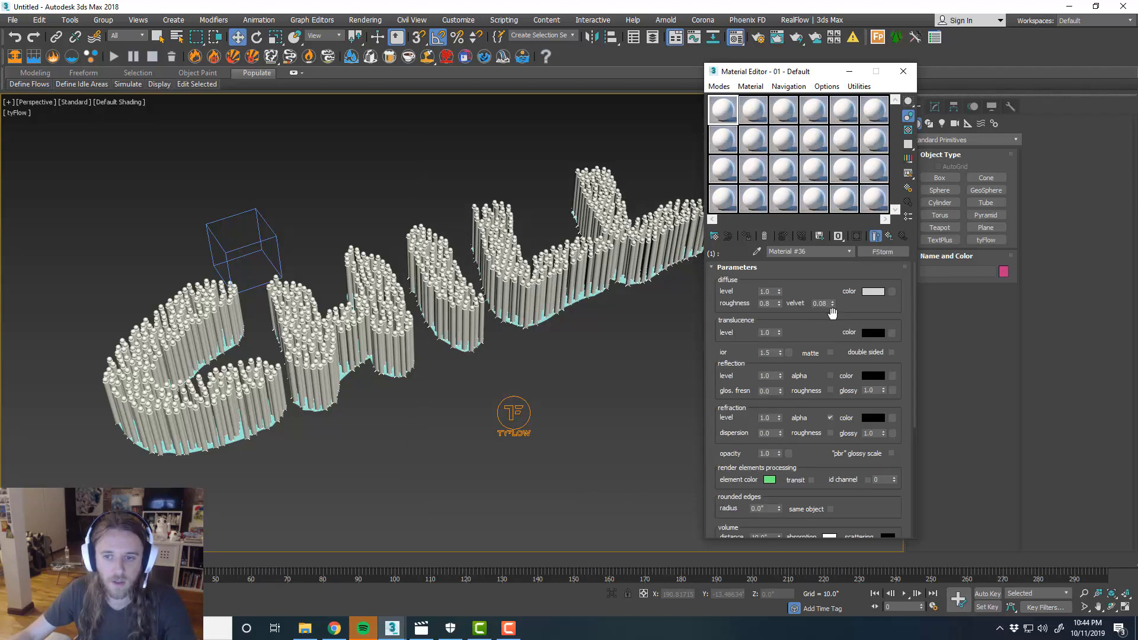
{"action": "left_click", "coordinate": [874, 292]}
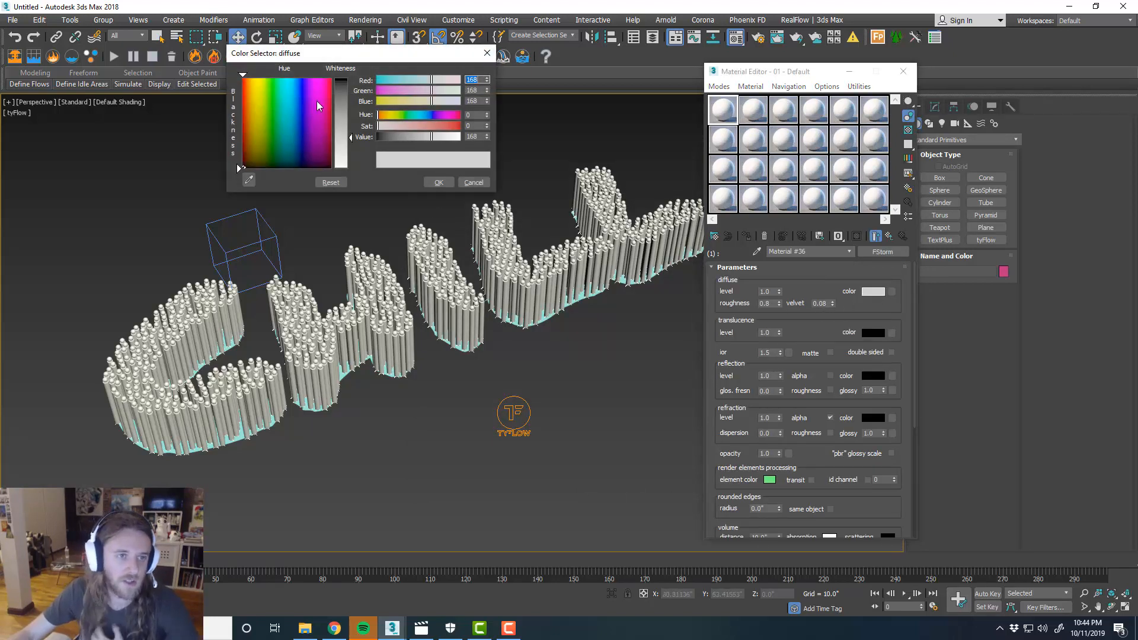
{"action": "left_click", "coordinate": [317, 100]}
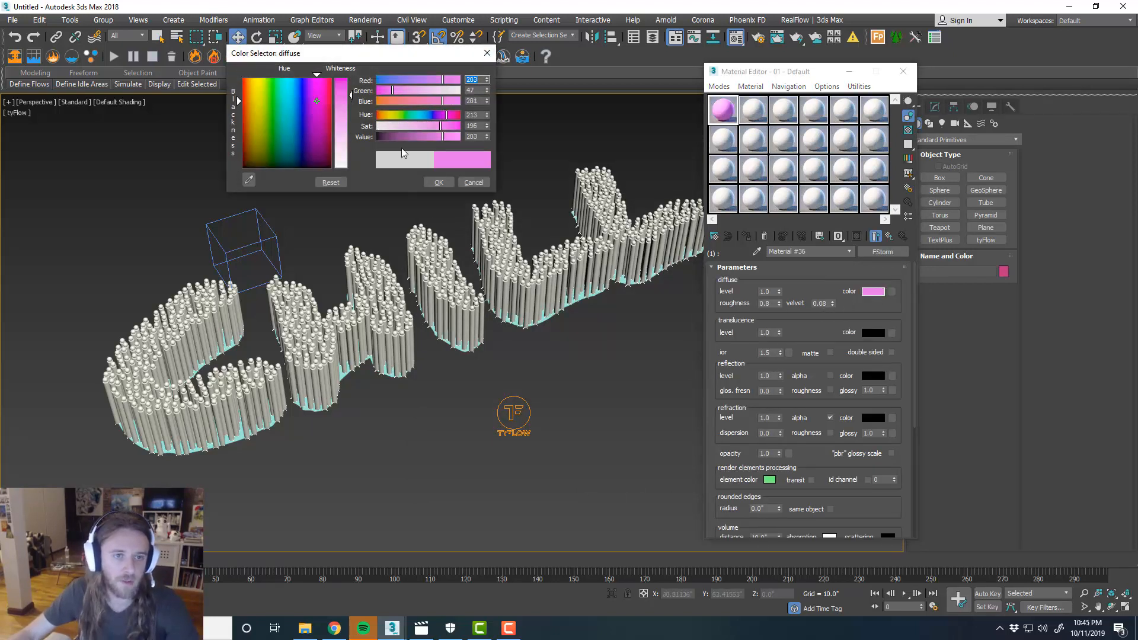
{"action": "left_click", "coordinate": [848, 251]}
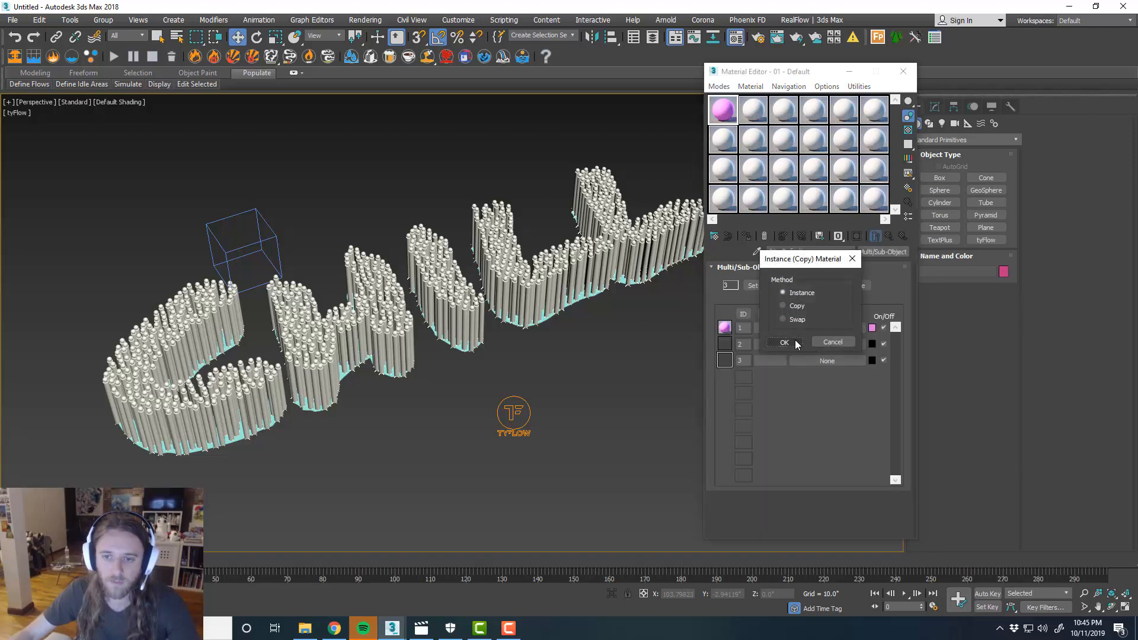
{"action": "left_click", "coordinate": [785, 342]}
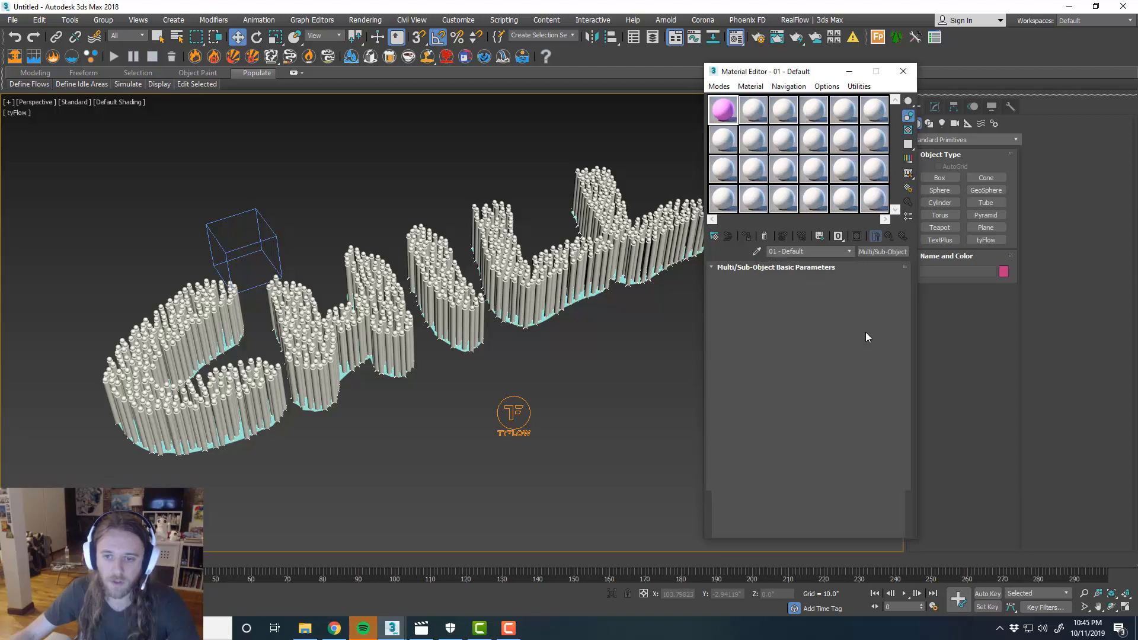
{"action": "left_click", "coordinate": [873, 292]}
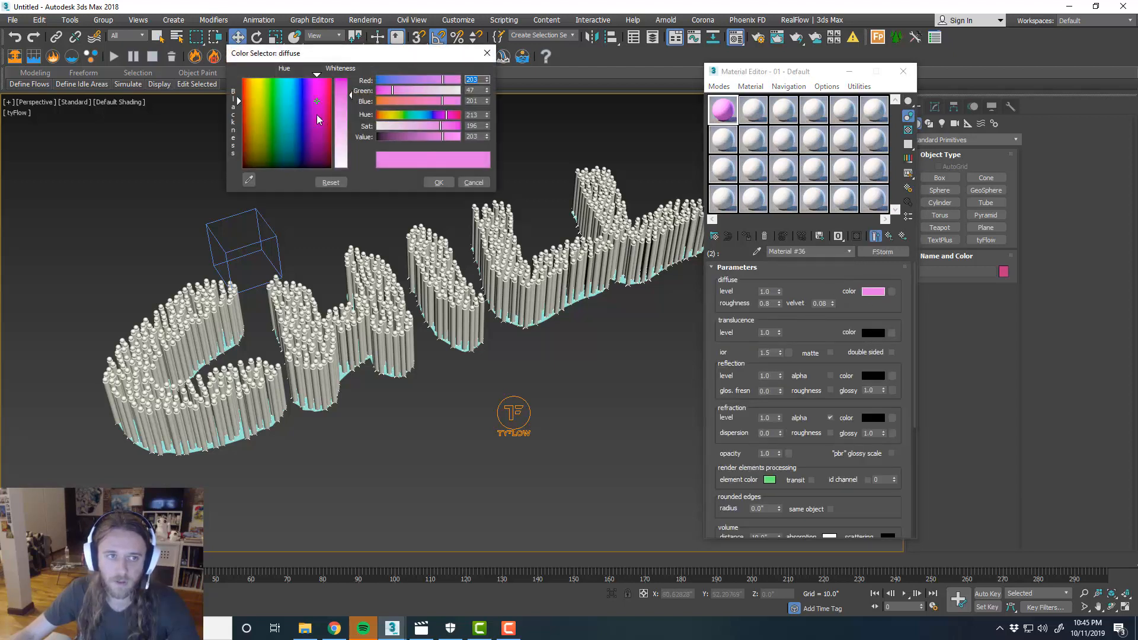
{"action": "left_click", "coordinate": [438, 183]}
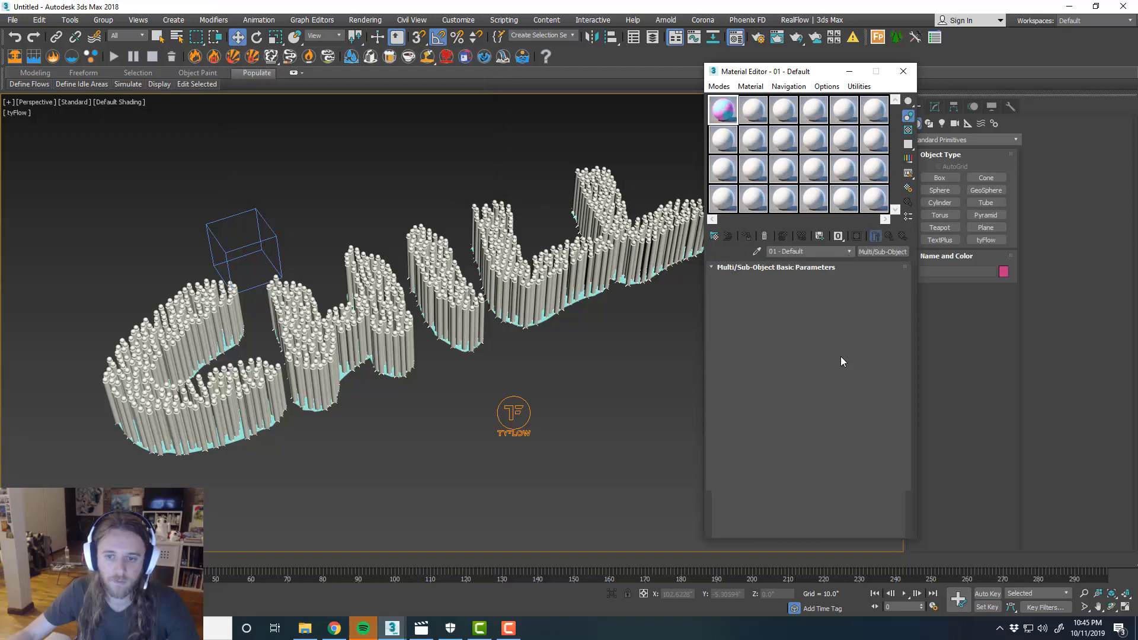
{"action": "left_click", "coordinate": [874, 292]}
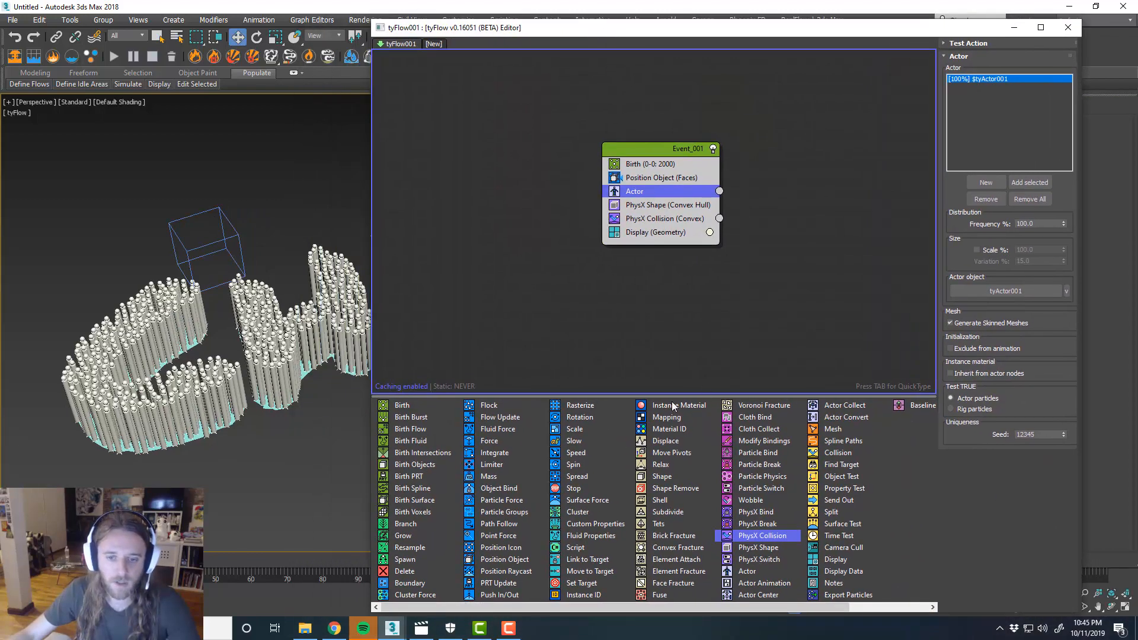
{"action": "mouse_move", "coordinate": [669, 430]}
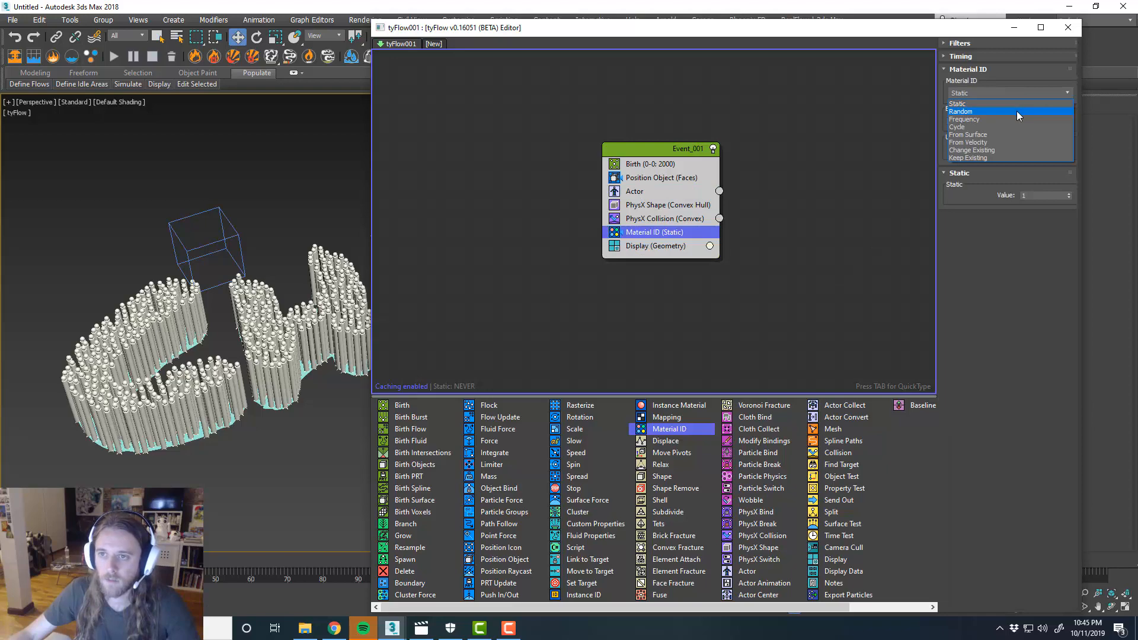
Set the Material ID operator to Random so sticks mix pink, blue and white
{"action": "left_click", "coordinate": [959, 111]}
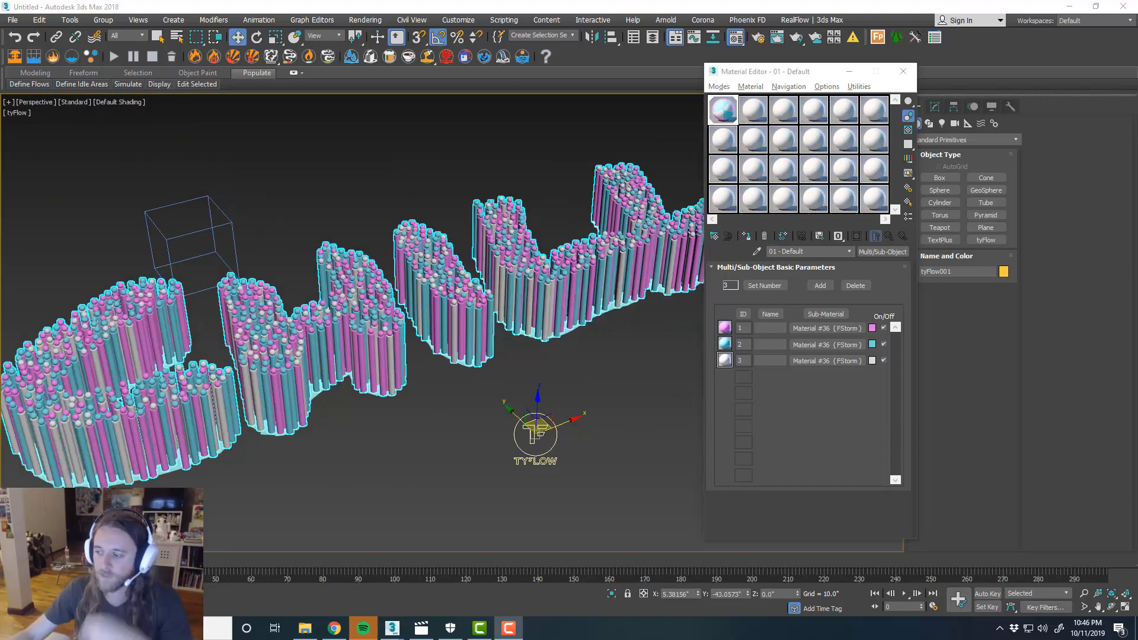
{"action": "mouse_move", "coordinate": [690, 236]}
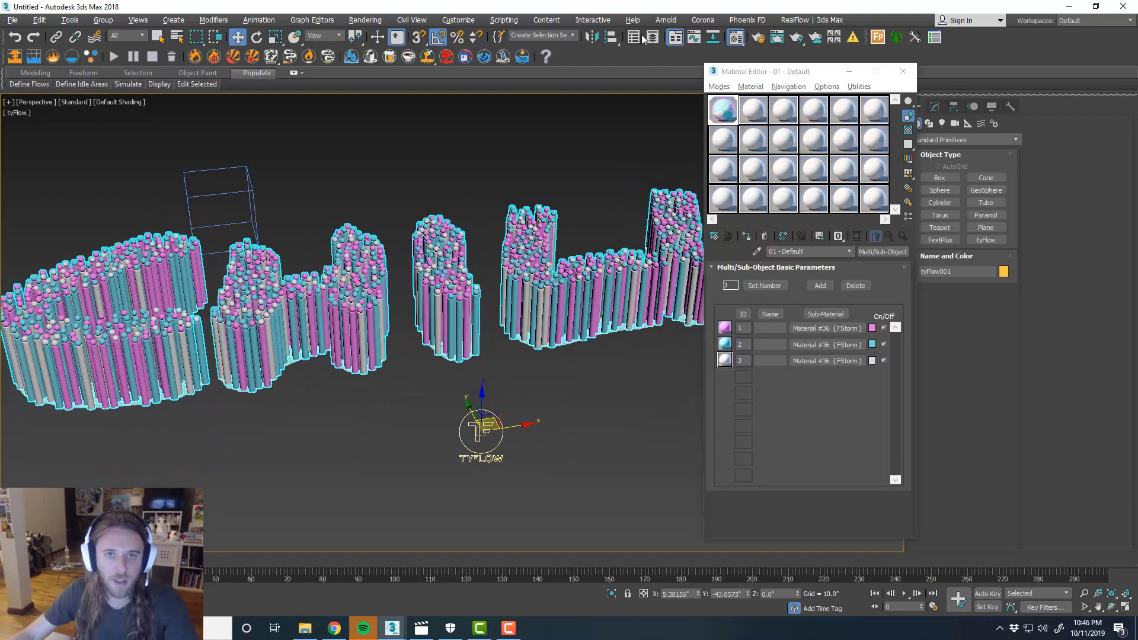
Select the actor cylinder and copy the multi-sub material into another sample slot as an independent Copy
{"action": "left_click", "coordinate": [632, 37]}
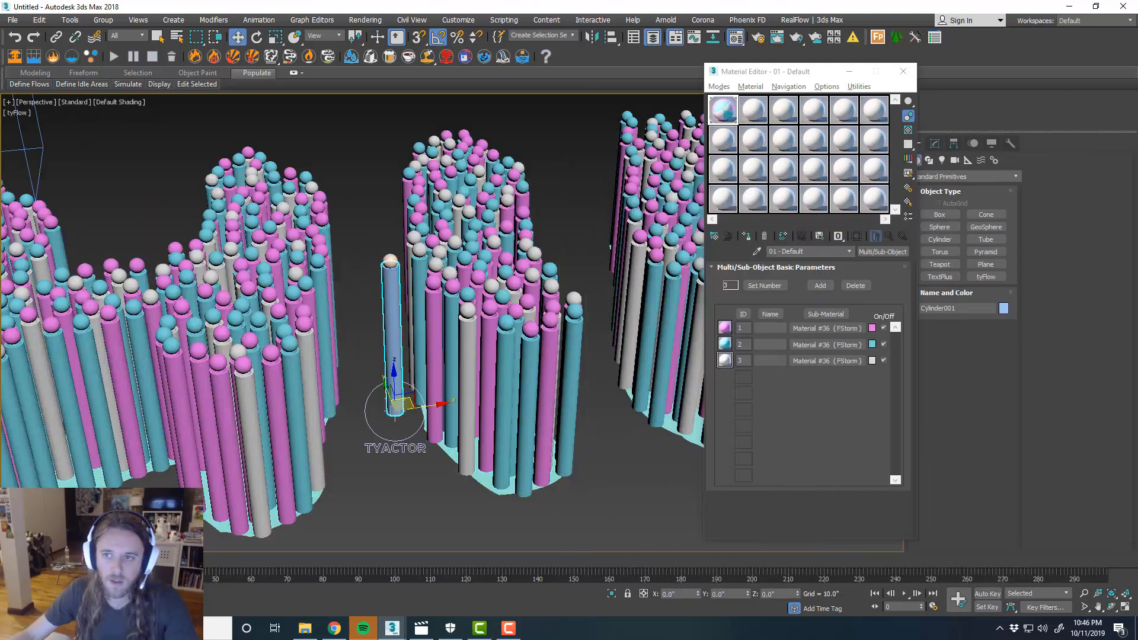
{"action": "left_click", "coordinate": [753, 111]}
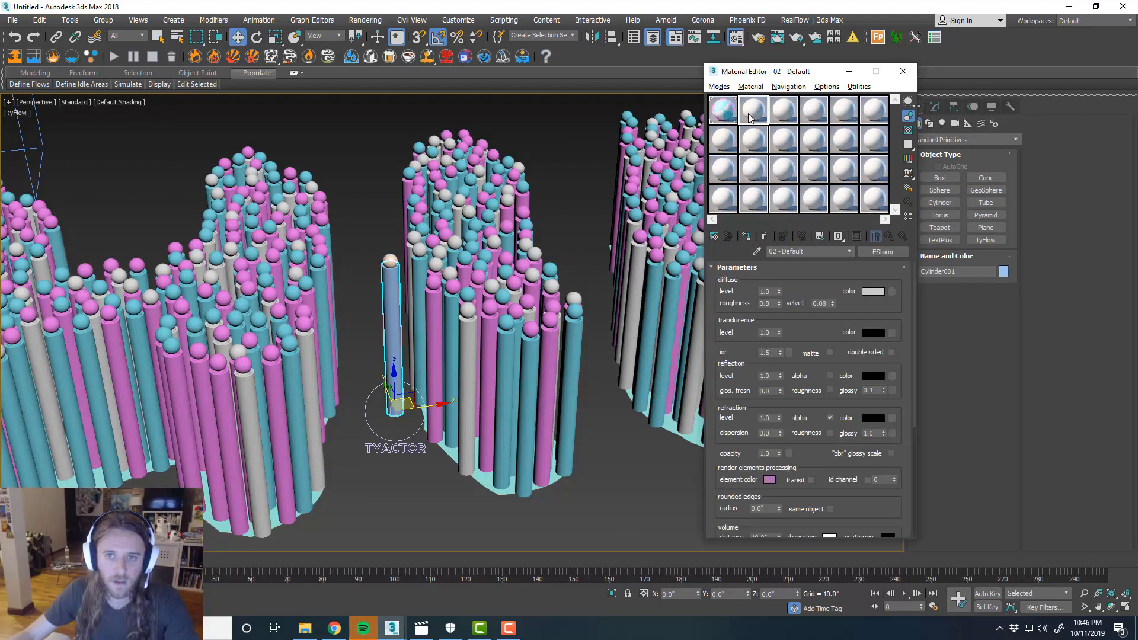
{"action": "left_click", "coordinate": [723, 110]}
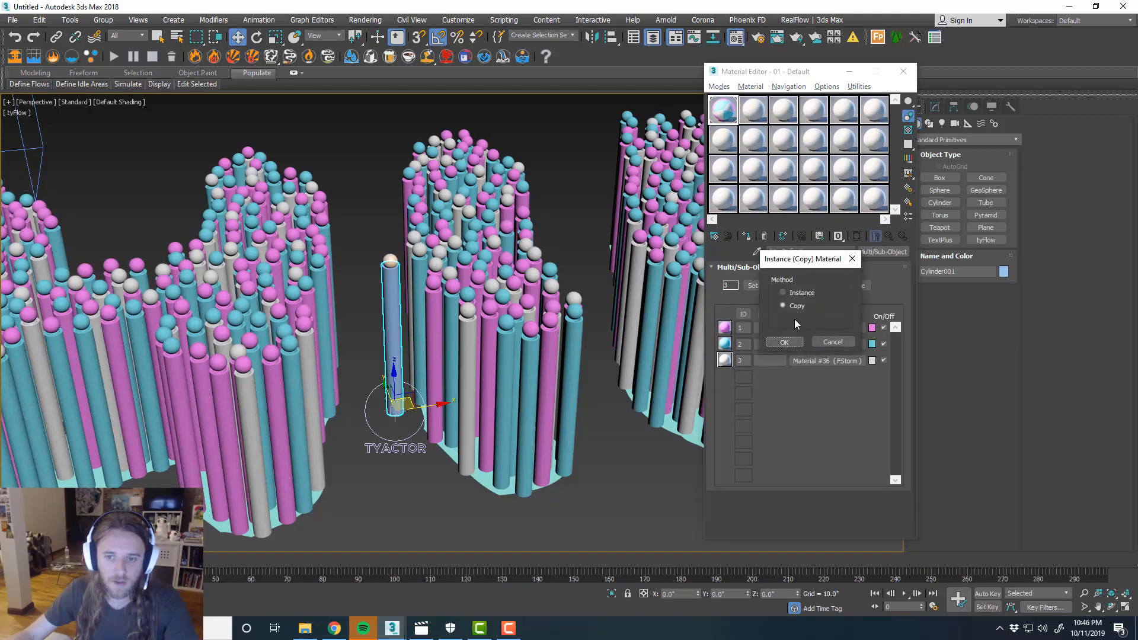
{"action": "left_click", "coordinate": [784, 342]}
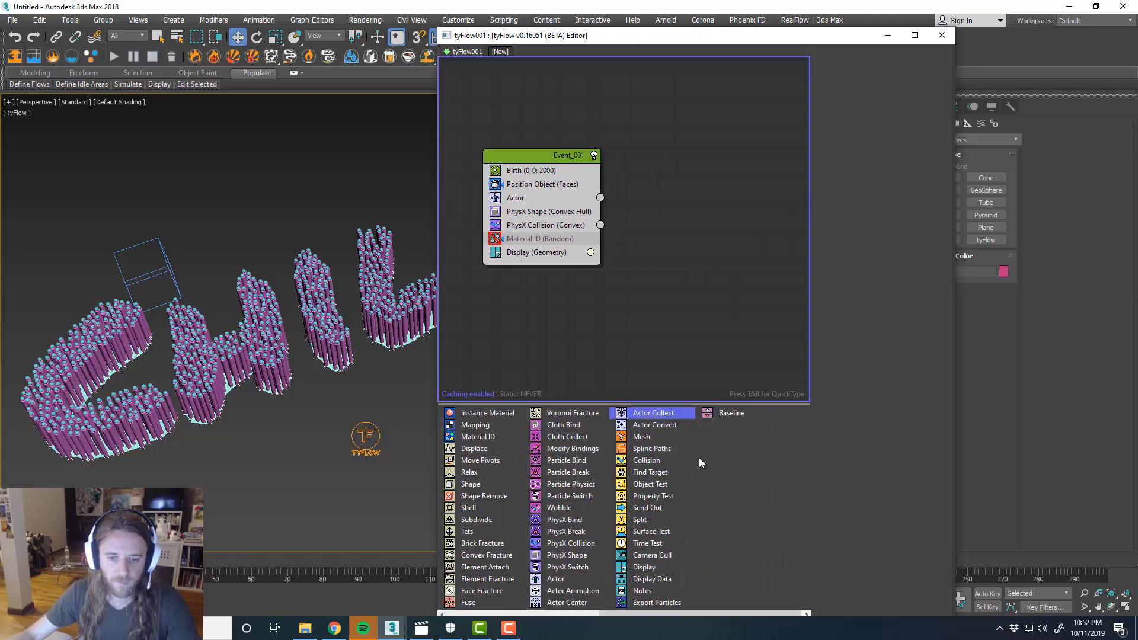
{"action": "mouse_move", "coordinate": [681, 568]}
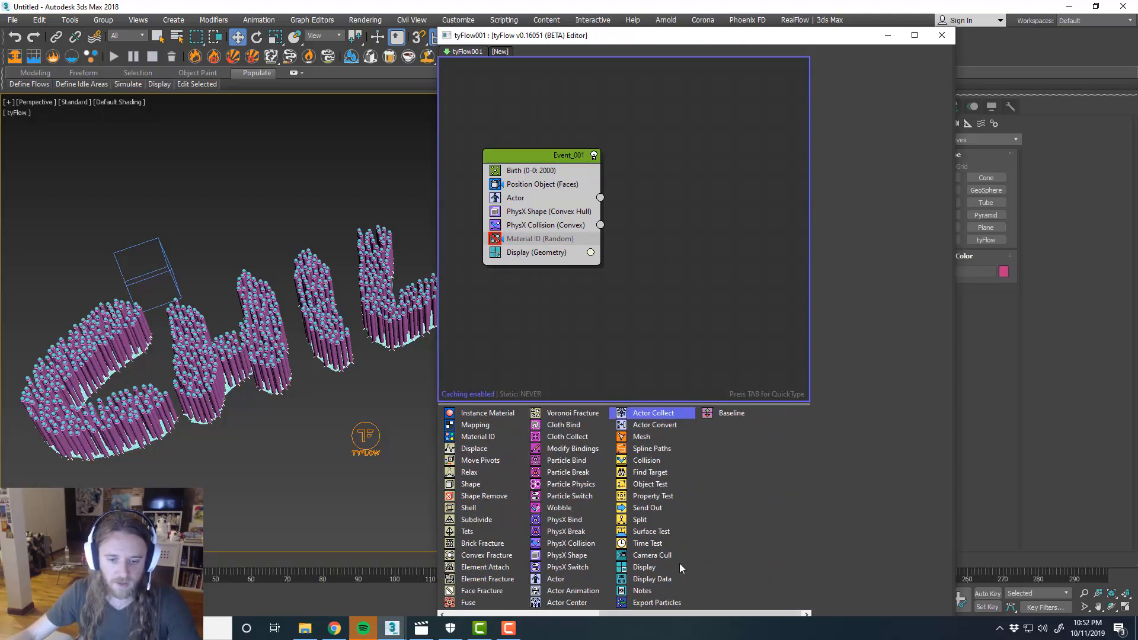
Add an Export Particles operator to the tyFlow
{"action": "left_click", "coordinate": [656, 602]}
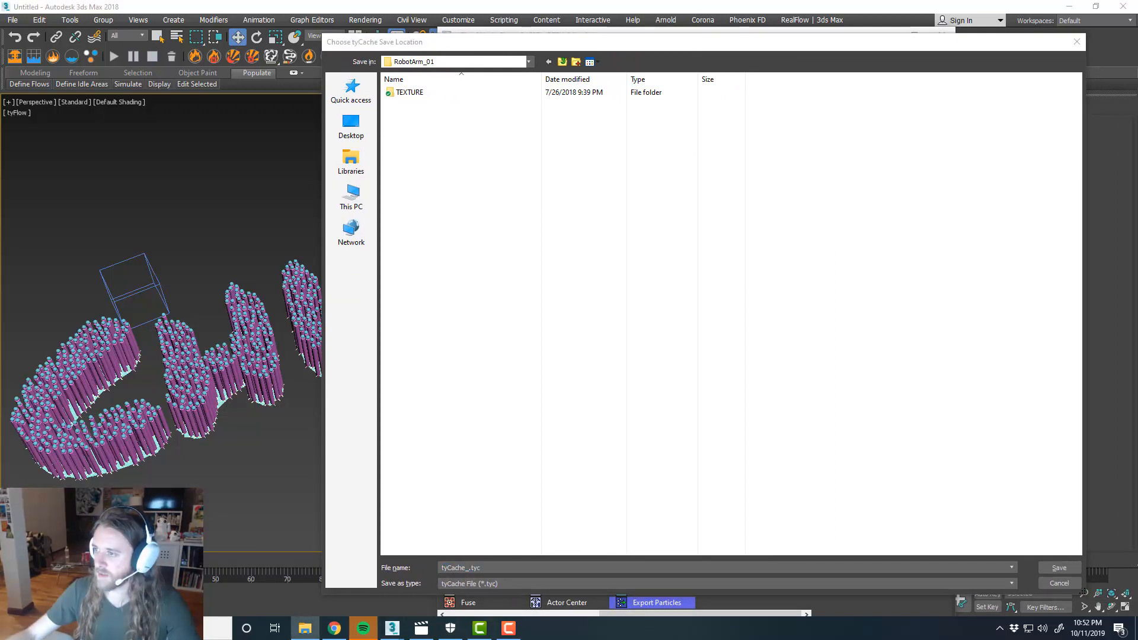
{"action": "mouse_move", "coordinate": [681, 559]}
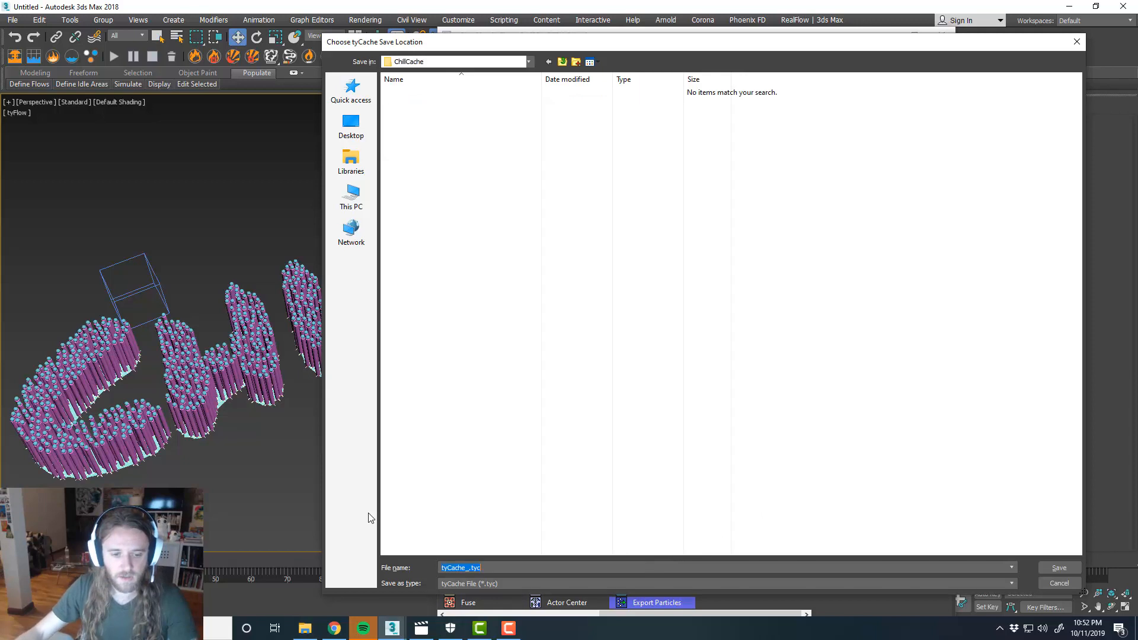
{"action": "mouse_move", "coordinate": [1053, 566]}
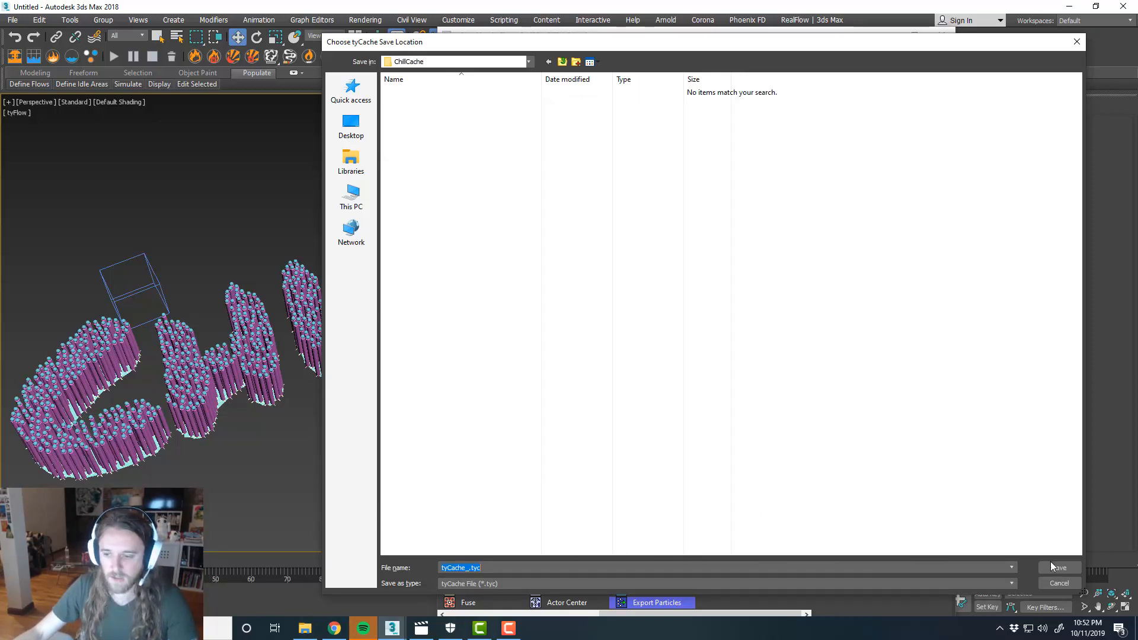
Save to ChillCache, generate the tyCache files, dismiss the completion message and disable Event_001
{"action": "left_click", "coordinate": [1059, 568]}
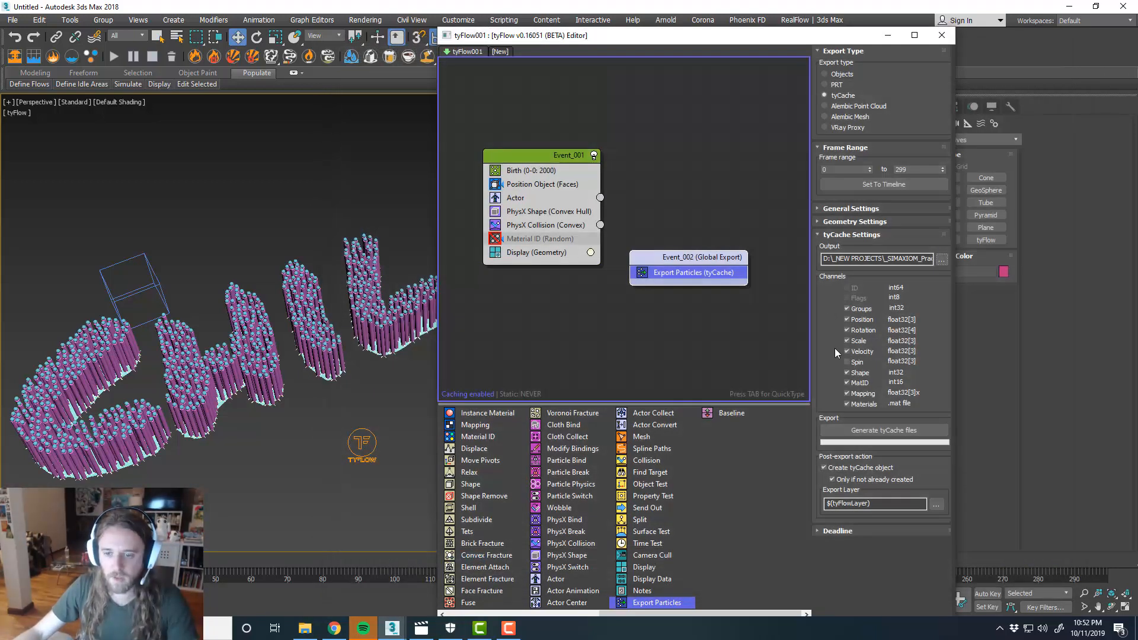
{"action": "left_click", "coordinate": [882, 431]}
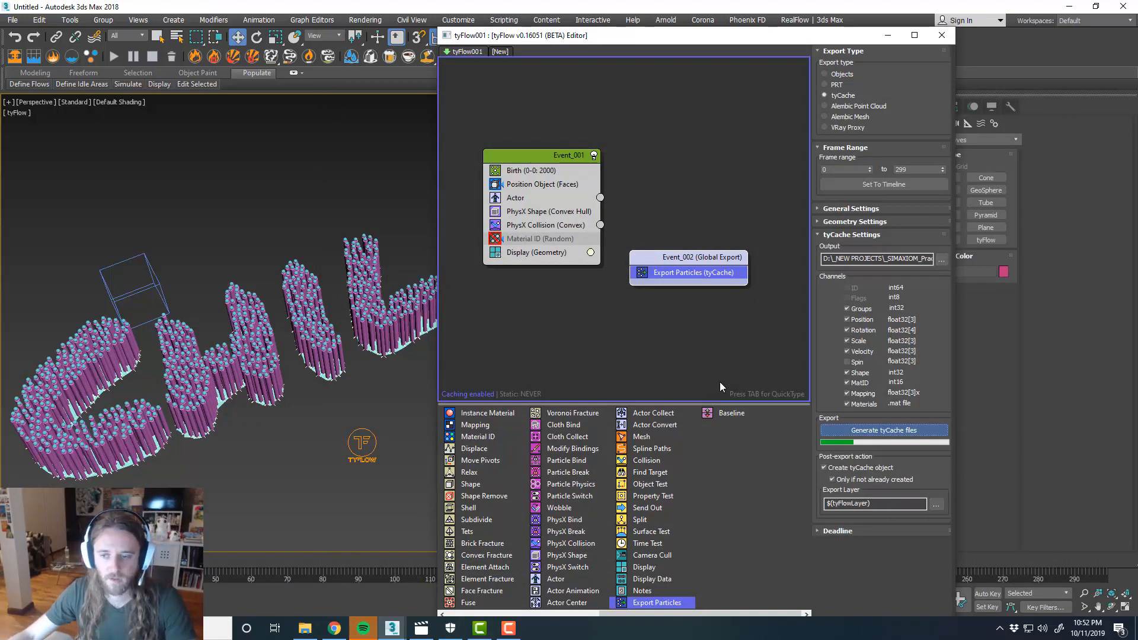
{"action": "mouse_move", "coordinate": [736, 345]}
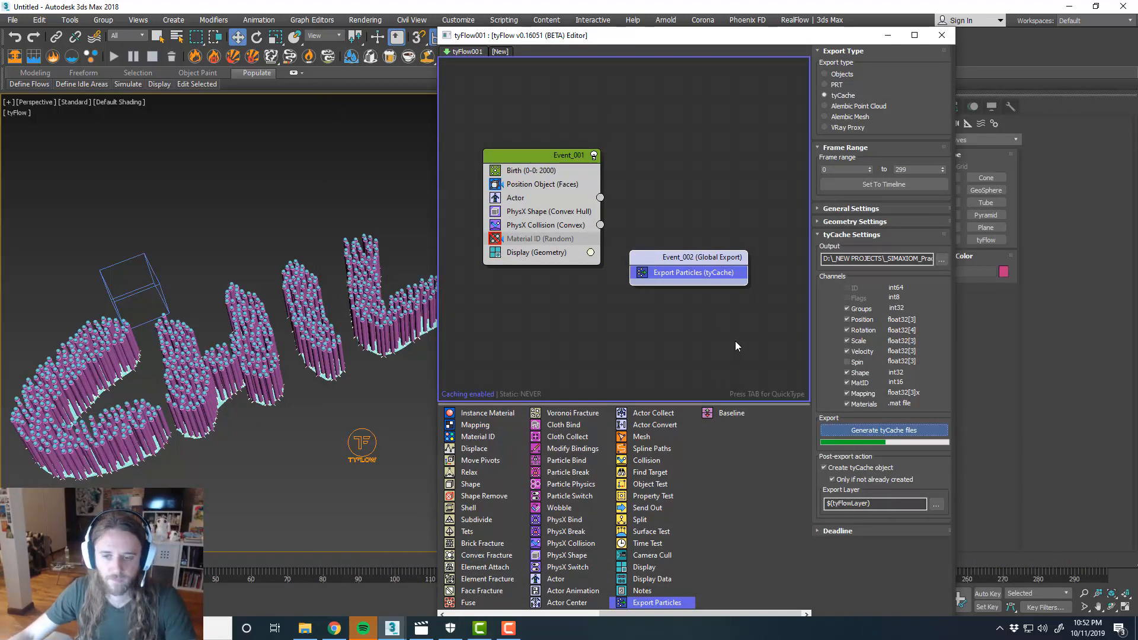
{"action": "mouse_move", "coordinate": [727, 335]}
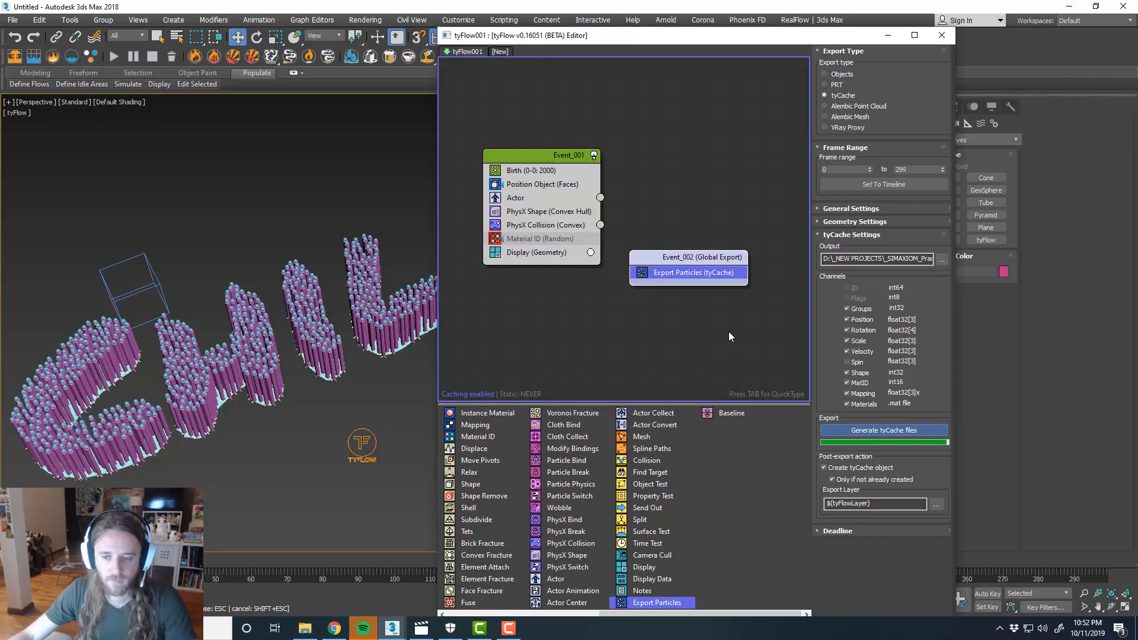
{"action": "left_click", "coordinate": [882, 430]}
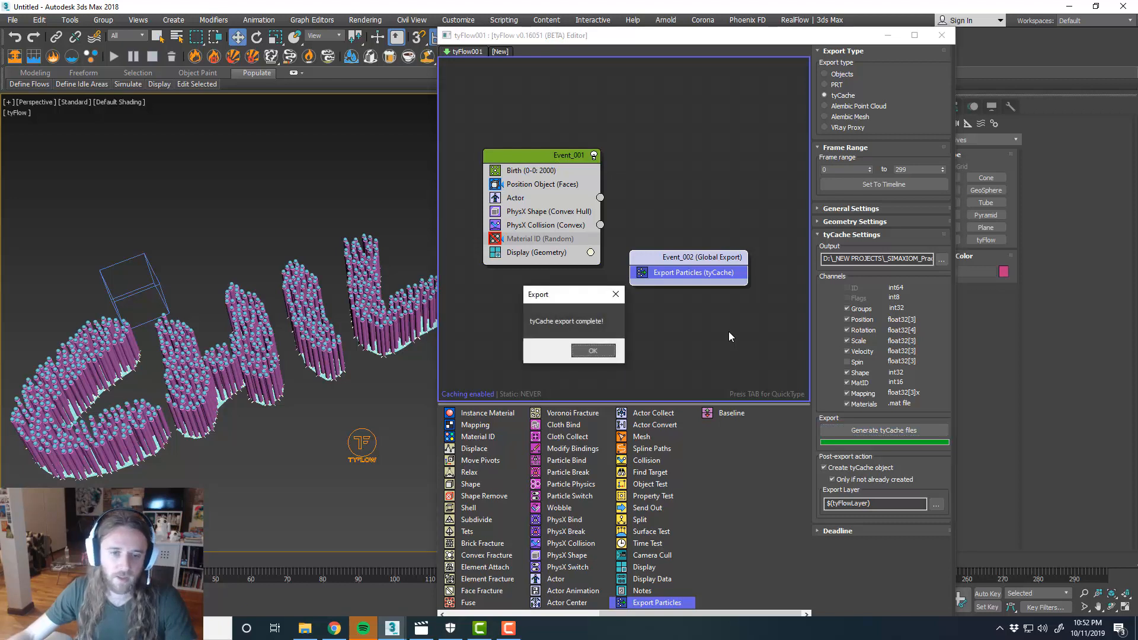
{"action": "left_click", "coordinate": [593, 351]}
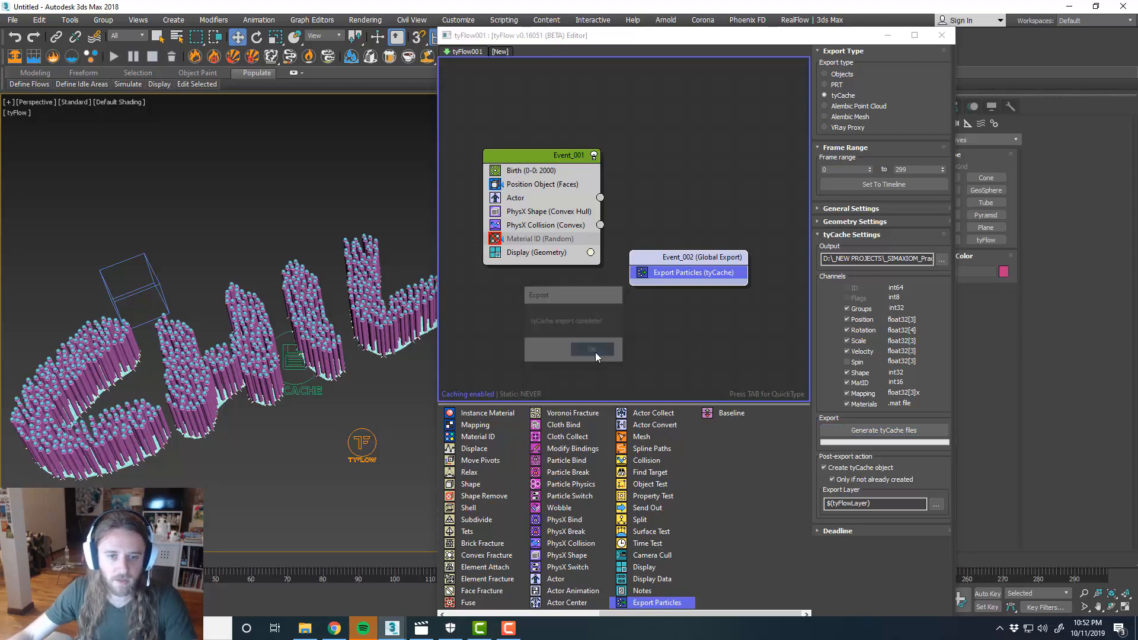
{"action": "left_click", "coordinate": [593, 349]}
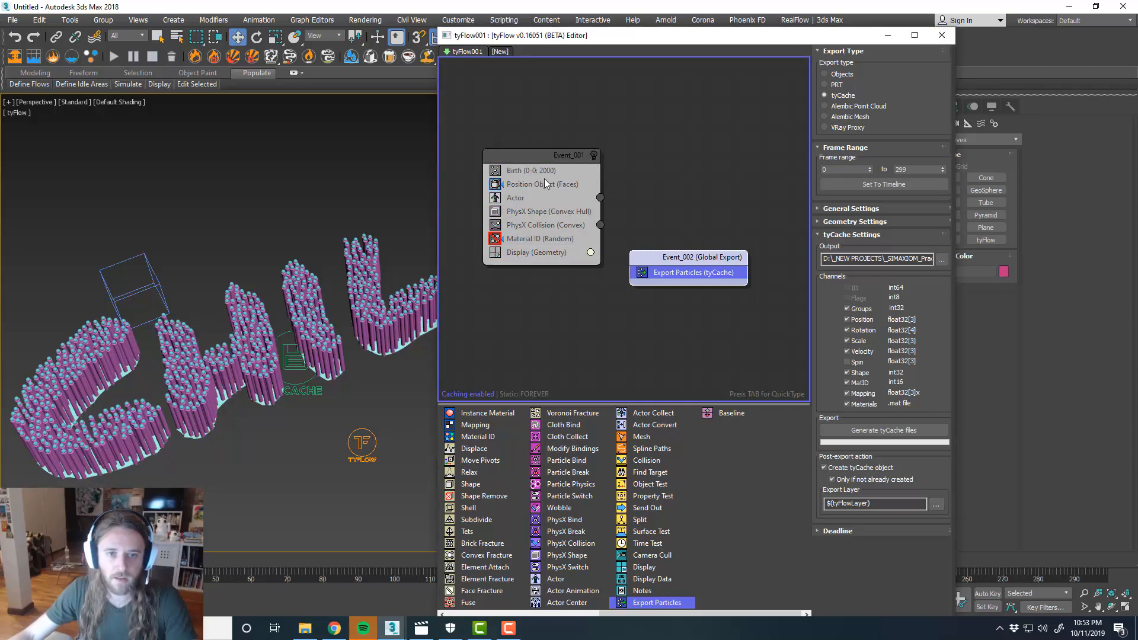
{"action": "mouse_move", "coordinate": [917, 59]}
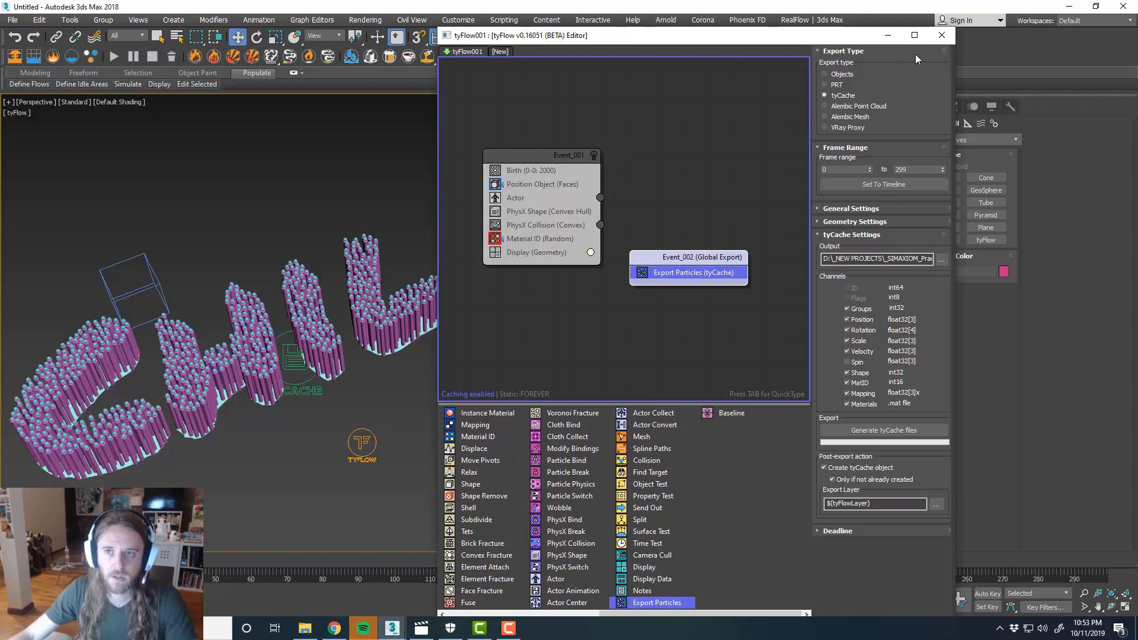
Close the tyFlow editor to view the cached Chill sticks in the viewport
{"action": "left_click", "coordinate": [941, 35]}
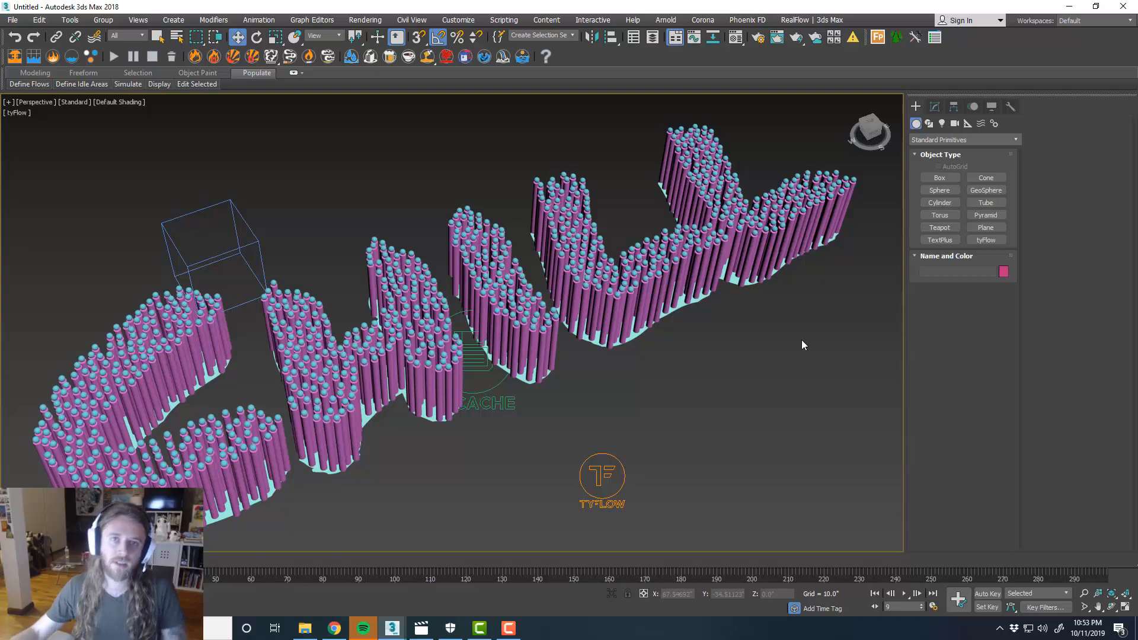
{"action": "mouse_move", "coordinate": [794, 339]}
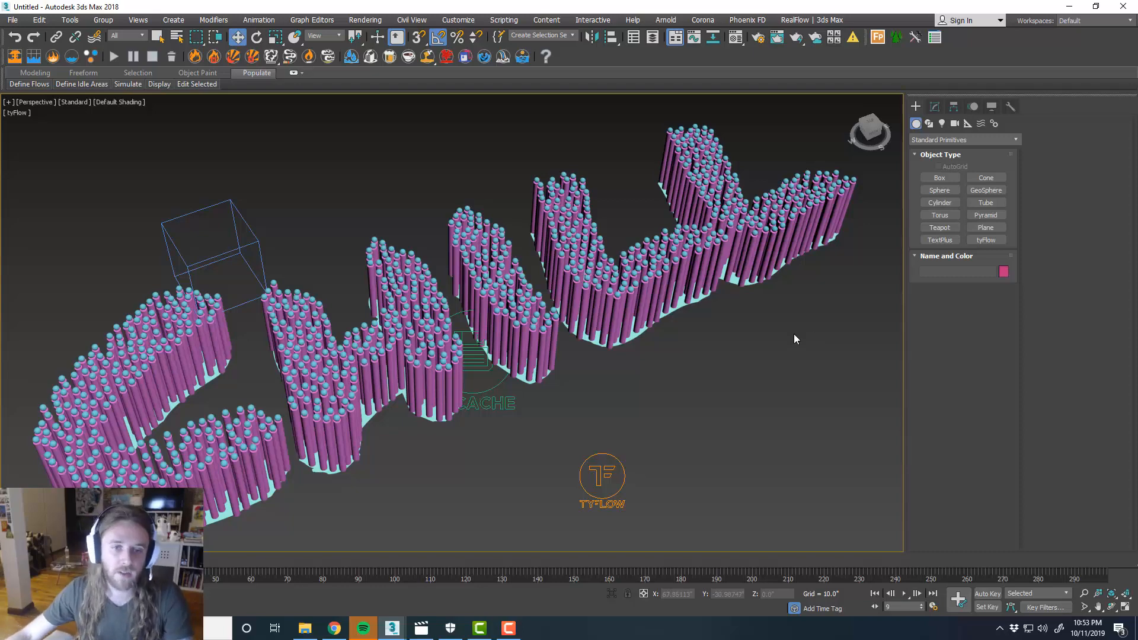